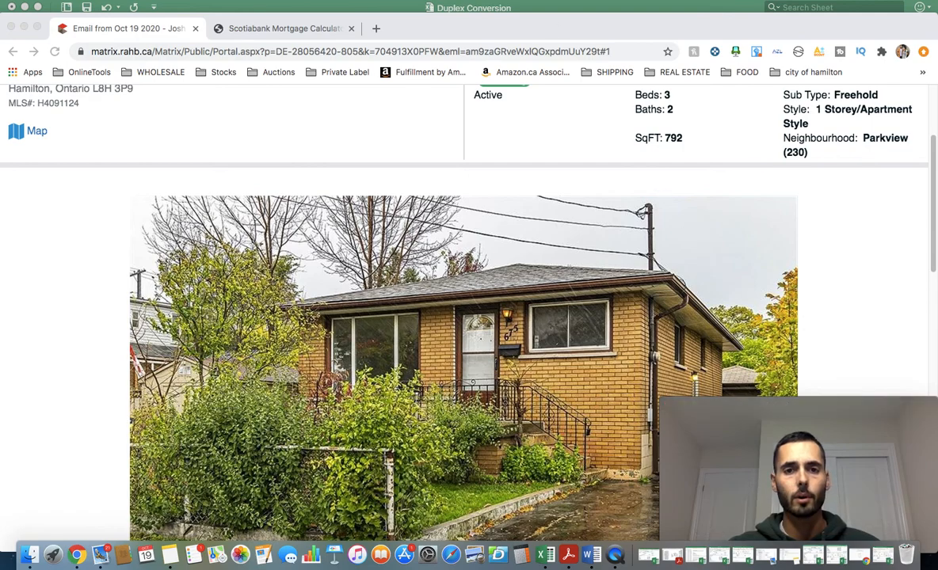
- Scroll the 675 Rennie Street listing to reach the main house photo and its 32-photo gallery
scroll(up, 3)
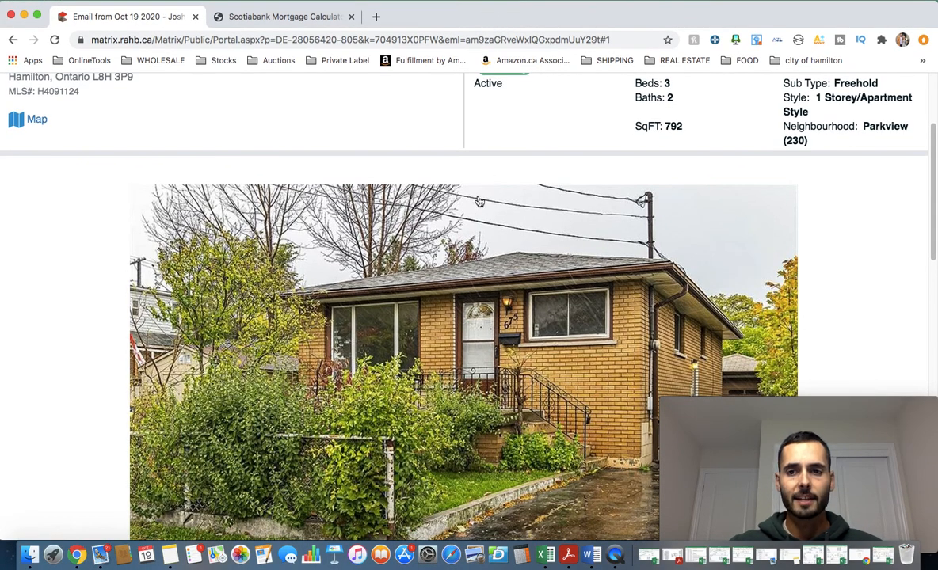
scroll(up, 3)
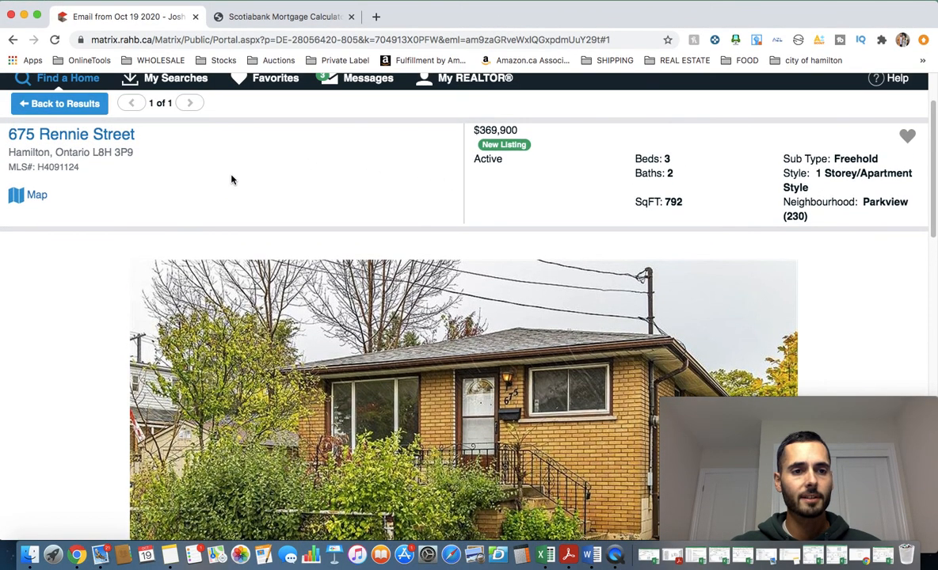
mouse_move(384, 191)
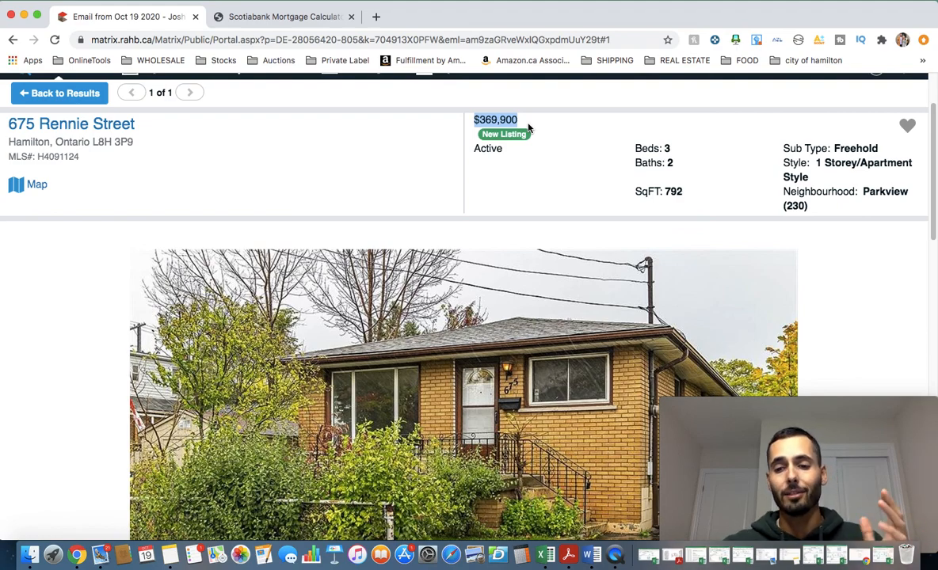
mouse_move(488, 89)
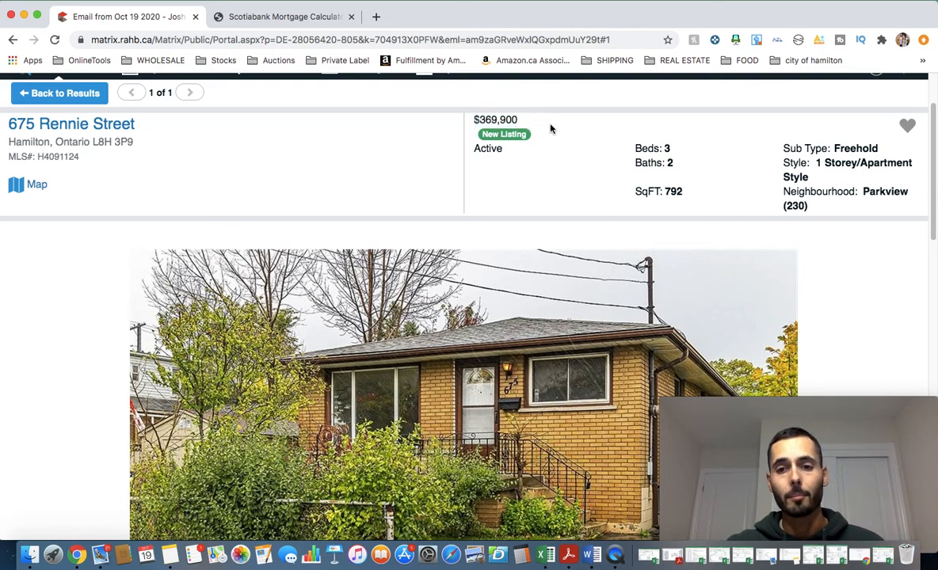
mouse_move(555, 131)
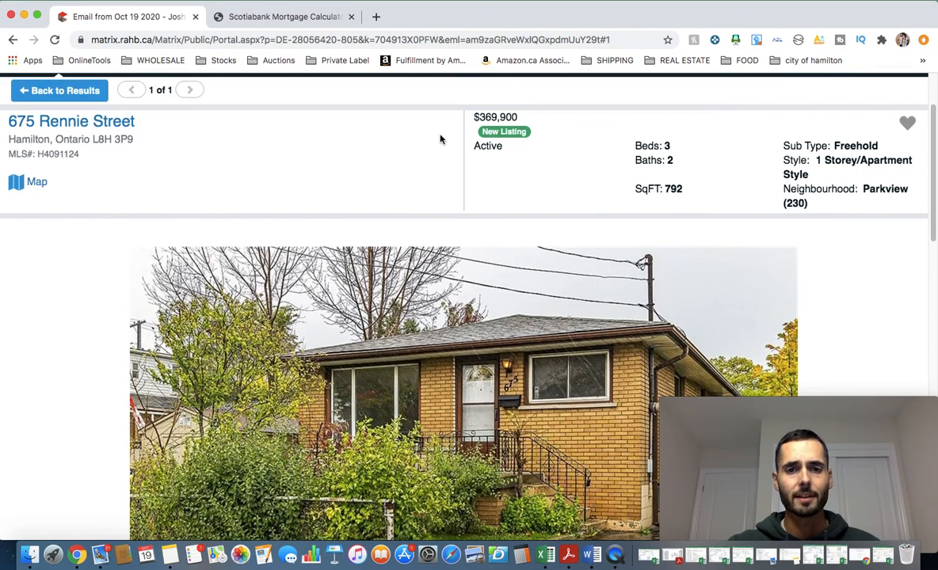
scroll(down, 3)
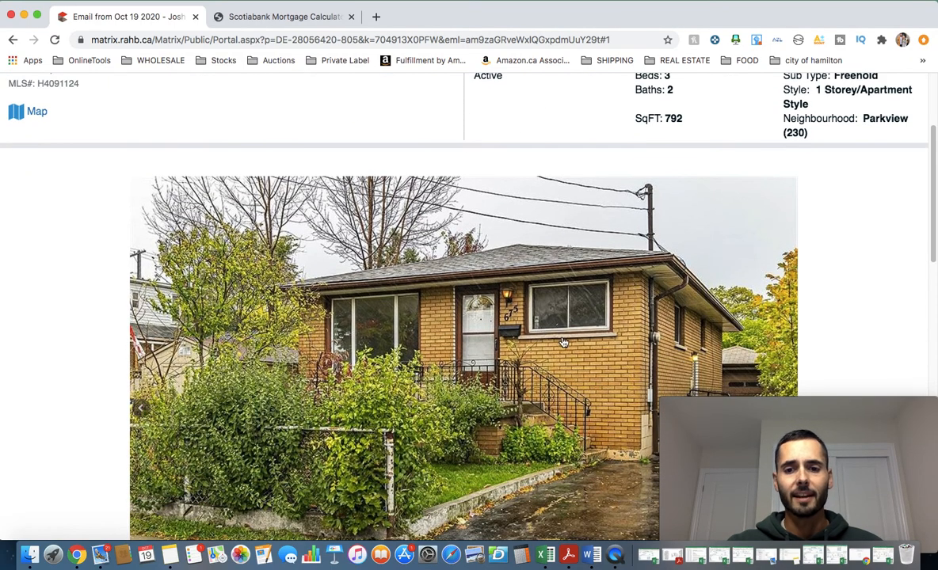
mouse_move(504, 386)
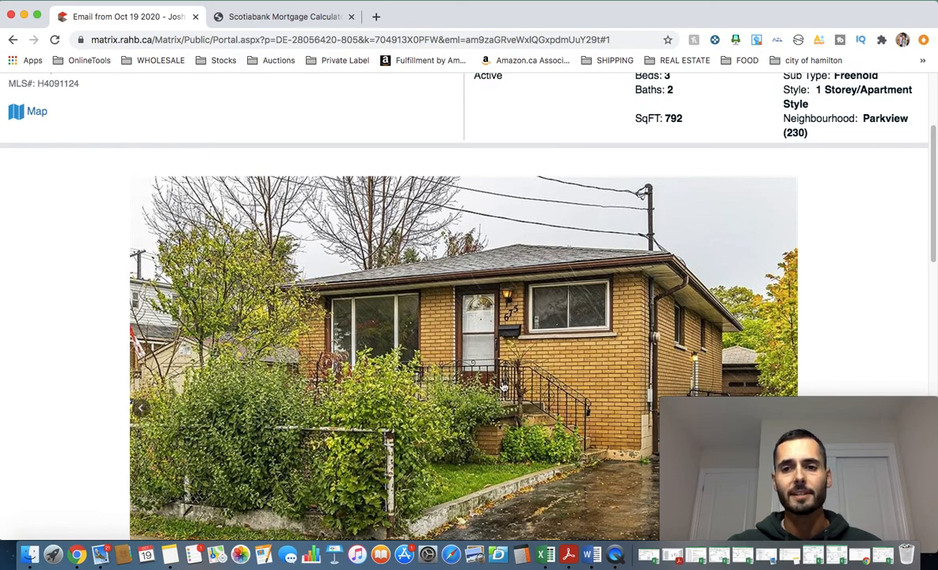
scroll(down, 3)
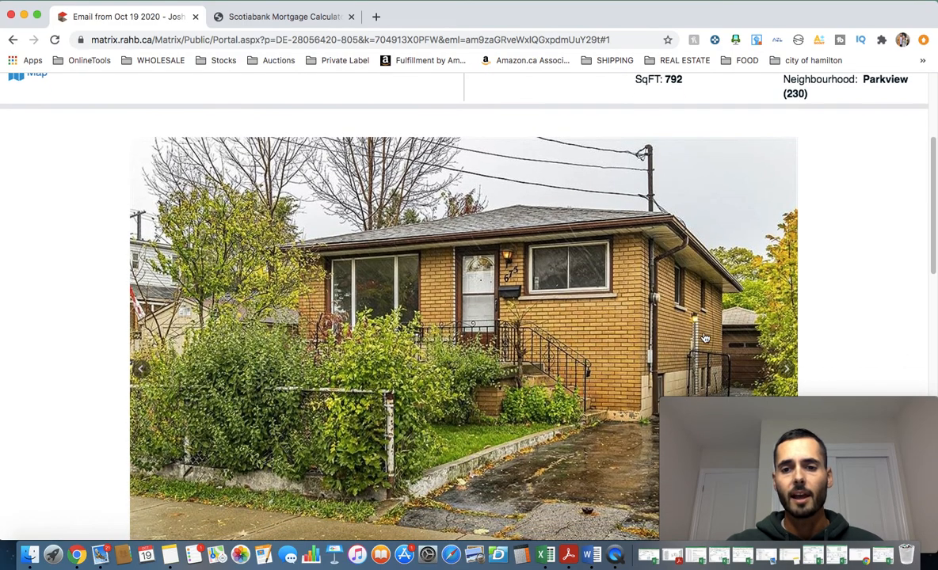
scroll(down, 3)
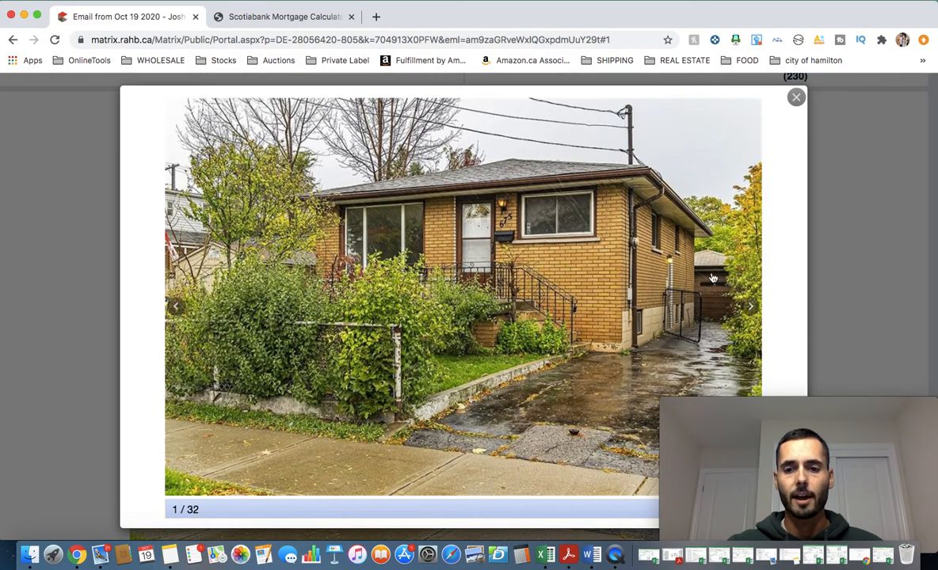
mouse_move(776, 269)
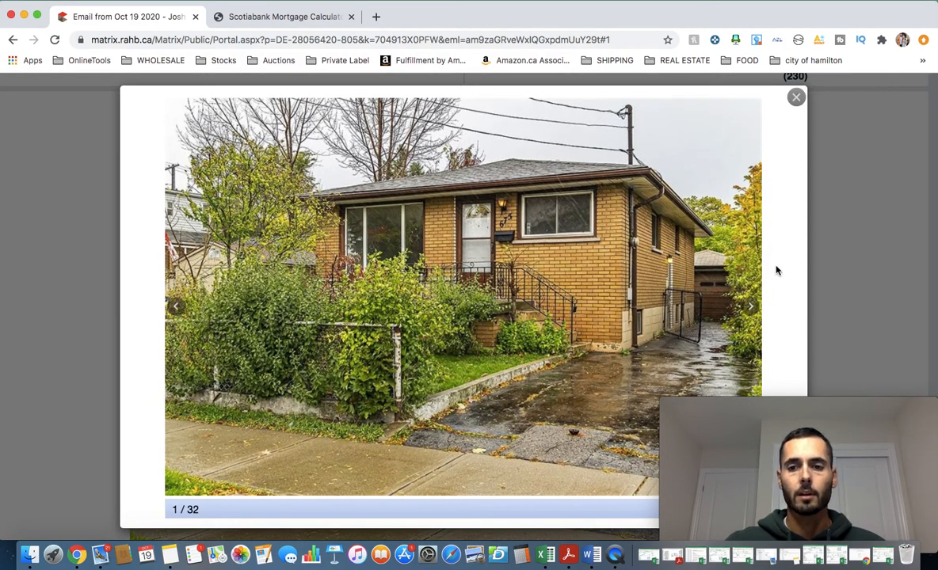
- Advance through the exterior, garage and backyard photos to photo 9 of 32
click(749, 308)
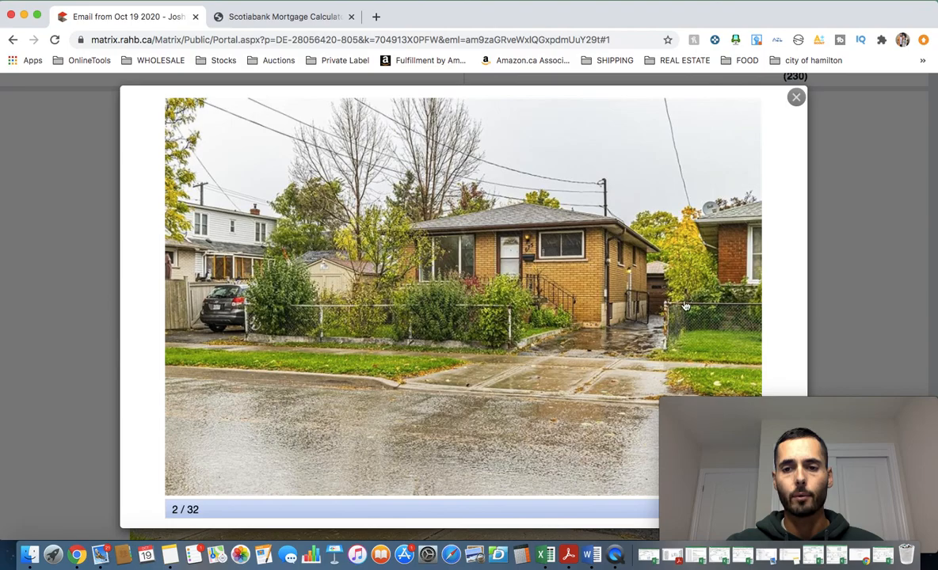
click(751, 307)
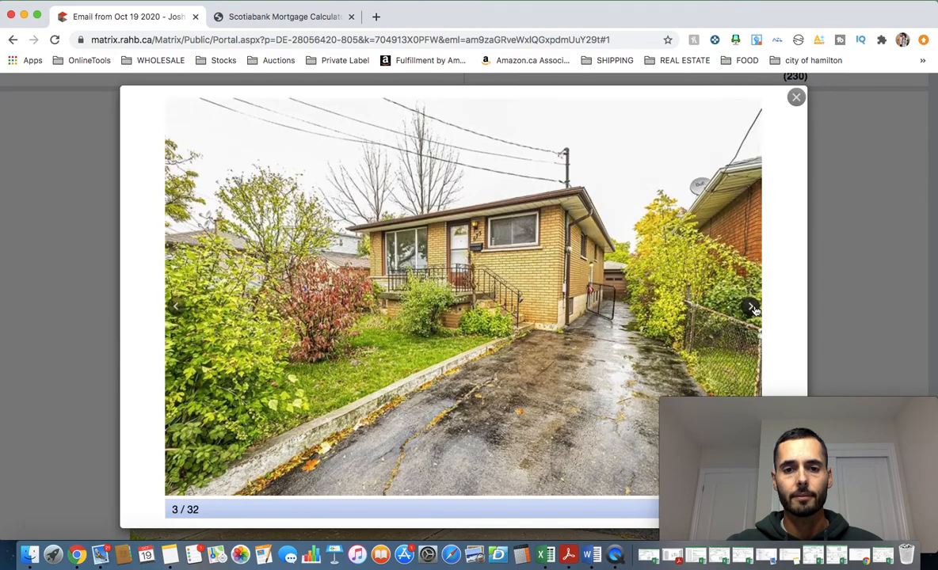
click(751, 308)
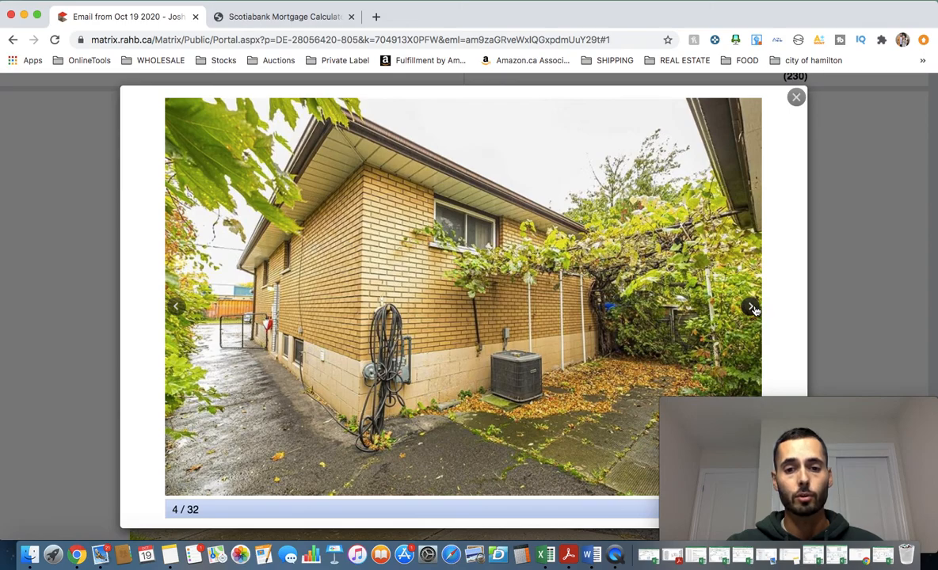
mouse_move(456, 382)
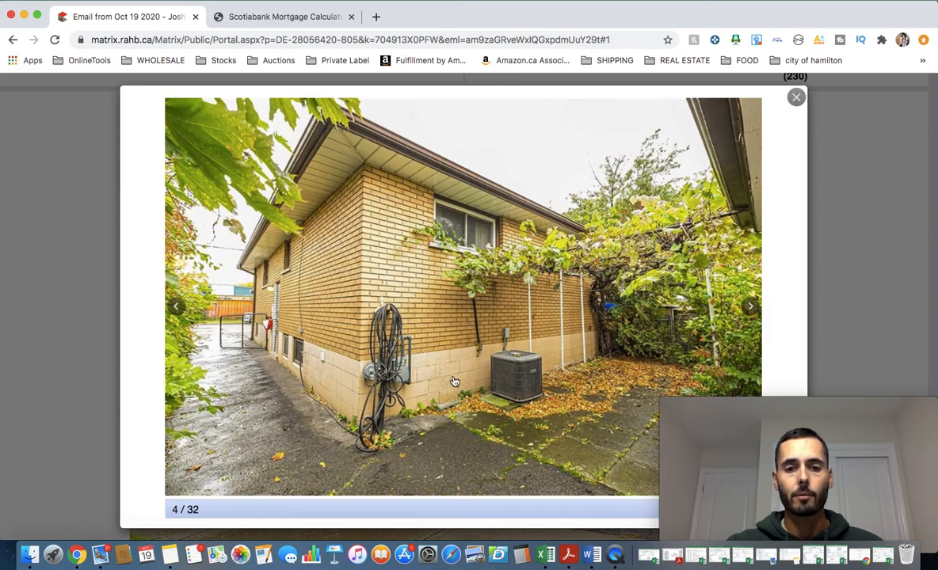
mouse_move(751, 307)
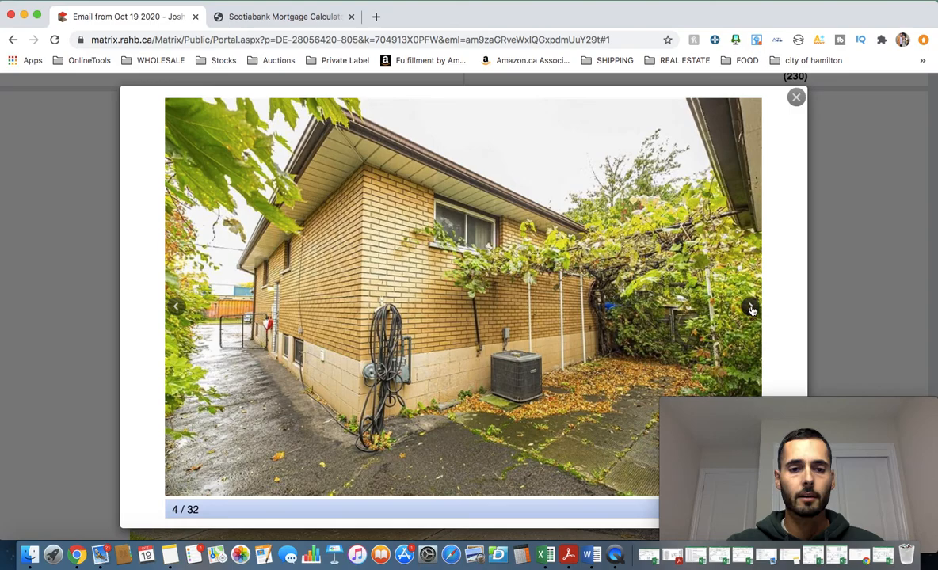
mouse_move(444, 396)
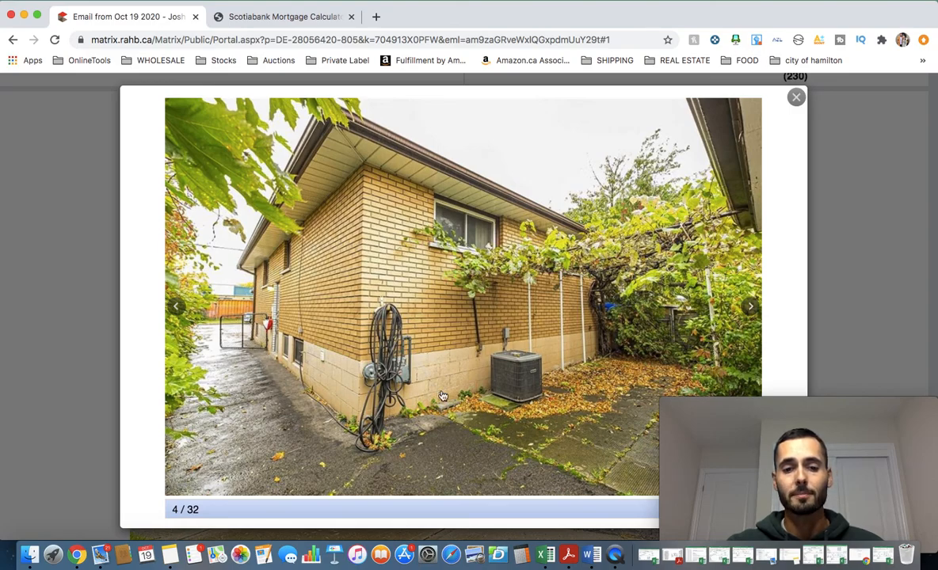
mouse_move(627, 386)
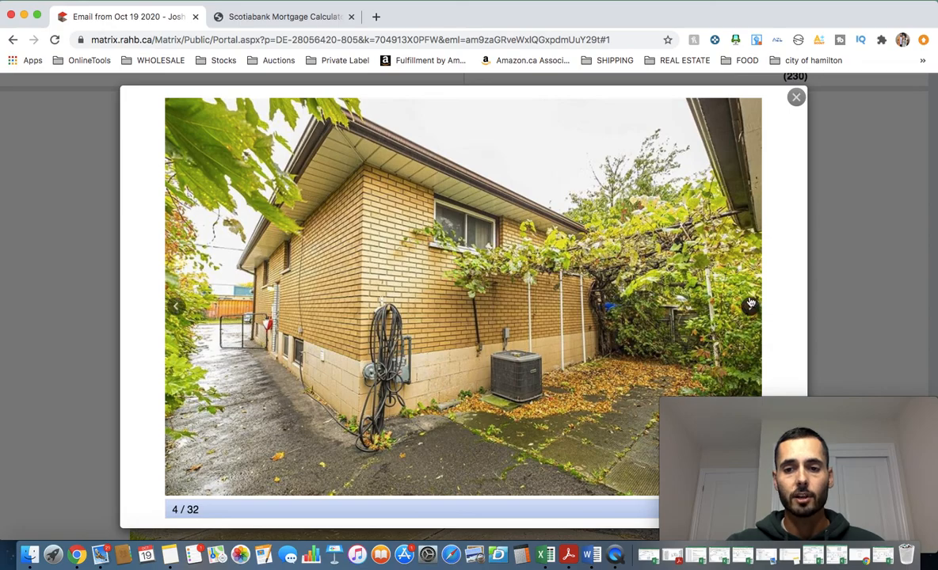
mouse_move(663, 324)
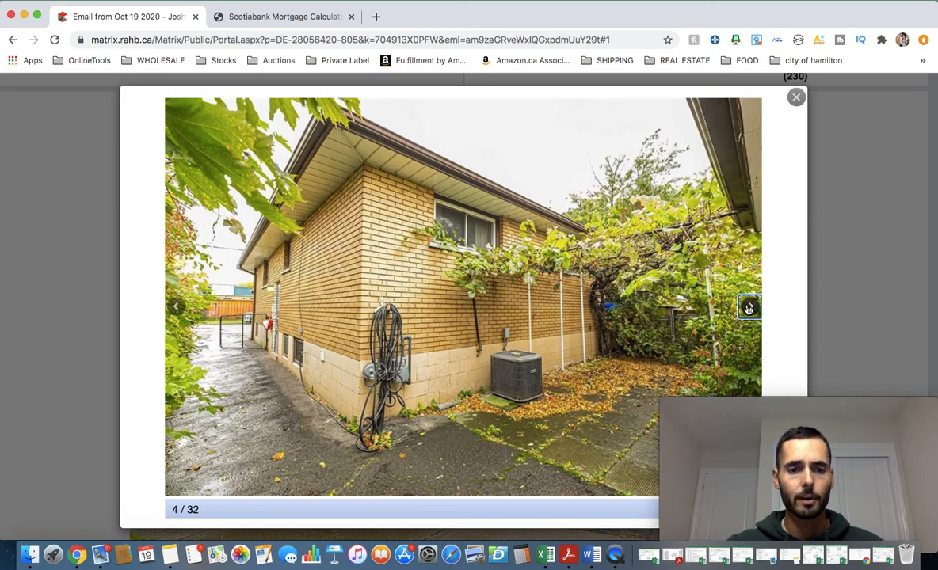
click(747, 307)
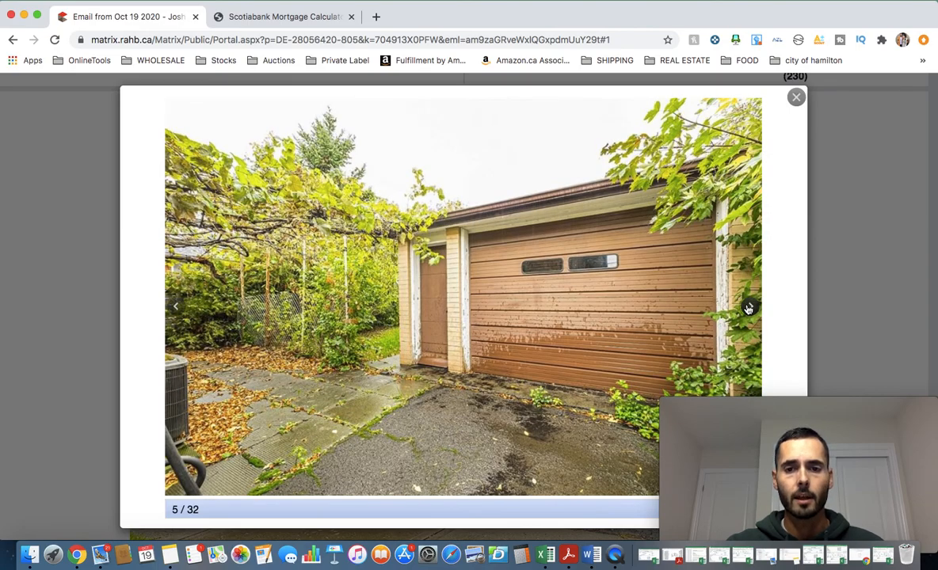
click(747, 307)
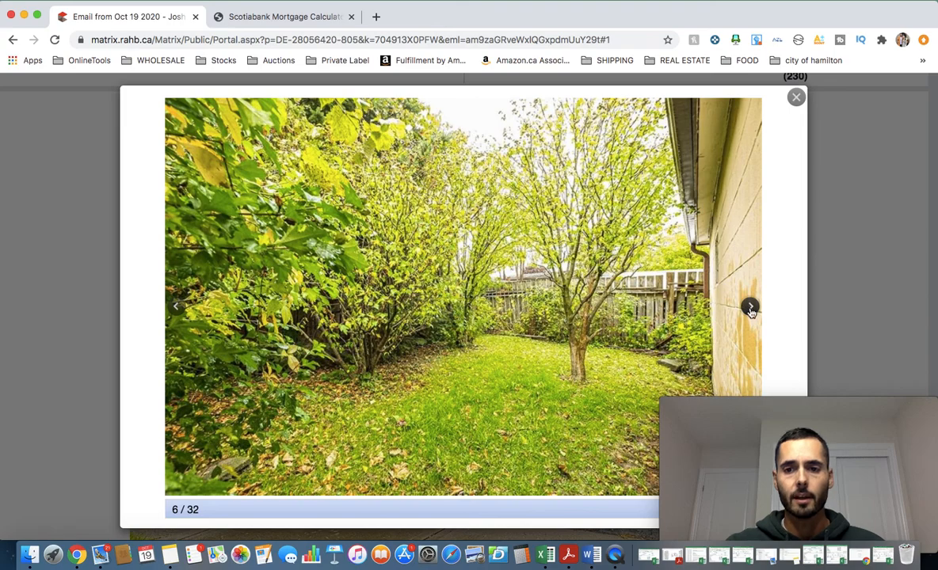
click(749, 307)
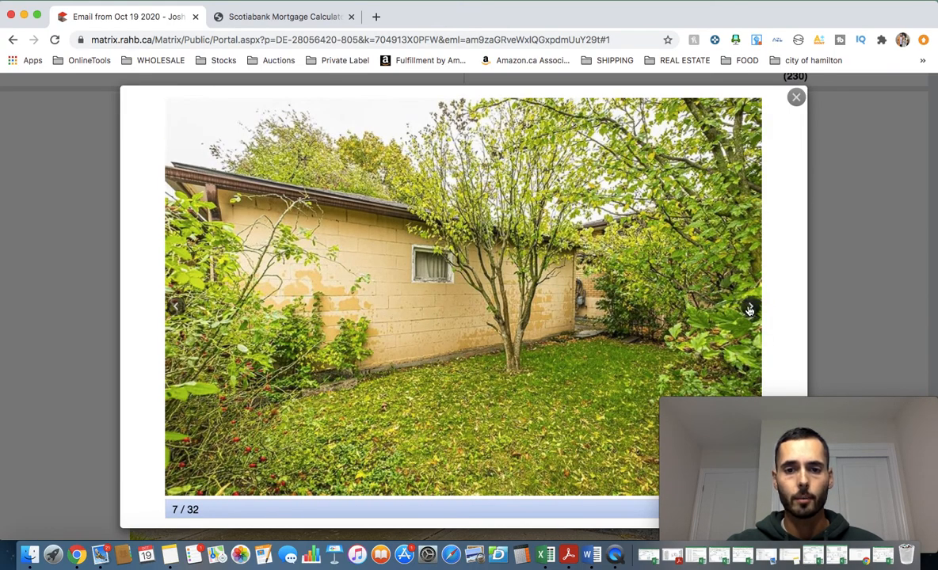
click(747, 309)
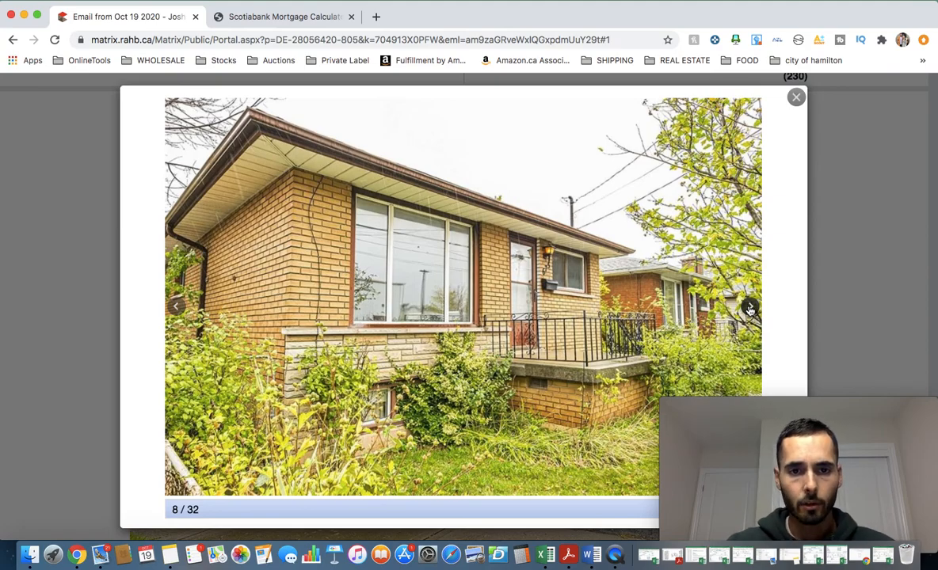
click(749, 307)
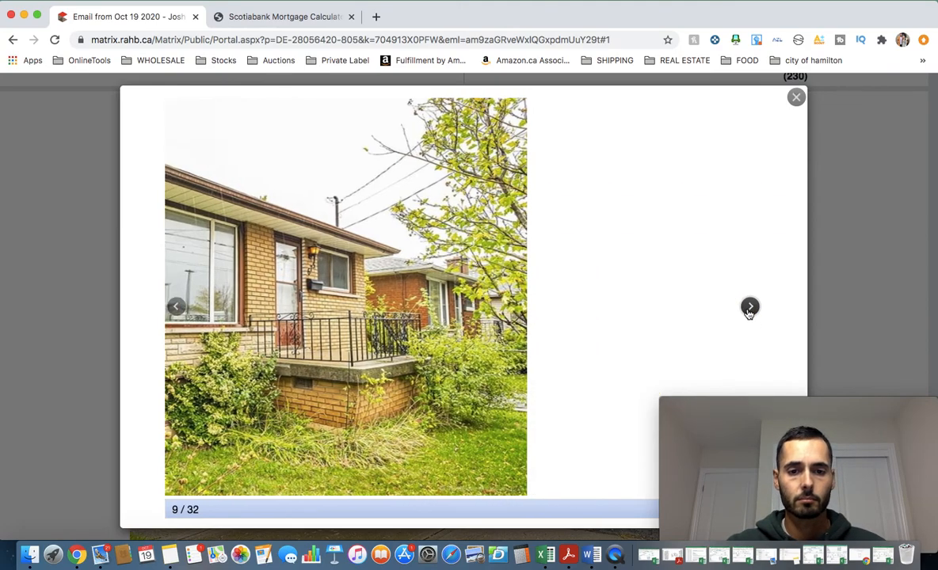
click(749, 307)
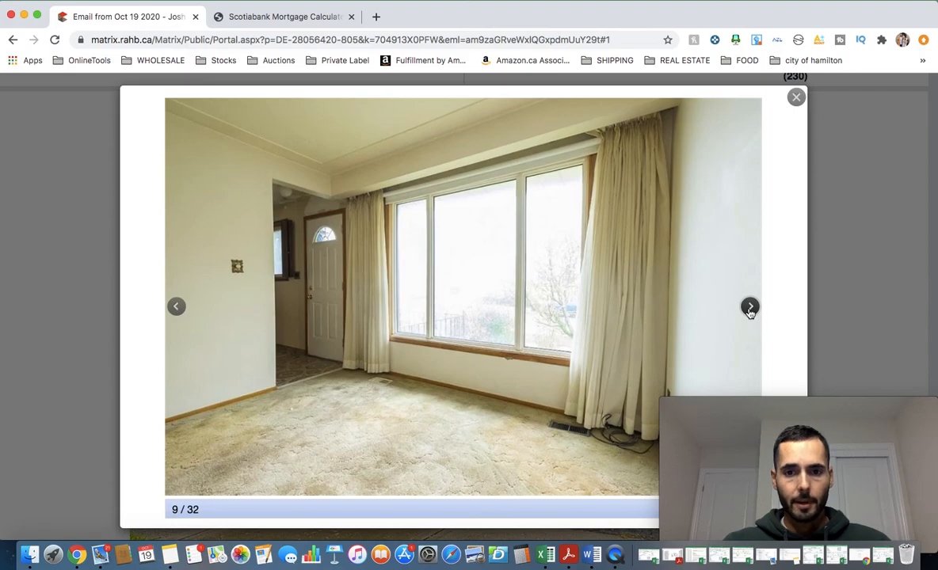
- Page through the living room, kitchen, bedroom and bathroom photos on the main level
click(749, 307)
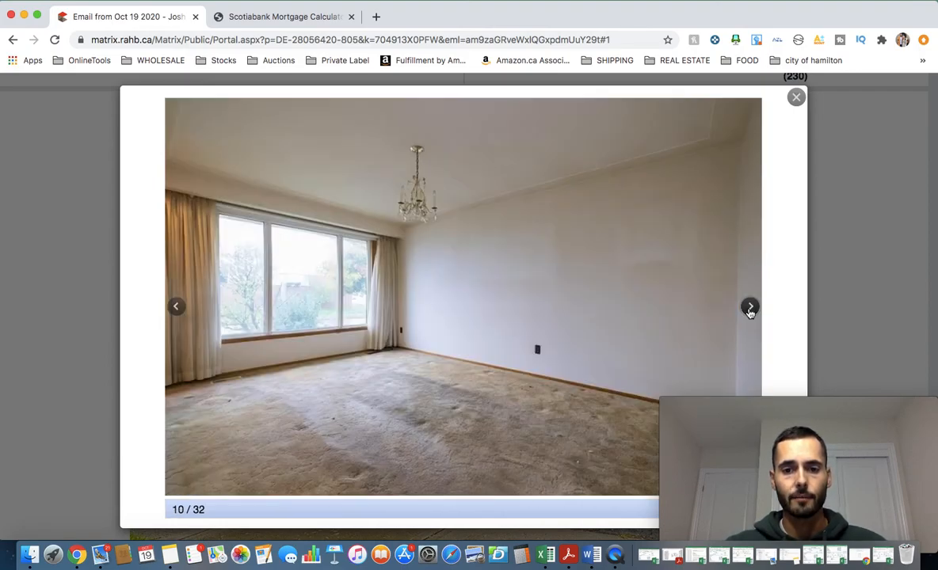
mouse_move(764, 368)
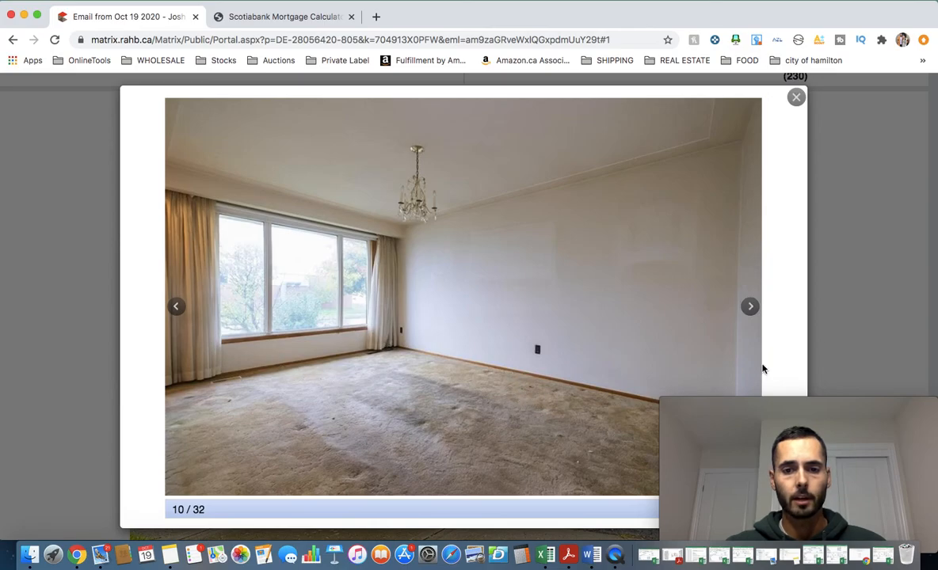
click(749, 307)
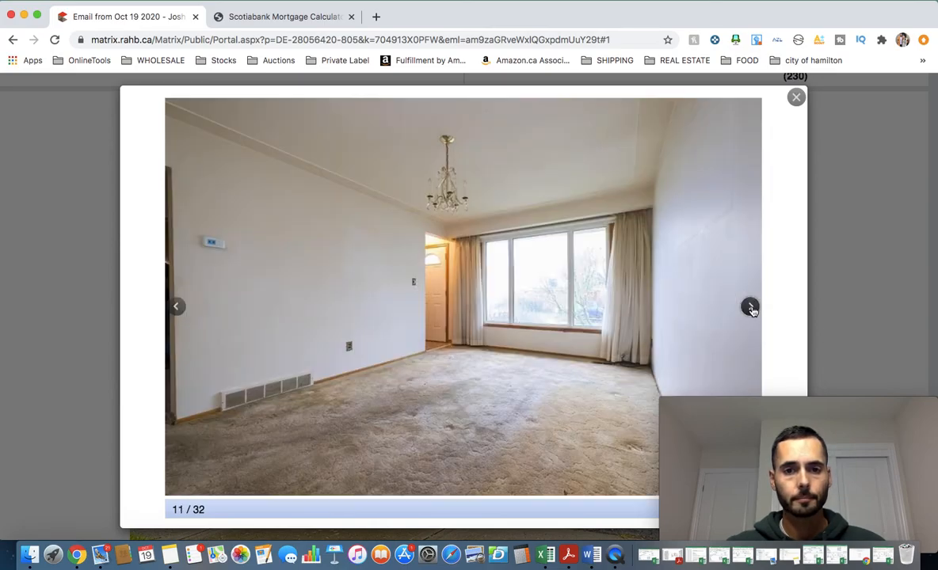
mouse_move(408, 380)
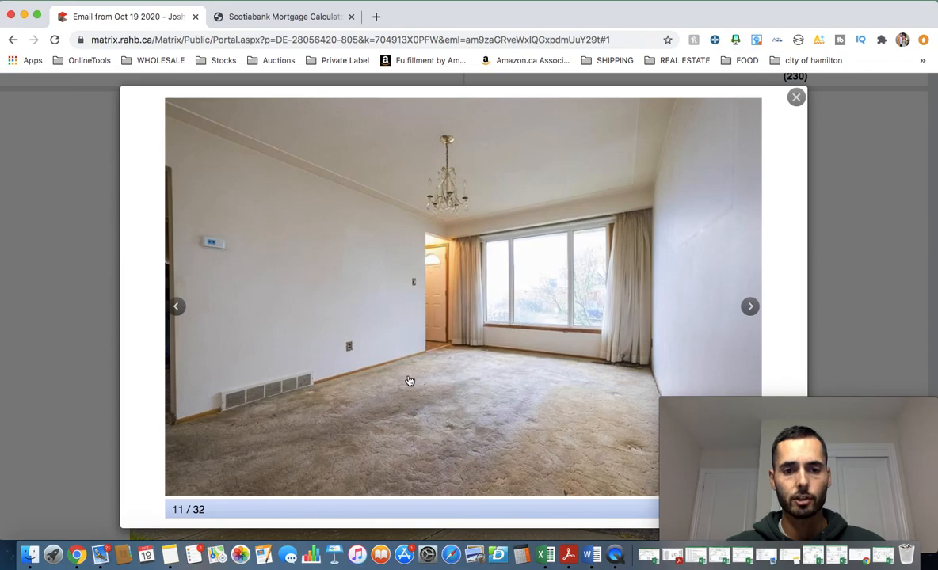
click(749, 307)
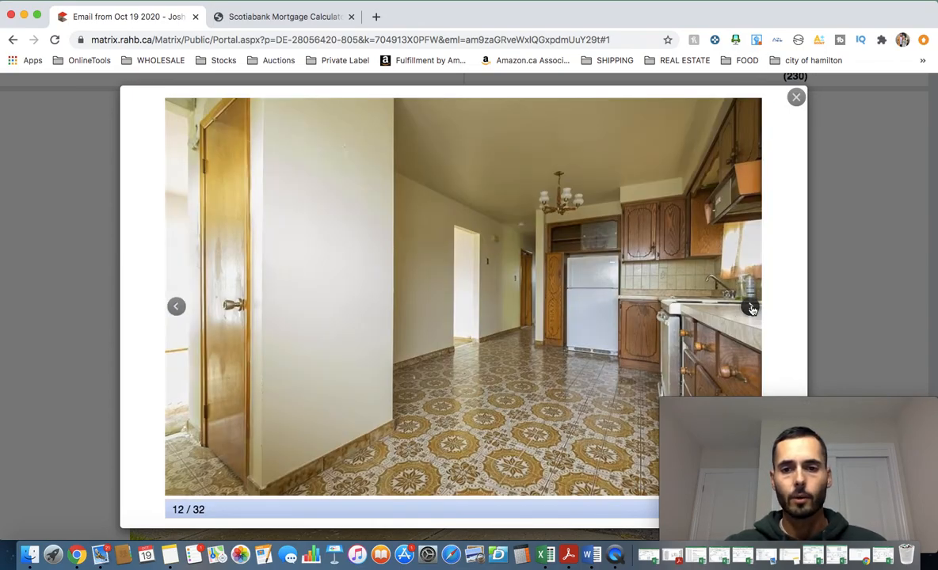
click(749, 307)
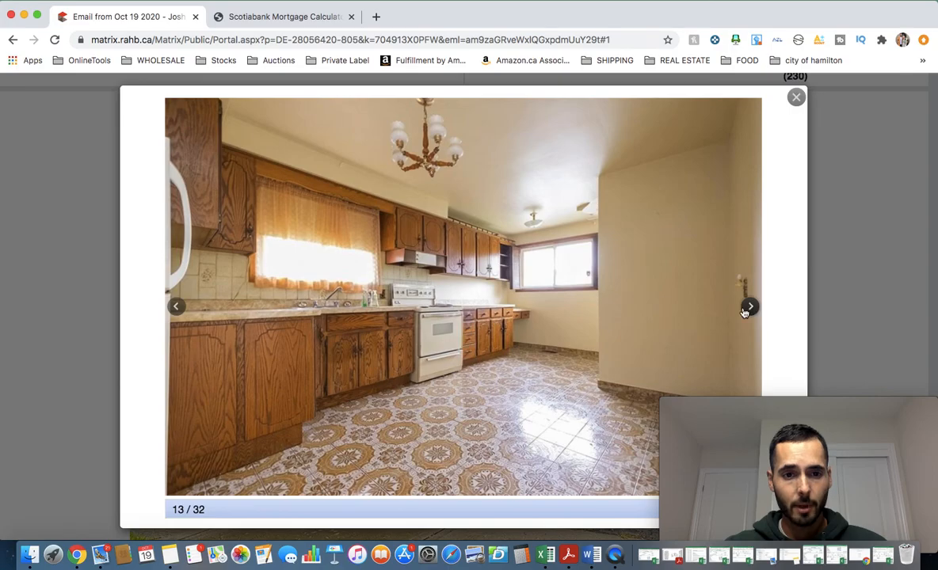
mouse_move(298, 415)
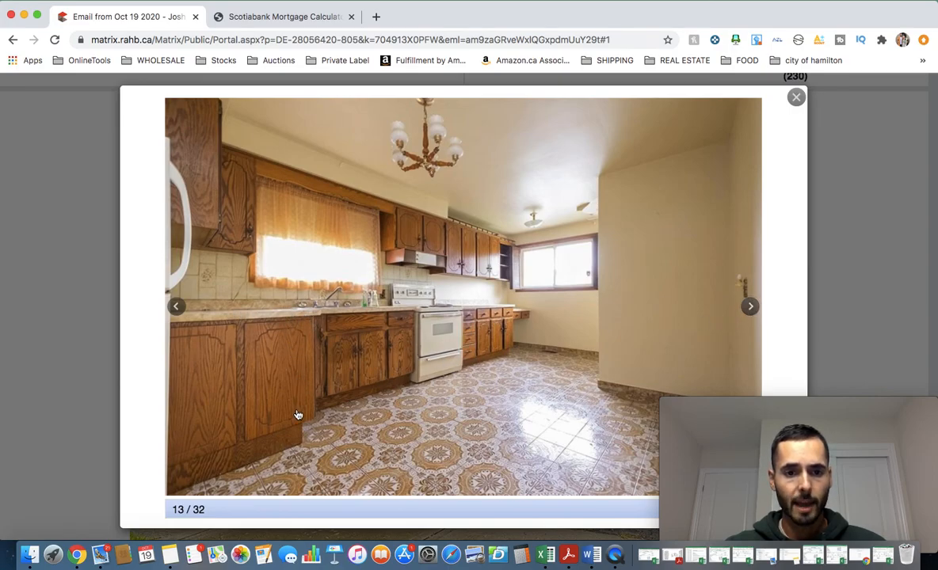
mouse_move(749, 307)
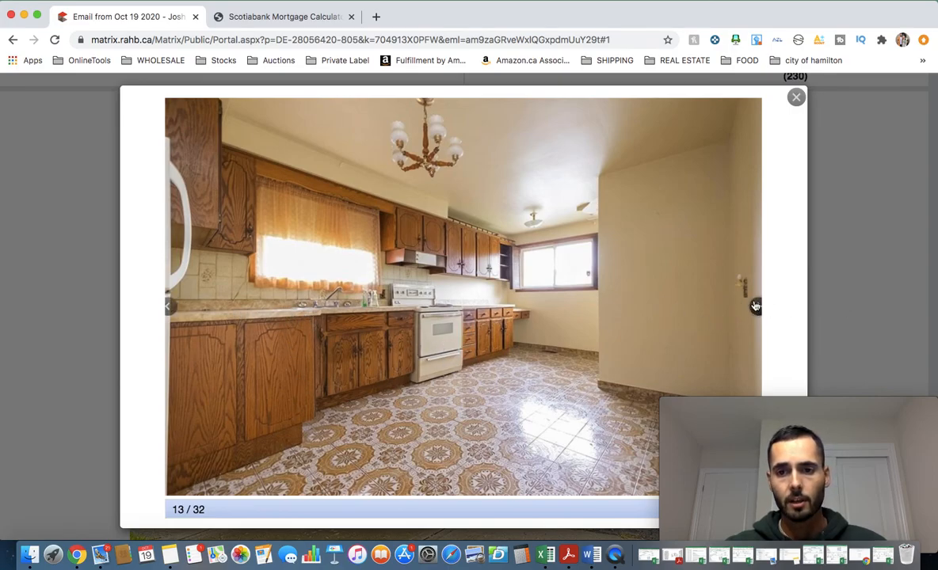
click(752, 307)
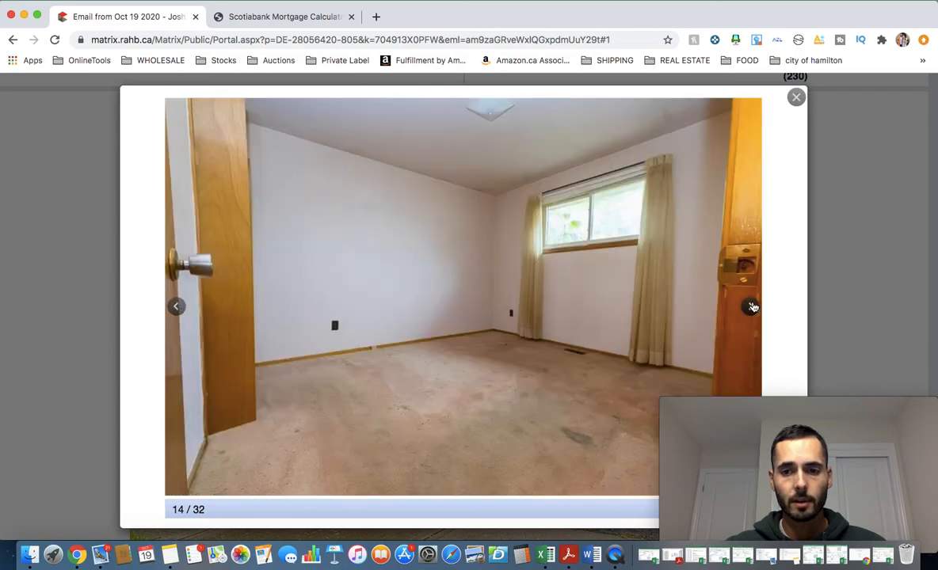
mouse_move(750, 309)
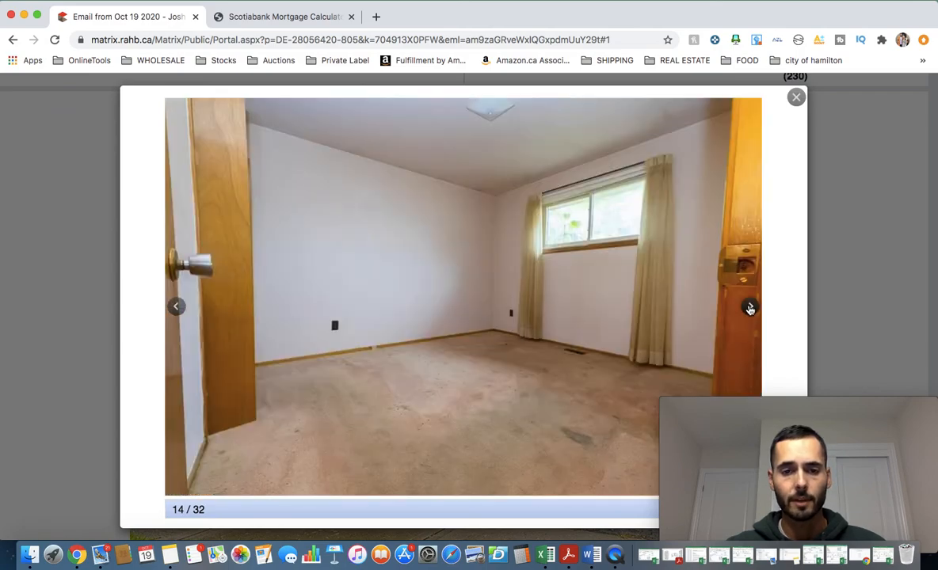
click(749, 307)
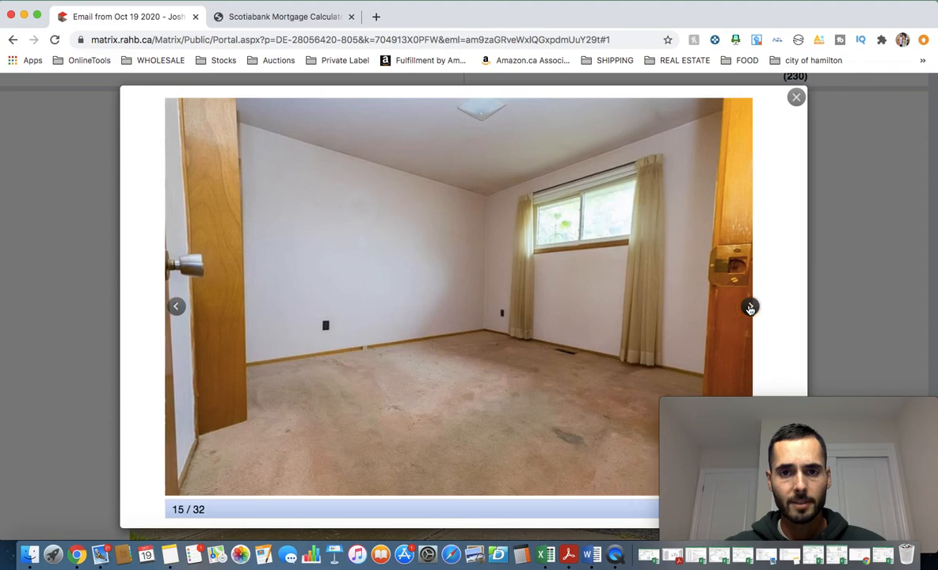
click(749, 307)
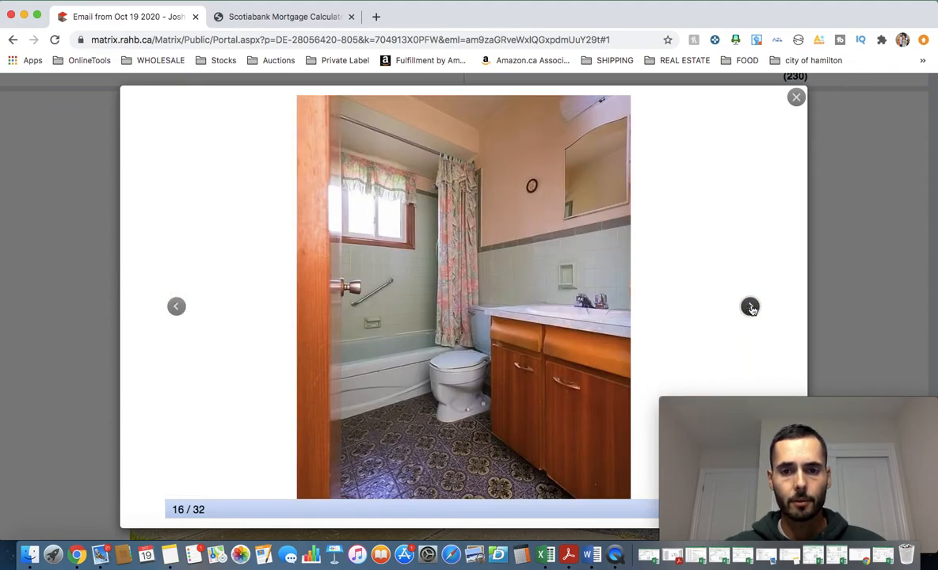
click(749, 308)
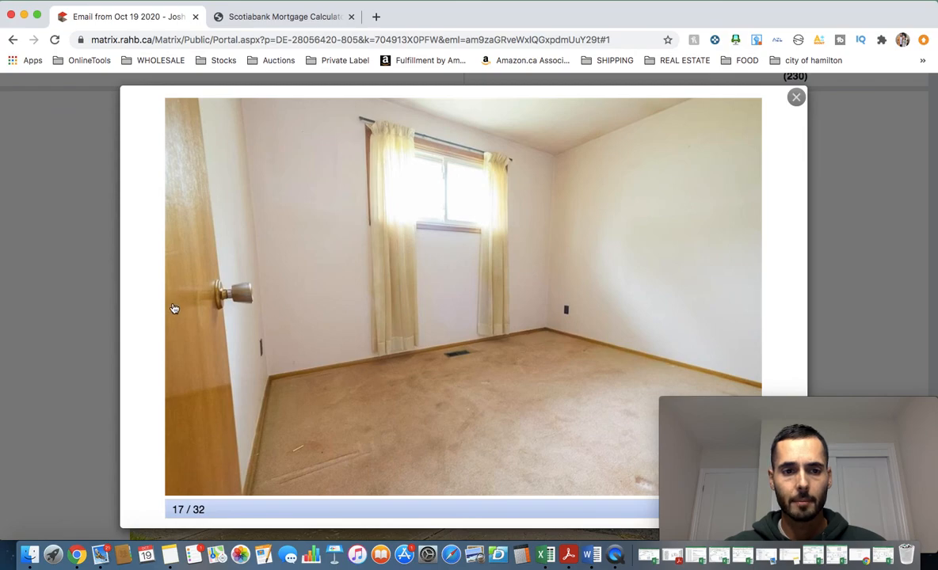
click(175, 307)
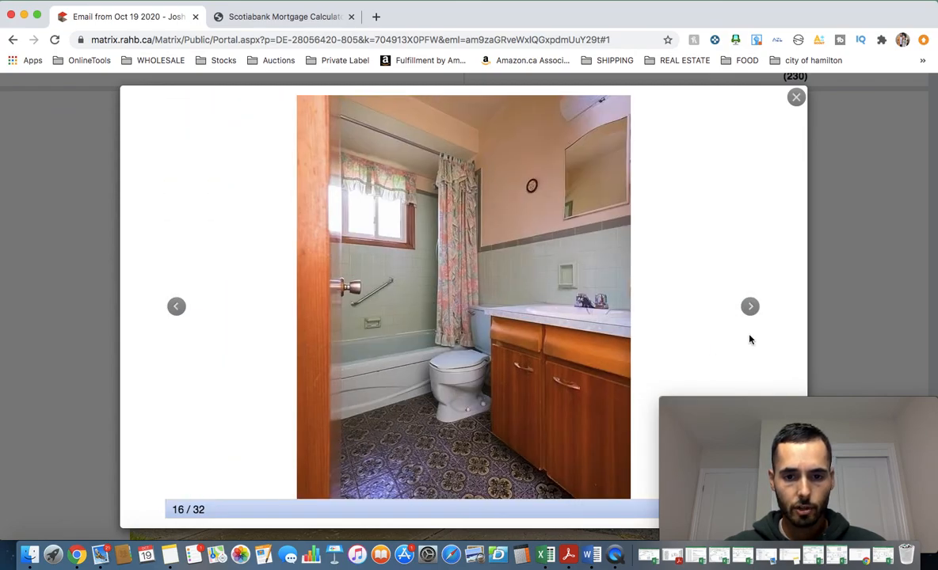
click(749, 307)
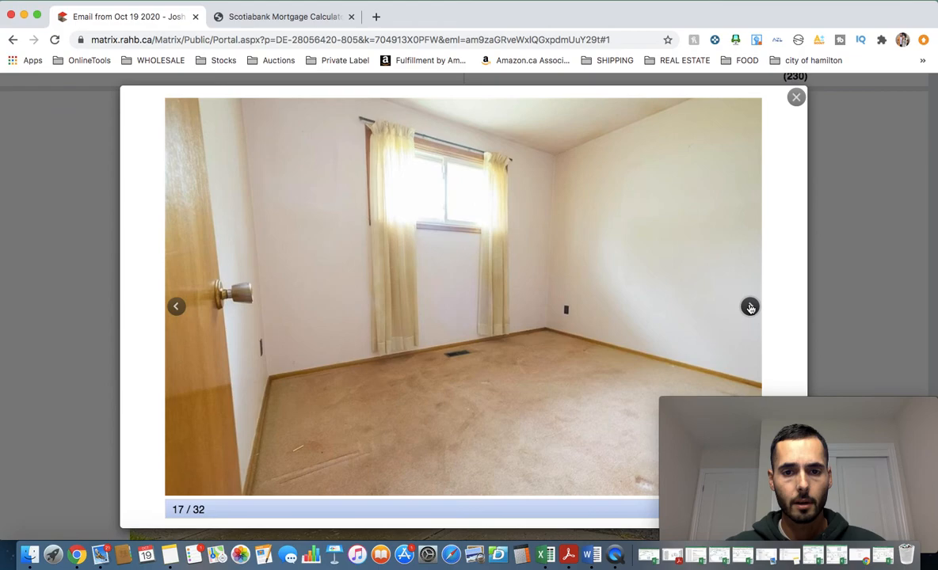
click(749, 307)
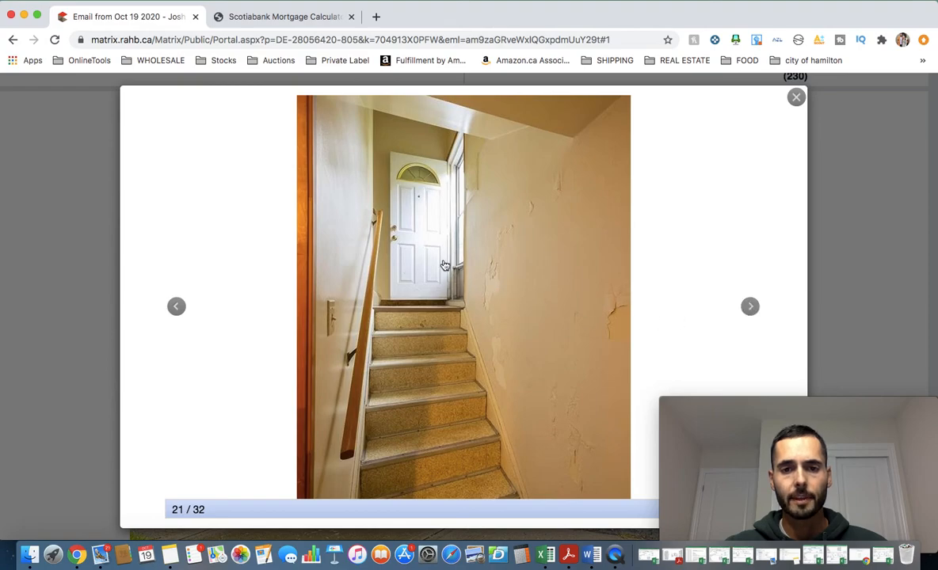
mouse_move(427, 371)
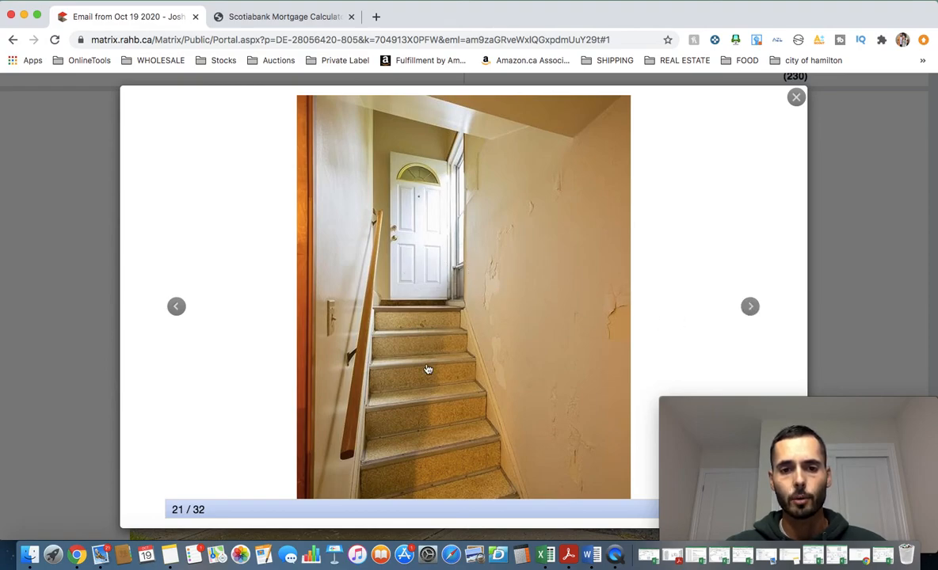
mouse_move(749, 307)
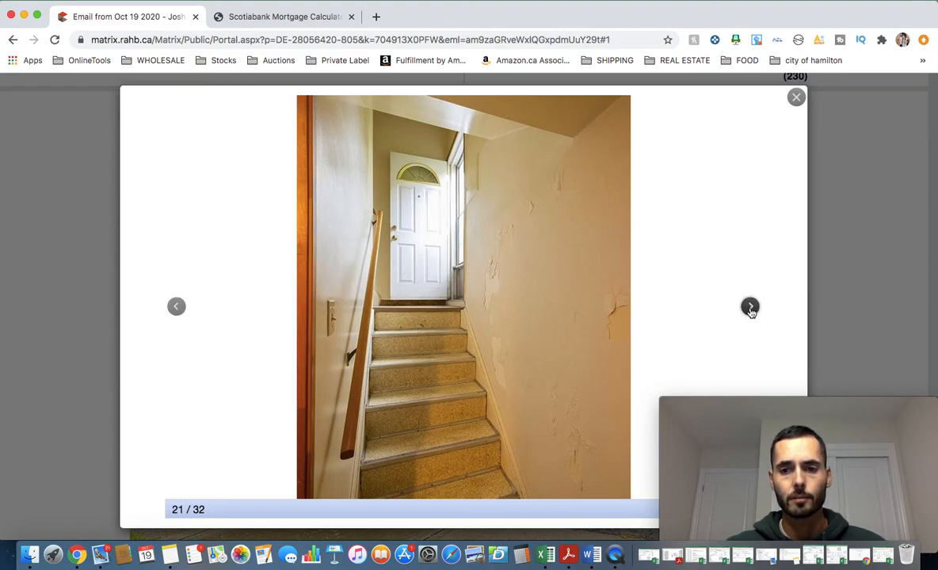
- Continue through the basement, basement kitchen and laundry photos to the final floor-plan image
click(749, 308)
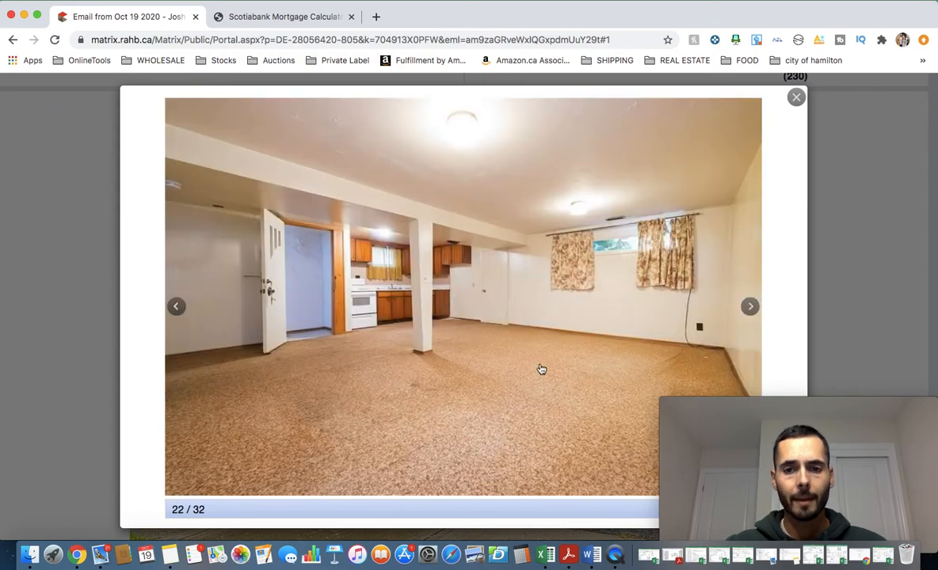
mouse_move(412, 319)
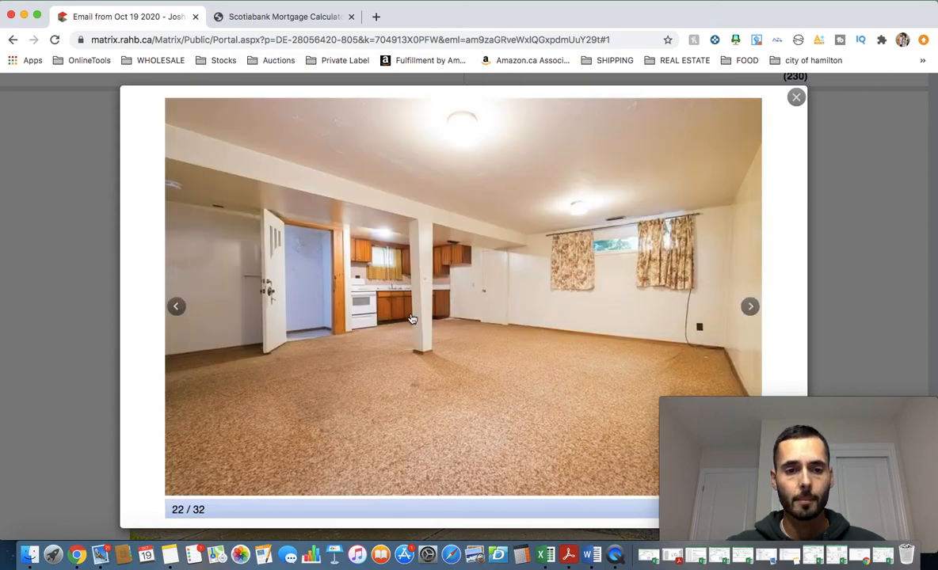
mouse_move(404, 289)
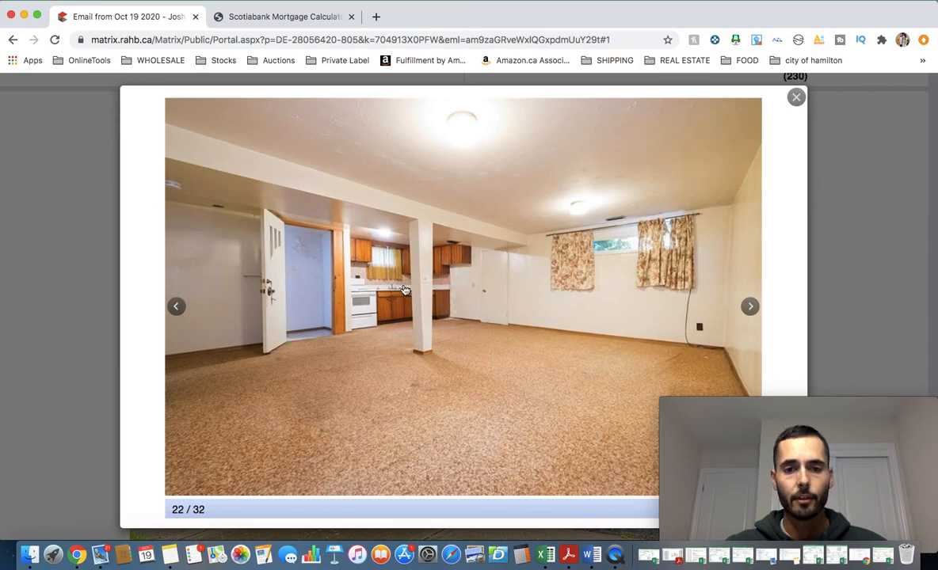
mouse_move(749, 307)
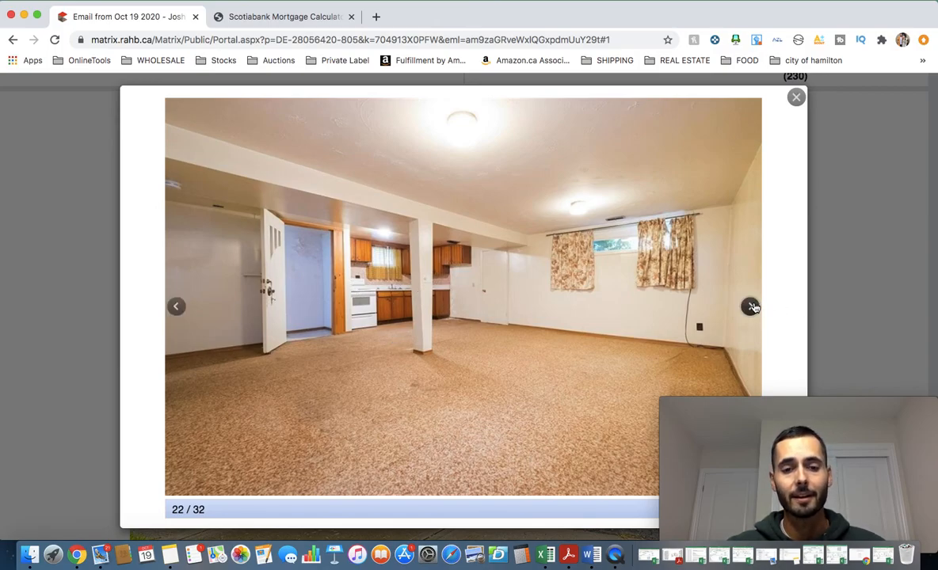
mouse_move(411, 301)
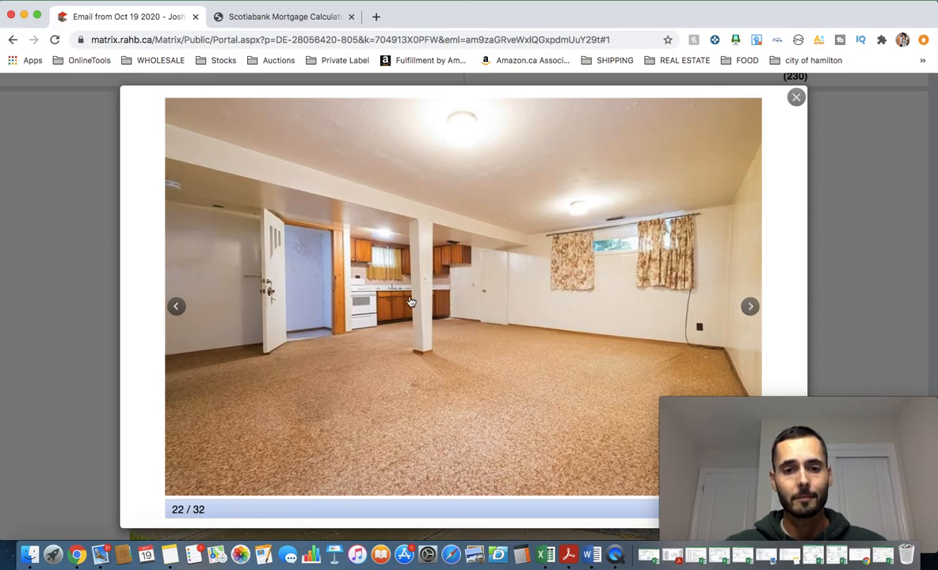
click(750, 307)
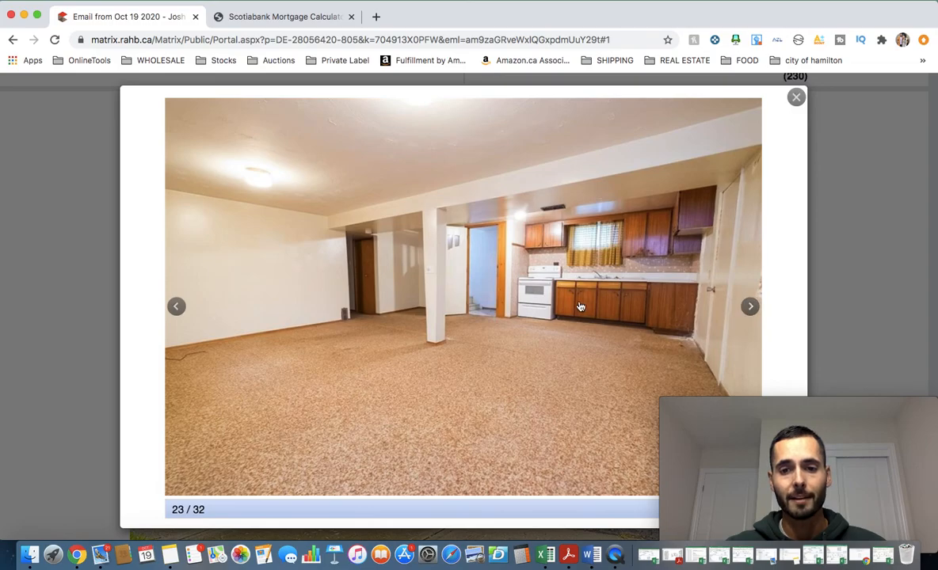
mouse_move(548, 304)
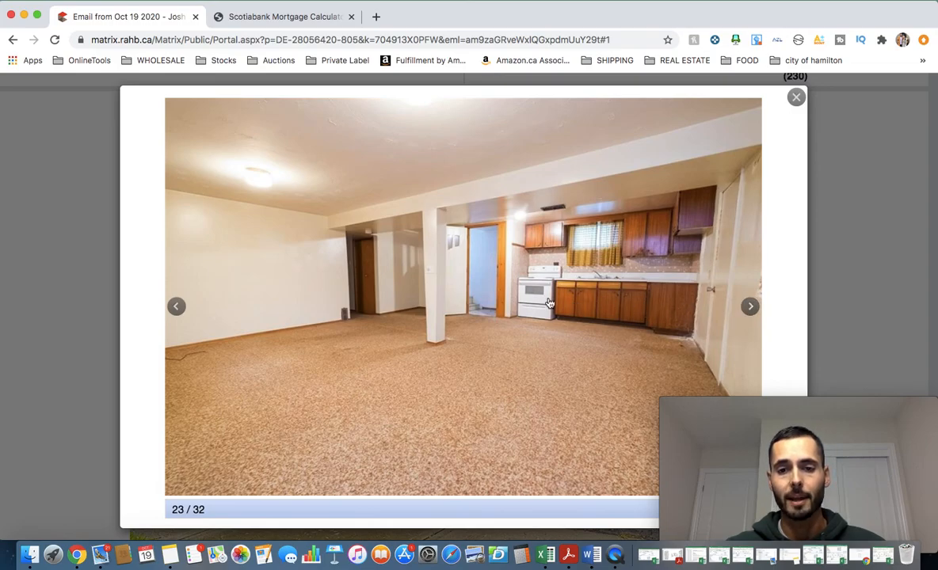
mouse_move(576, 278)
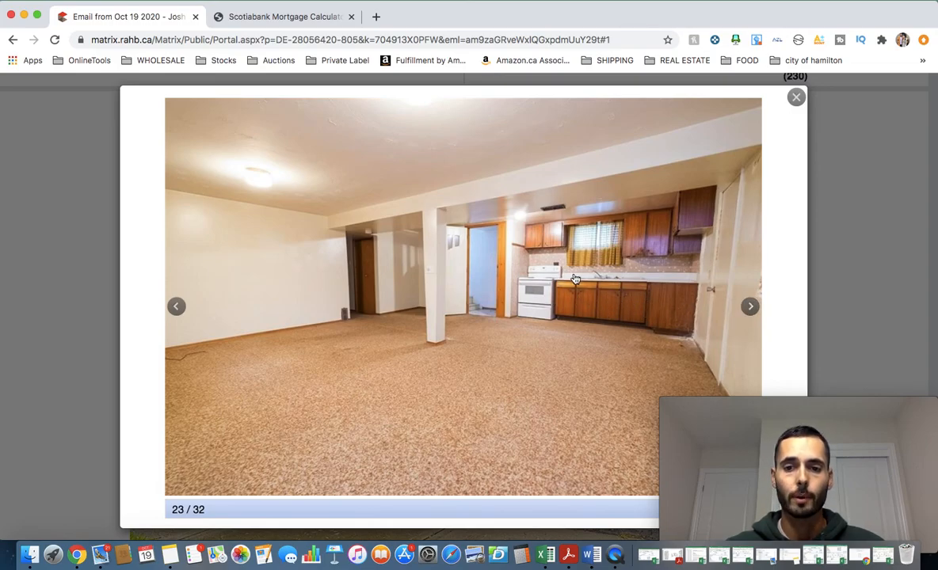
mouse_move(767, 306)
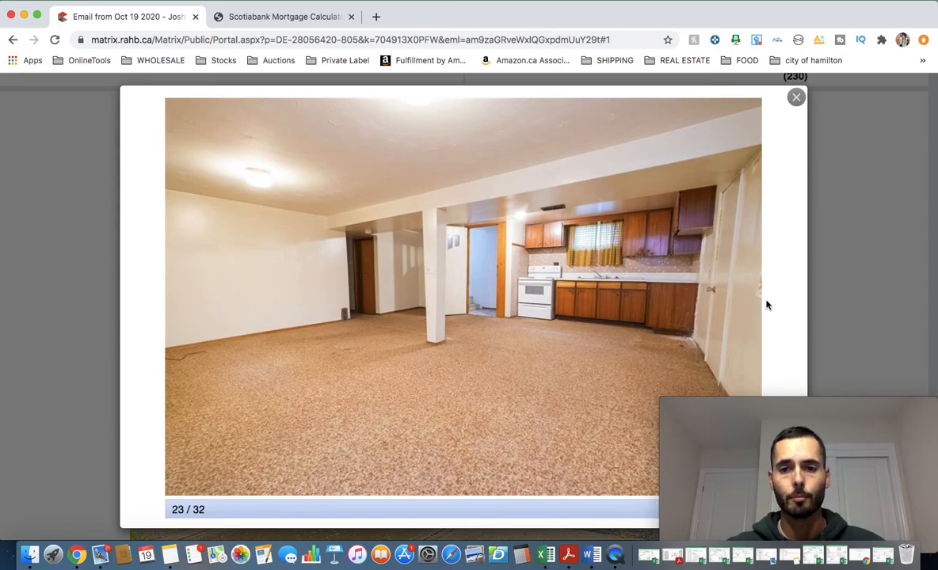
click(750, 307)
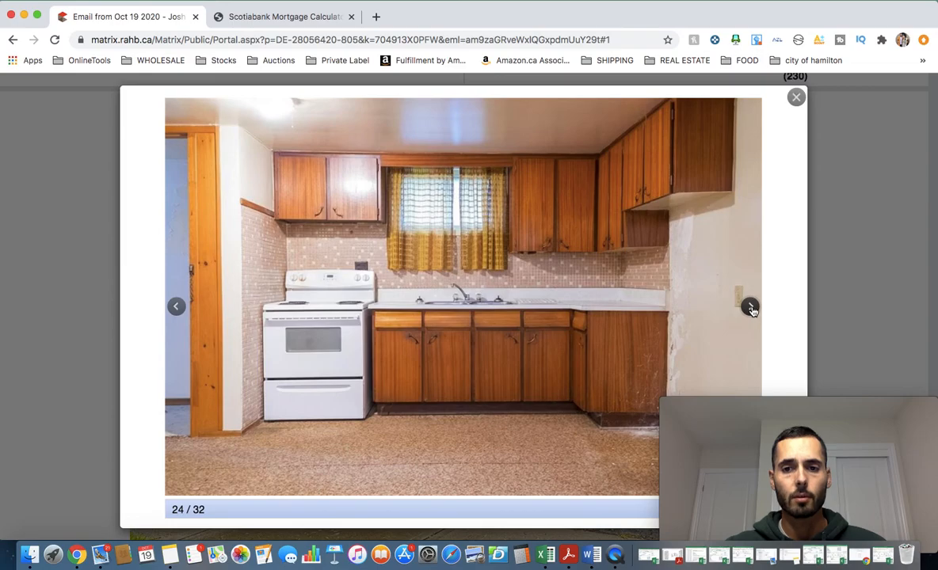
click(749, 307)
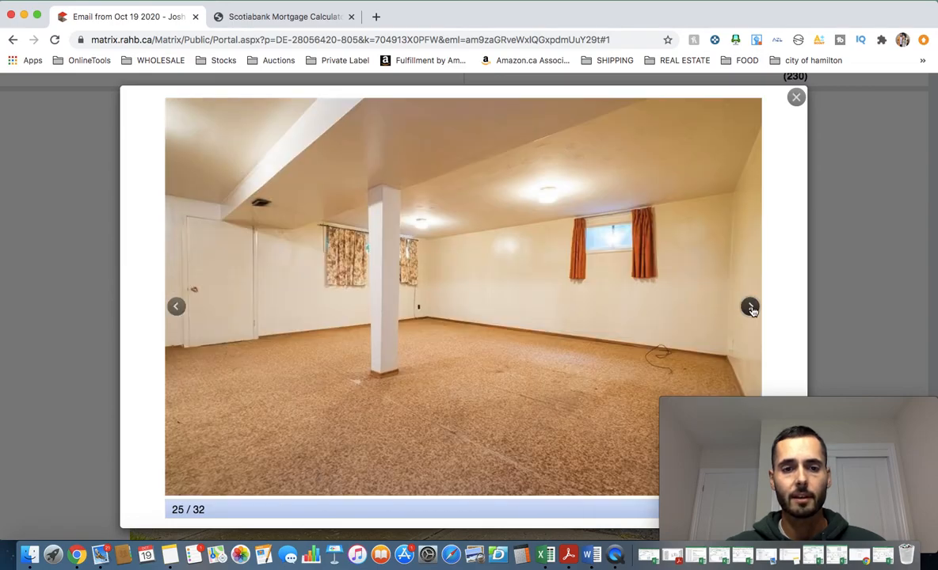
click(750, 307)
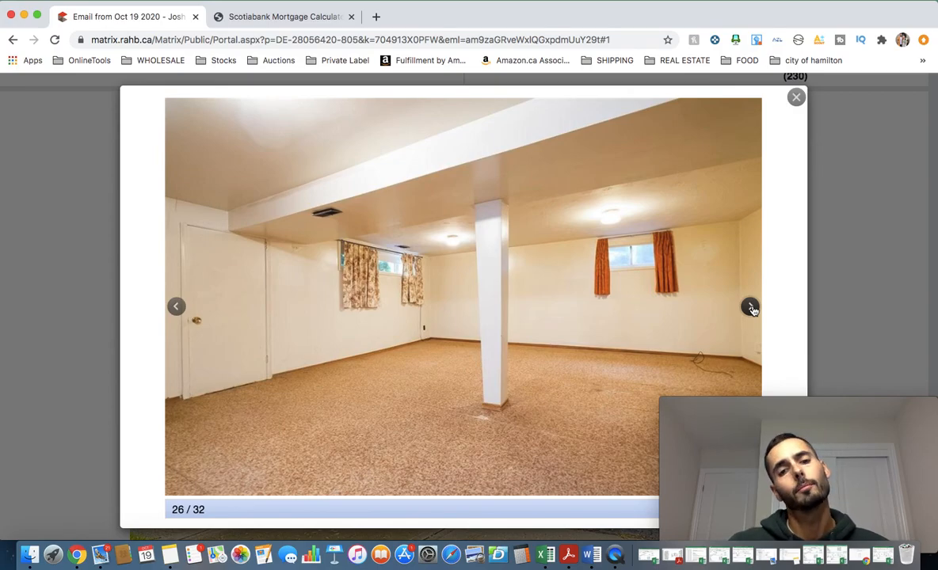
click(749, 308)
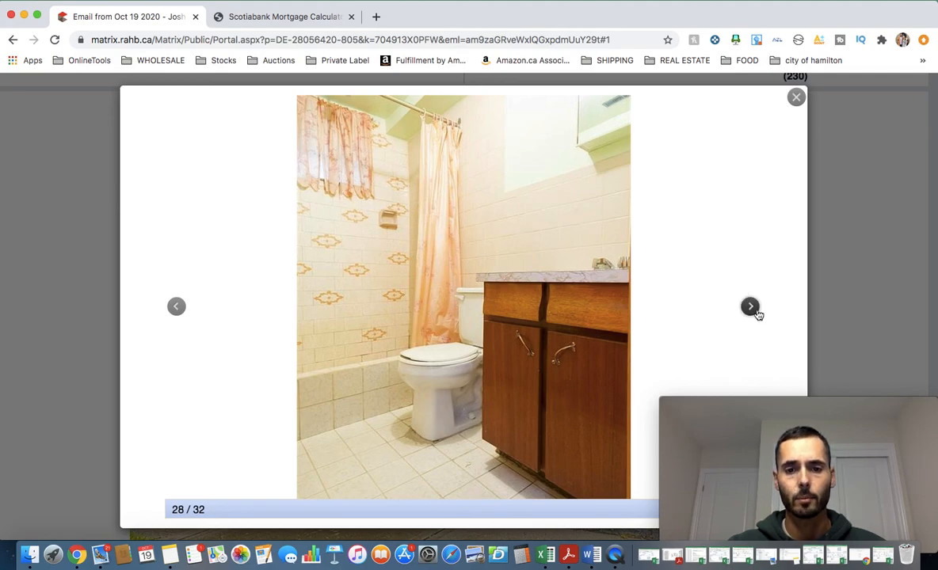
click(749, 307)
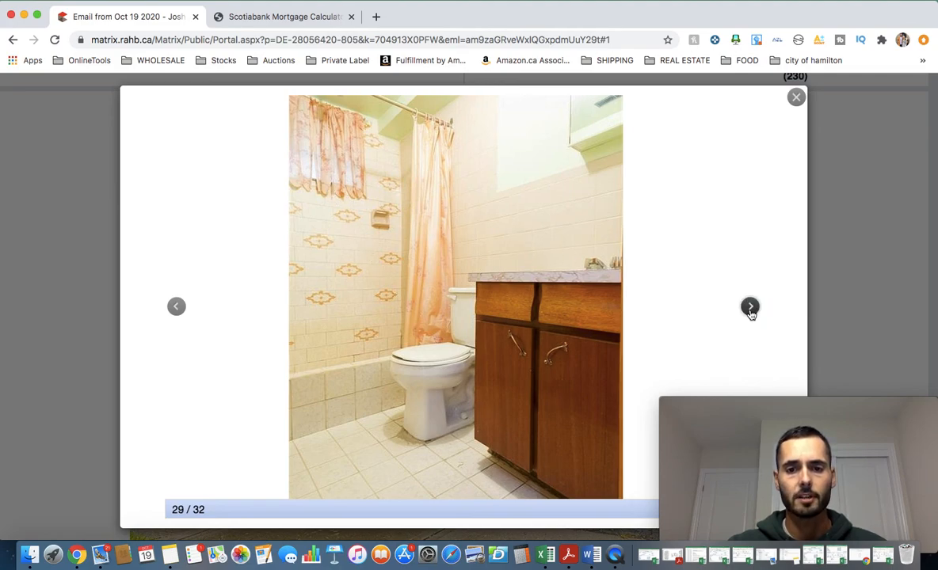
click(749, 308)
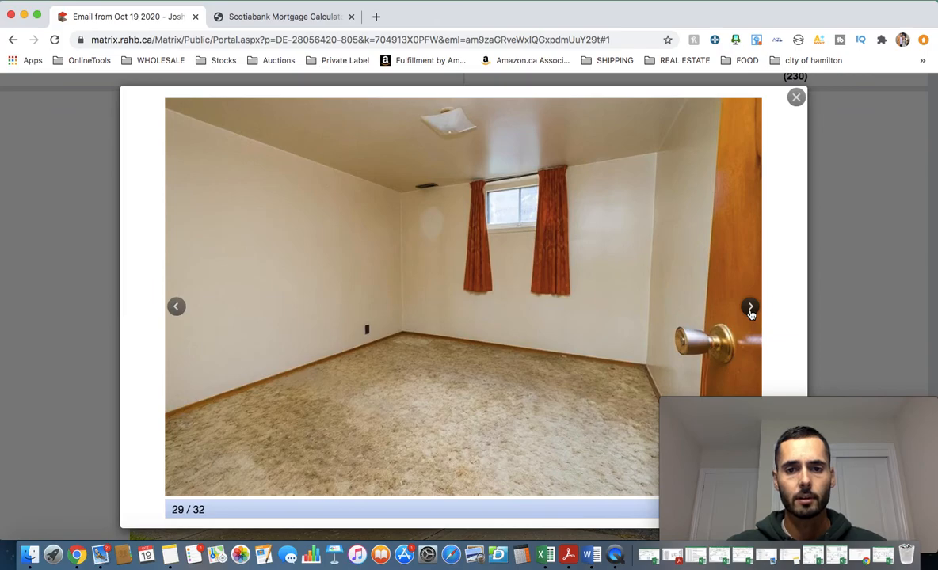
click(749, 308)
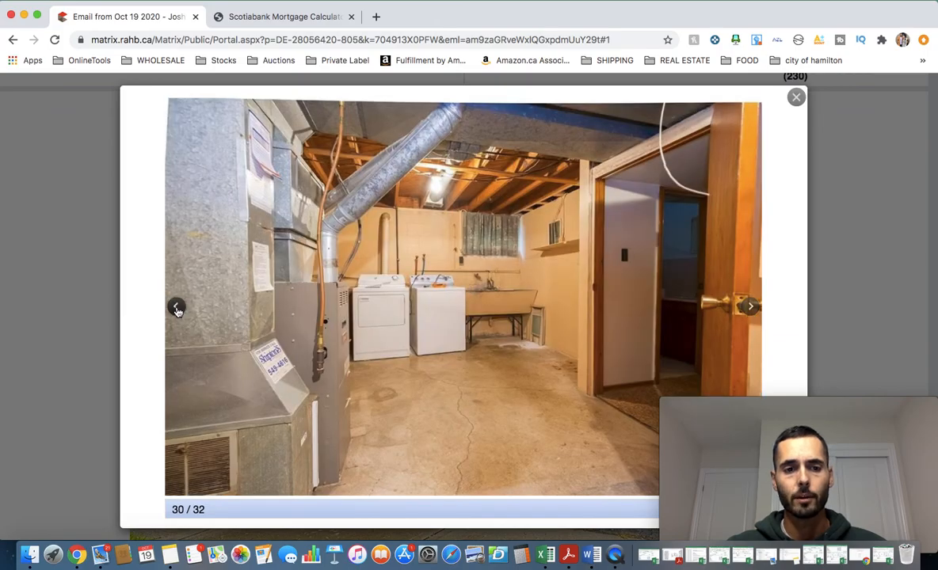
click(177, 307)
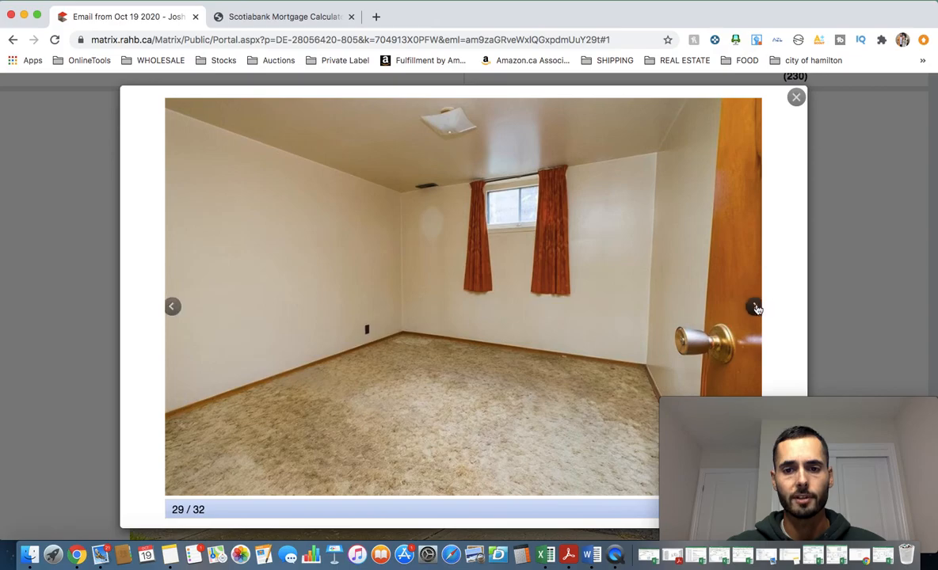
click(751, 307)
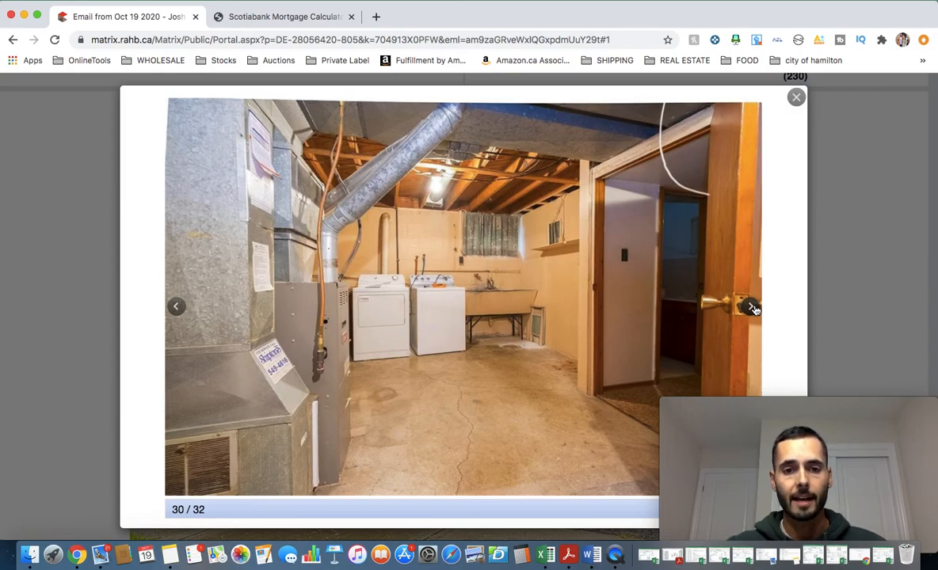
click(749, 307)
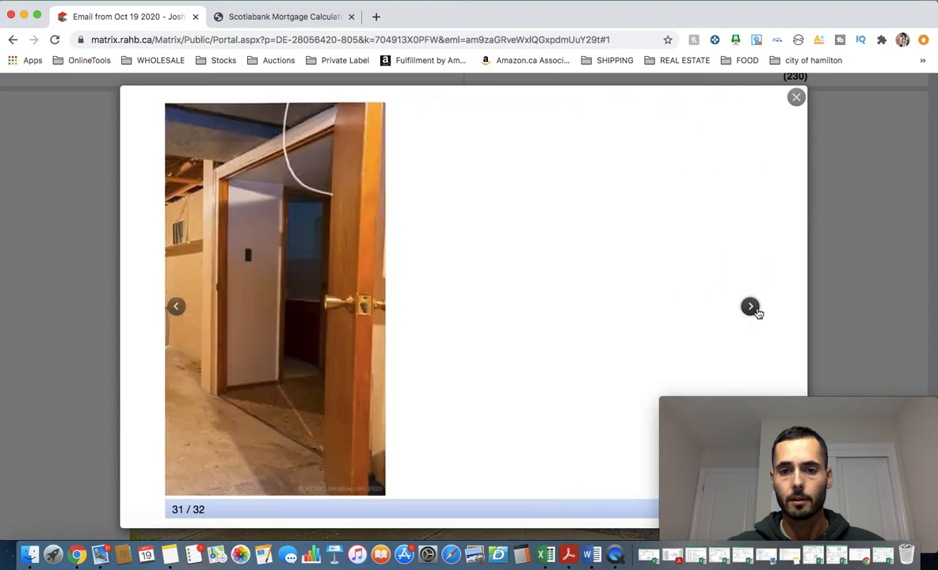
click(749, 307)
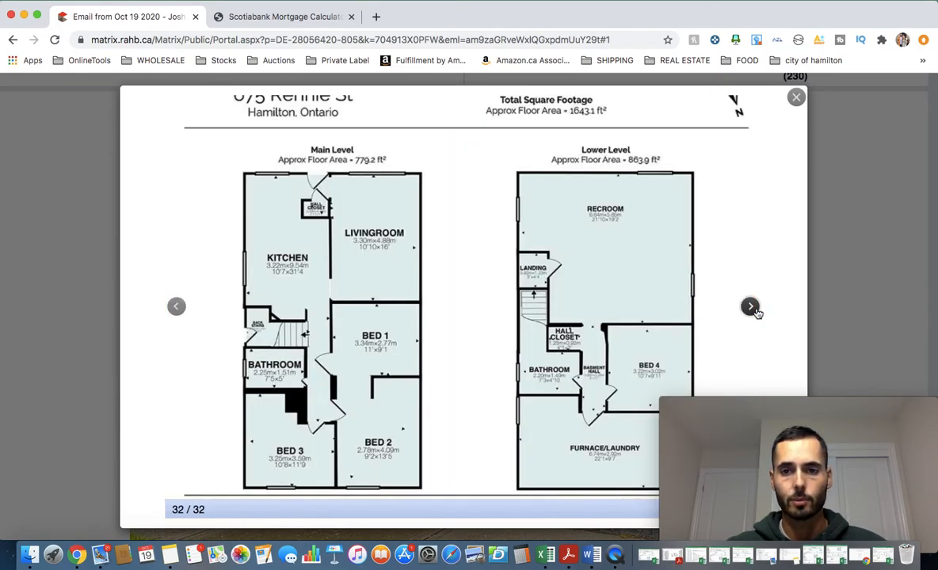
mouse_move(741, 289)
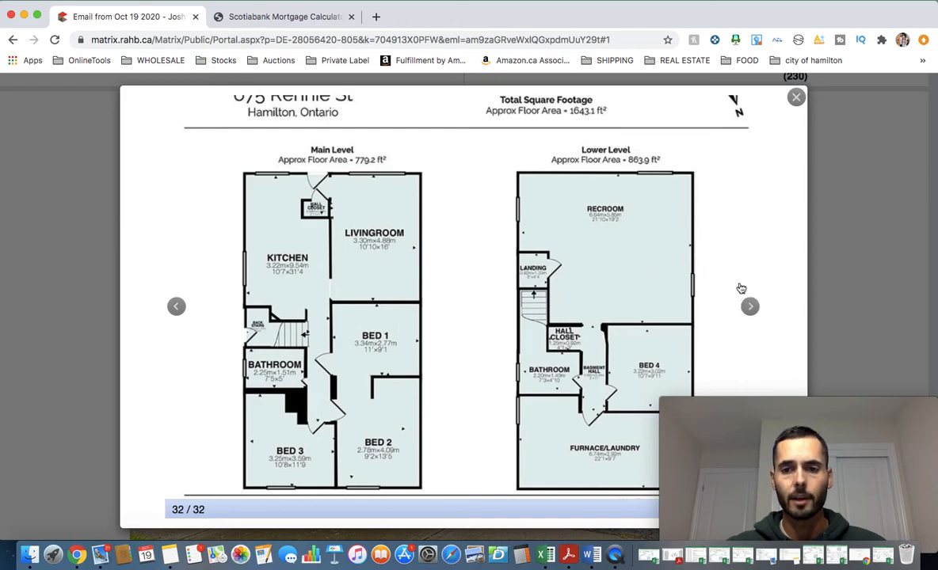
mouse_move(358, 299)
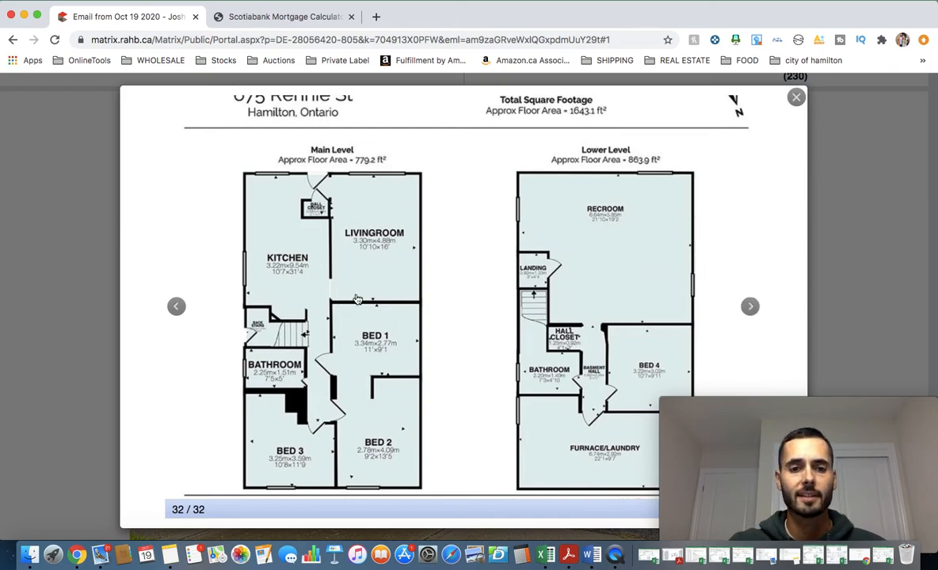
mouse_move(345, 272)
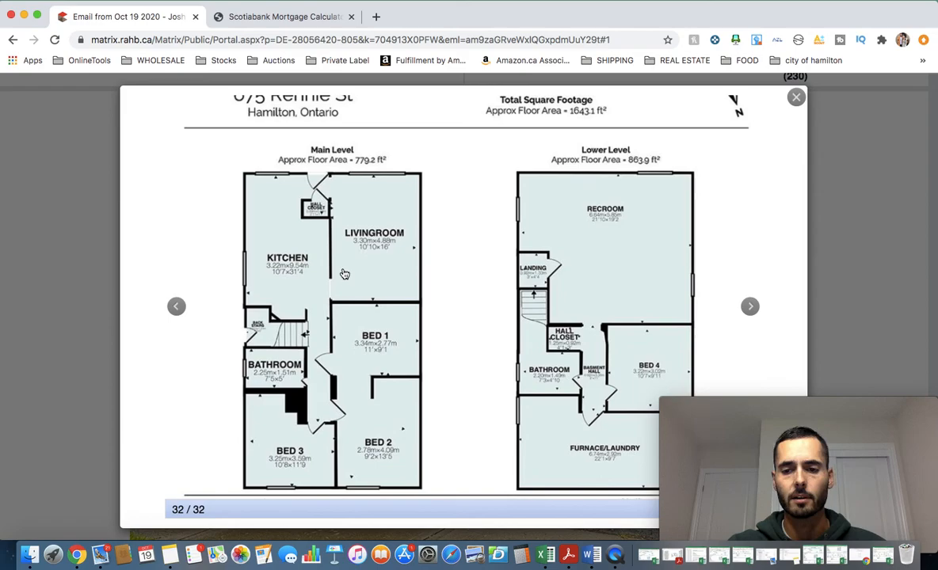
mouse_move(654, 393)
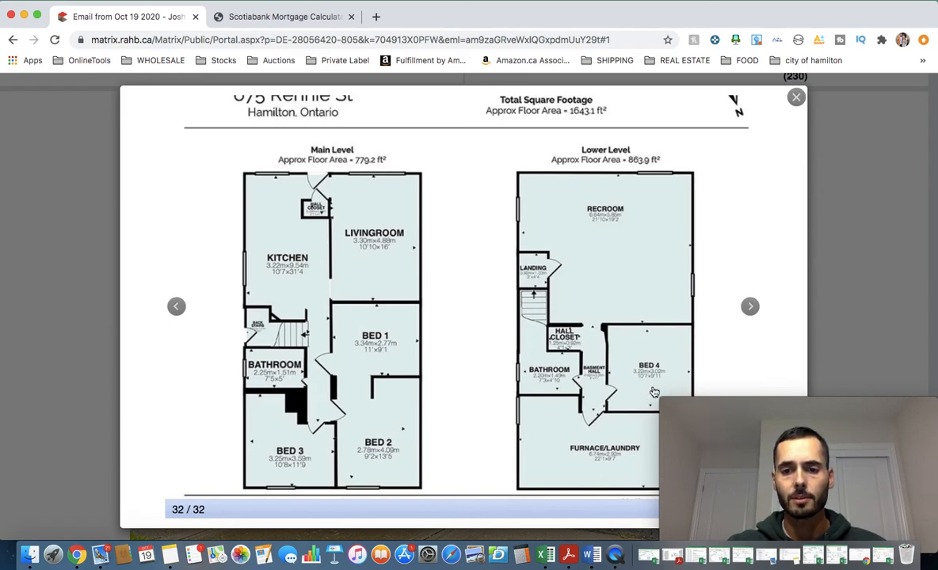
mouse_move(662, 352)
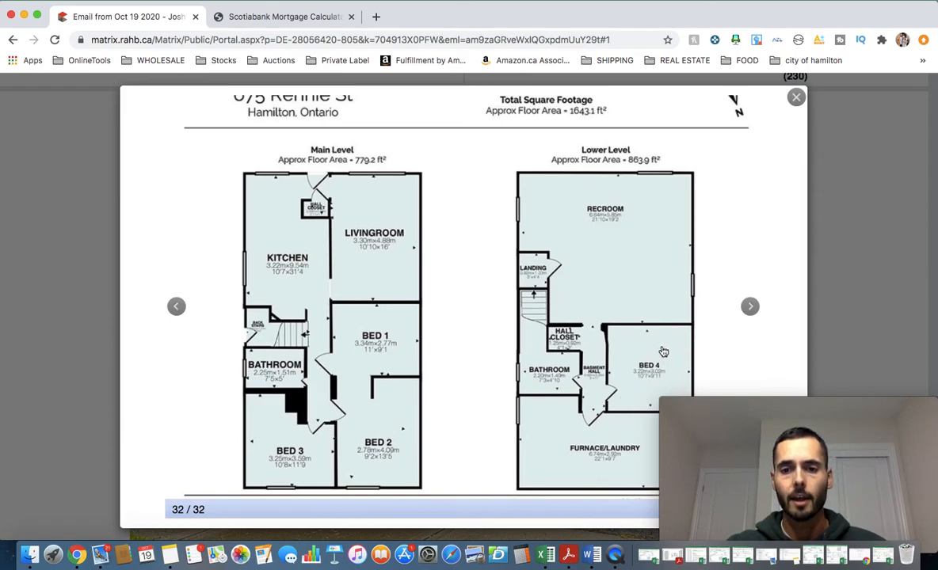
mouse_move(567, 356)
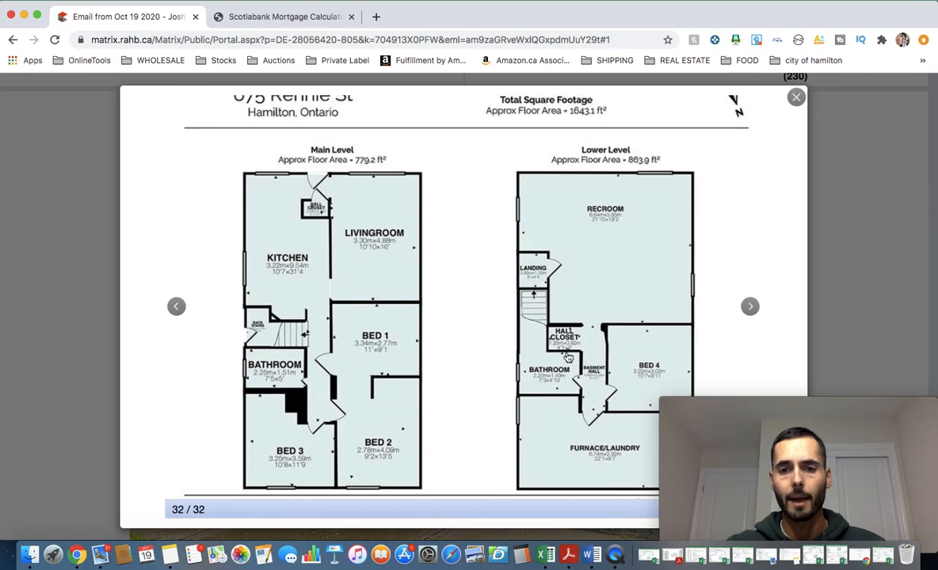
mouse_move(581, 425)
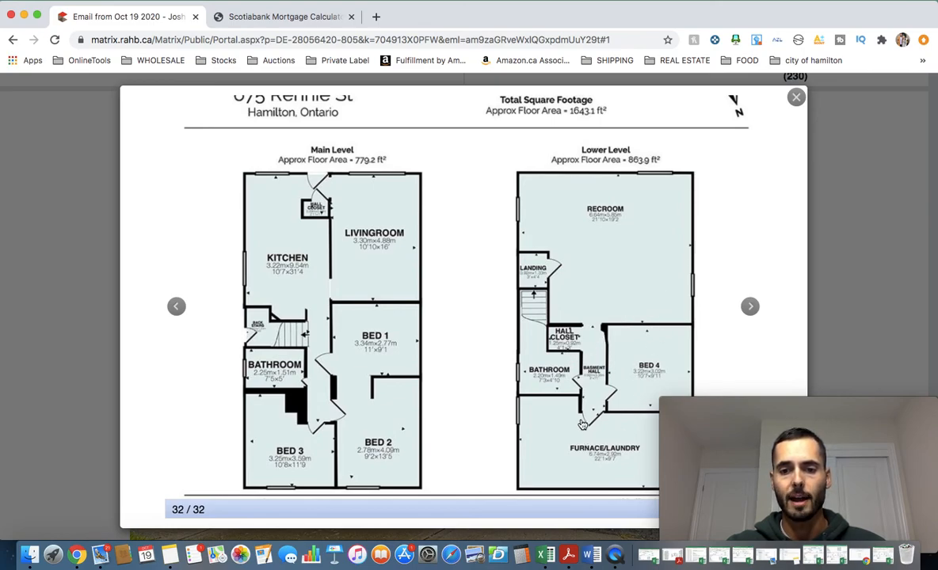
mouse_move(602, 456)
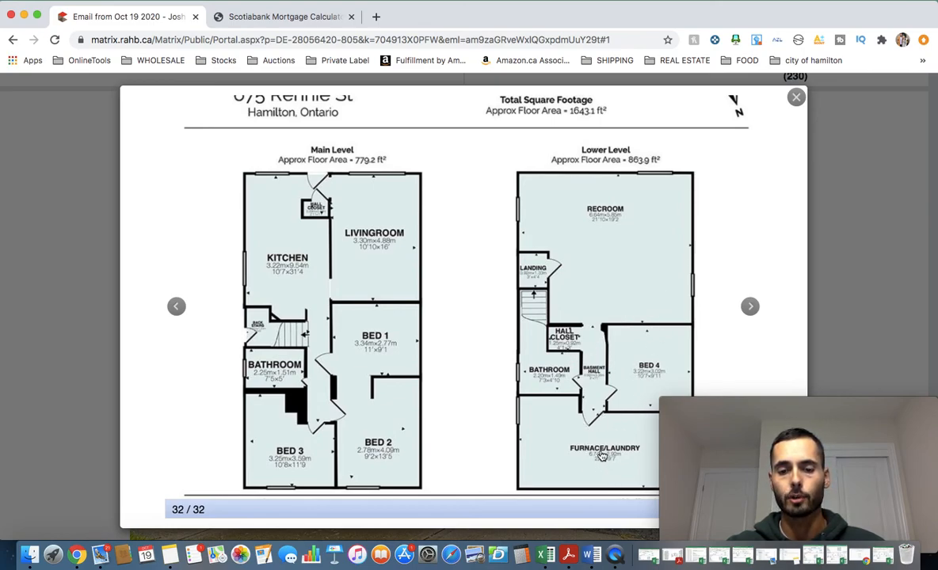
mouse_move(604, 411)
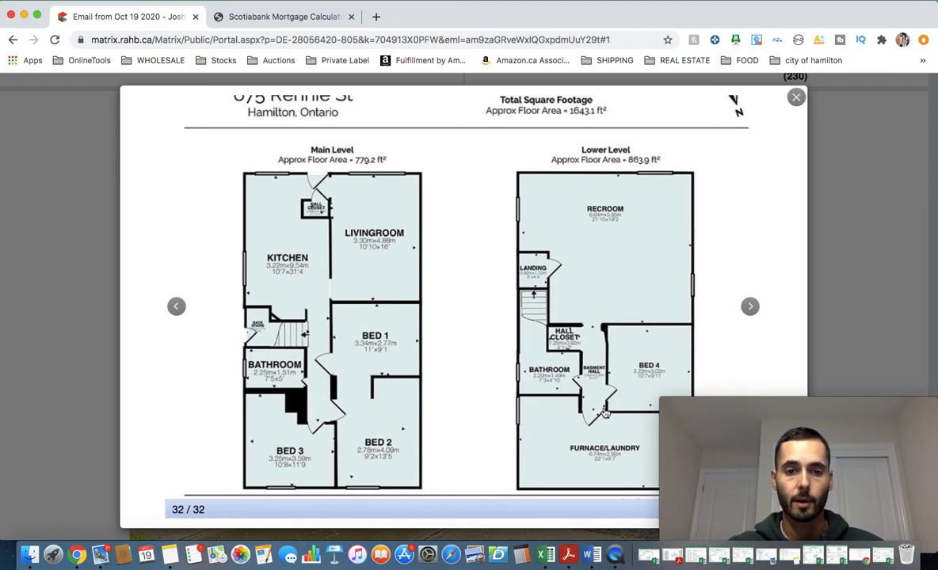
mouse_move(333, 414)
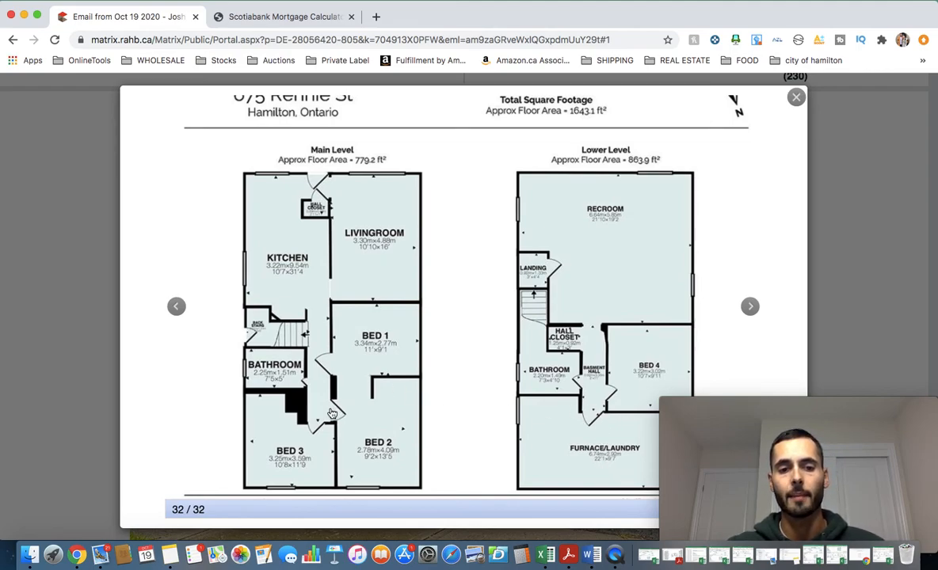
mouse_move(289, 299)
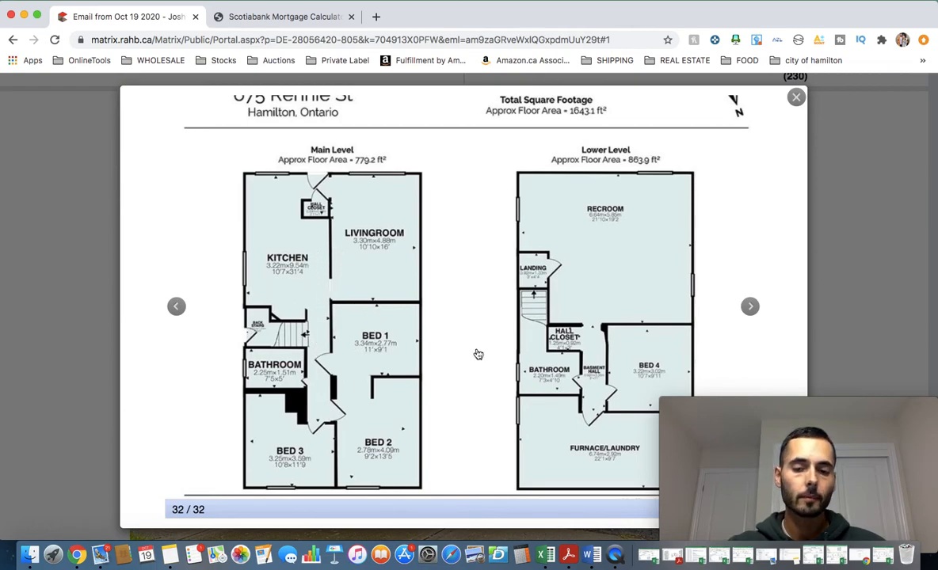
mouse_move(484, 342)
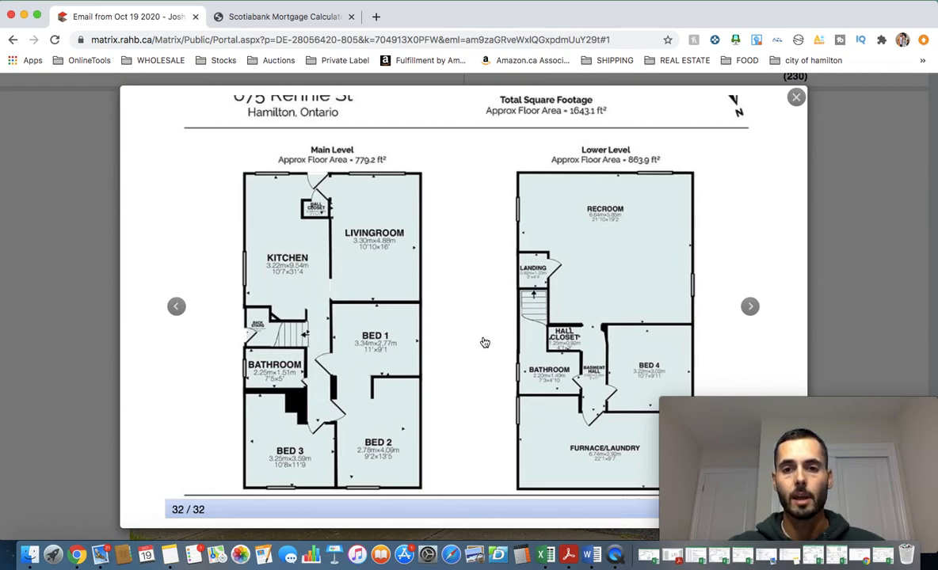
mouse_move(798, 102)
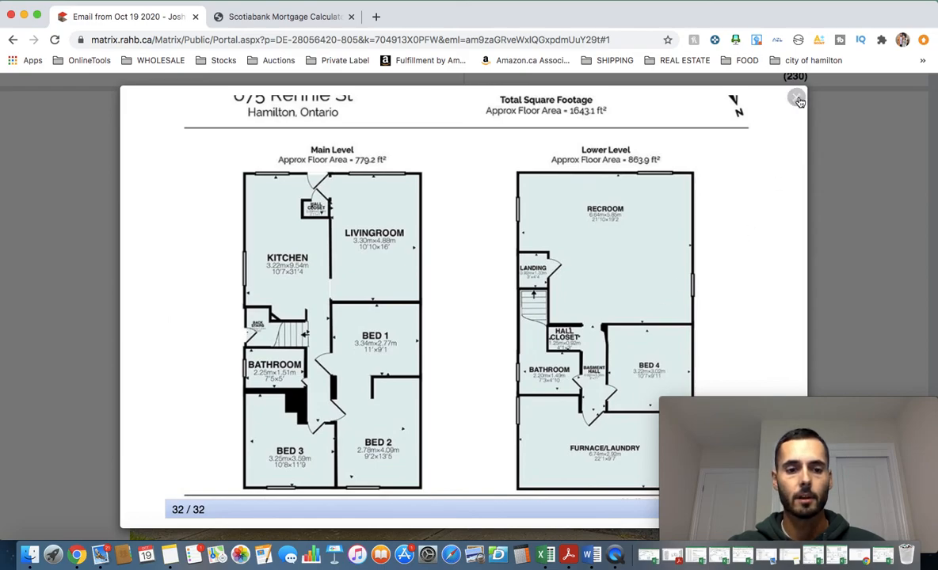
- Close the photo gallery and switch to the Scotiabank Mortgage Calculator tab
click(798, 102)
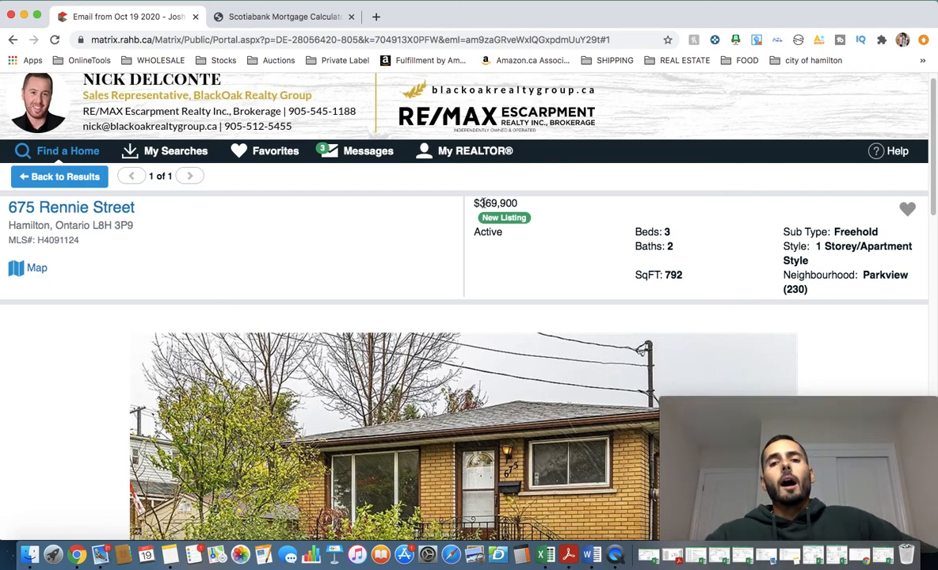
mouse_move(545, 555)
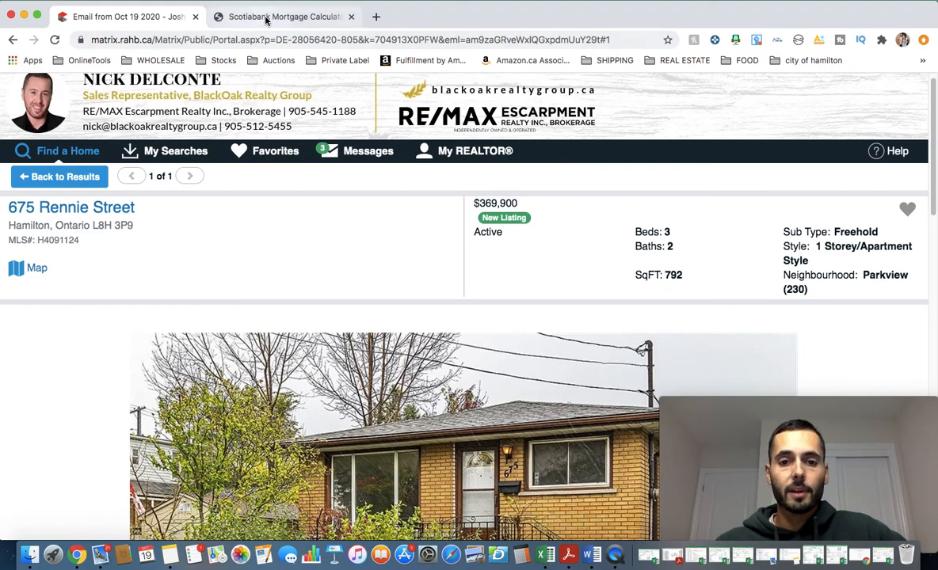
click(282, 16)
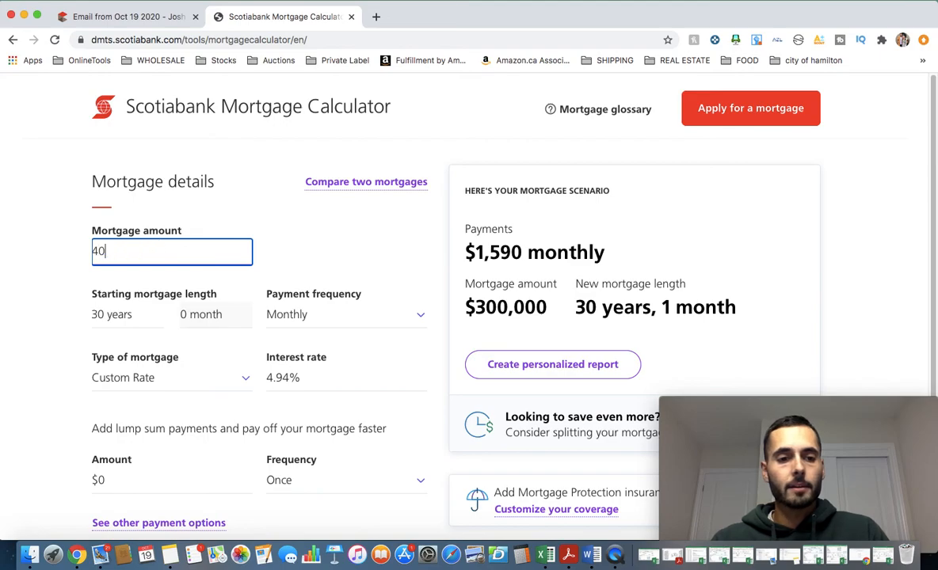
- Enter a $400,000 mortgage at 2.00% and pick up the $1,477 monthly payment
text(0000)
click(347, 377)
text(2)
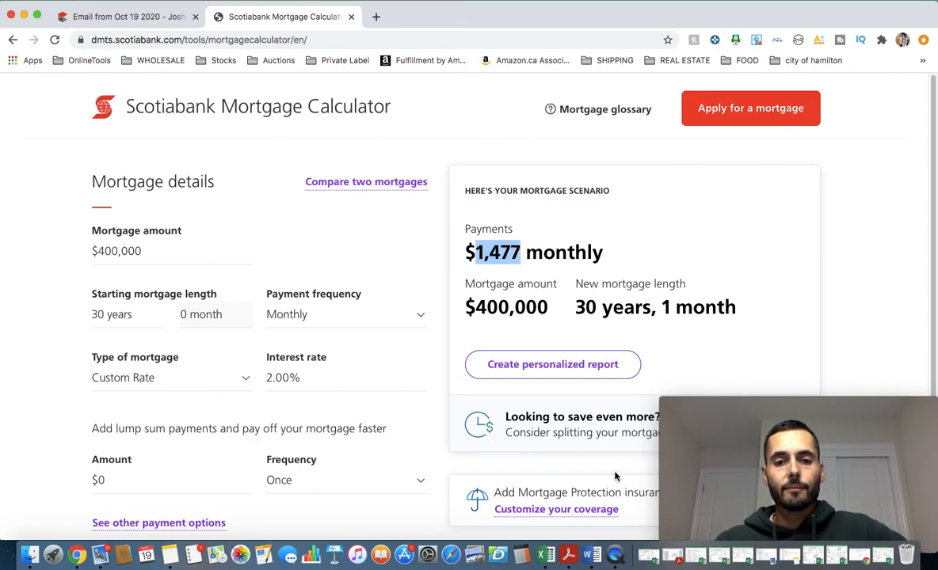
click(545, 555)
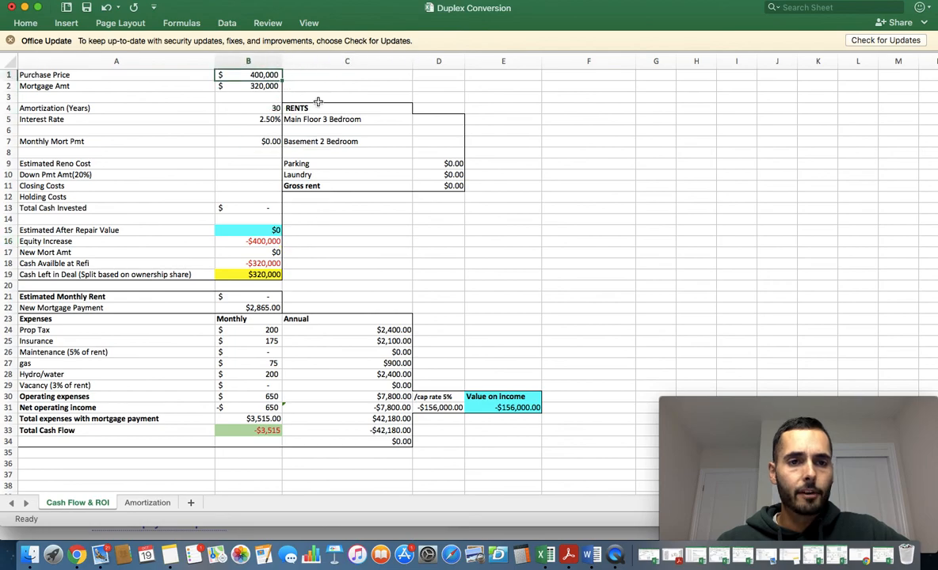
mouse_move(736, 26)
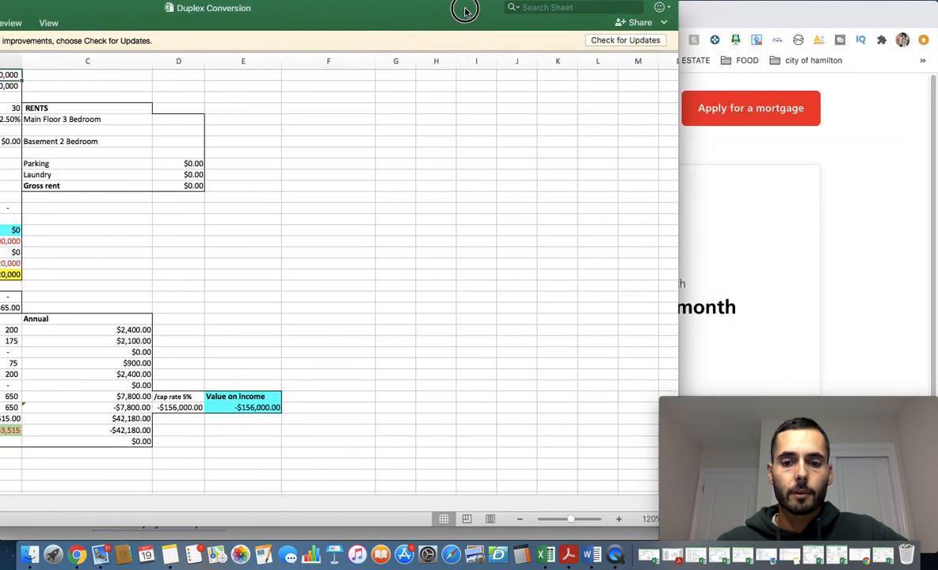
- Check the mortgage amount and amortization in Excel, then set the calculator rate to 2.50%
click(617, 519)
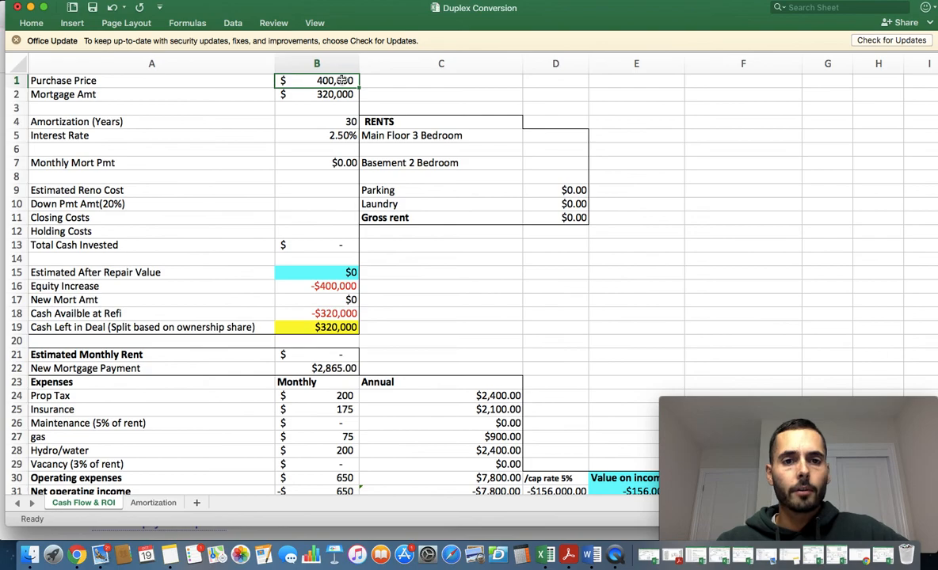
click(317, 95)
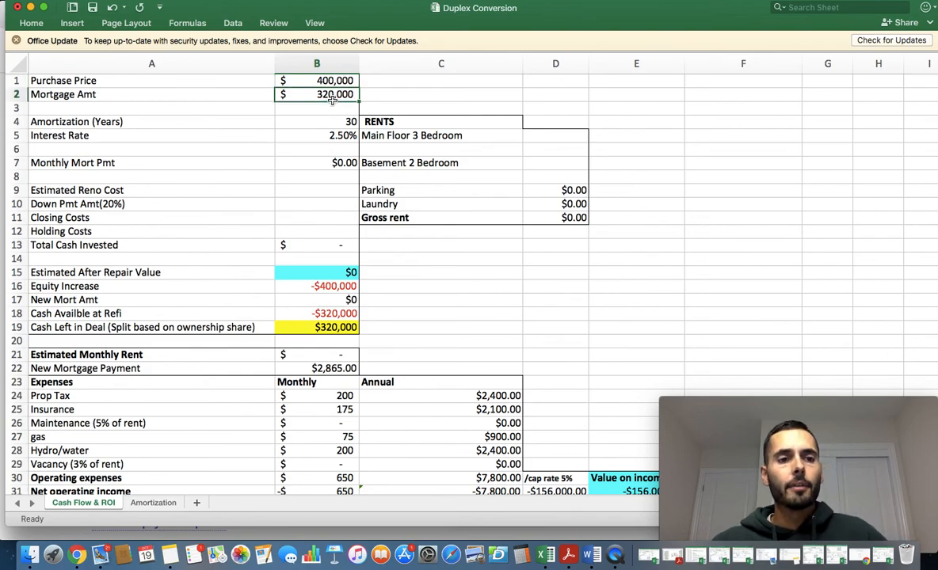
mouse_move(339, 117)
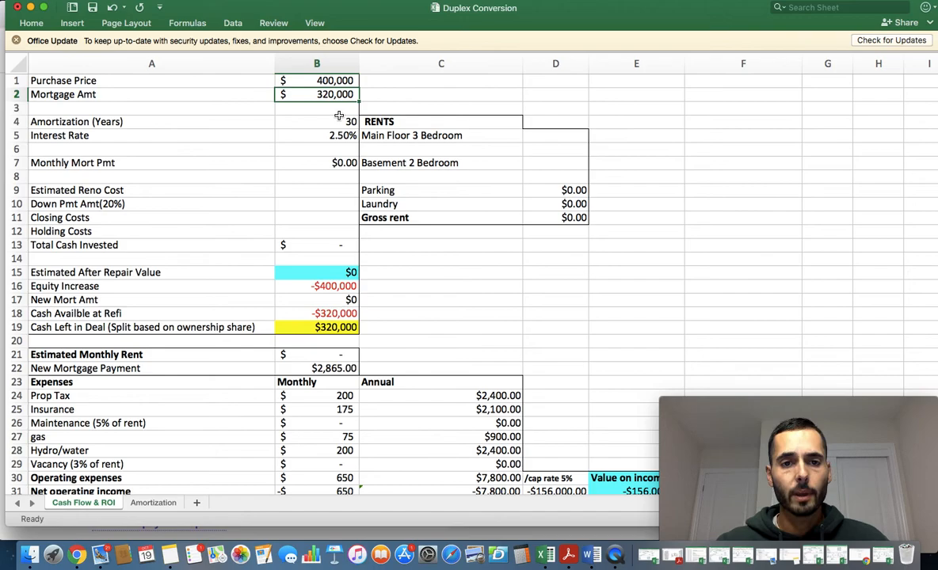
mouse_move(335, 119)
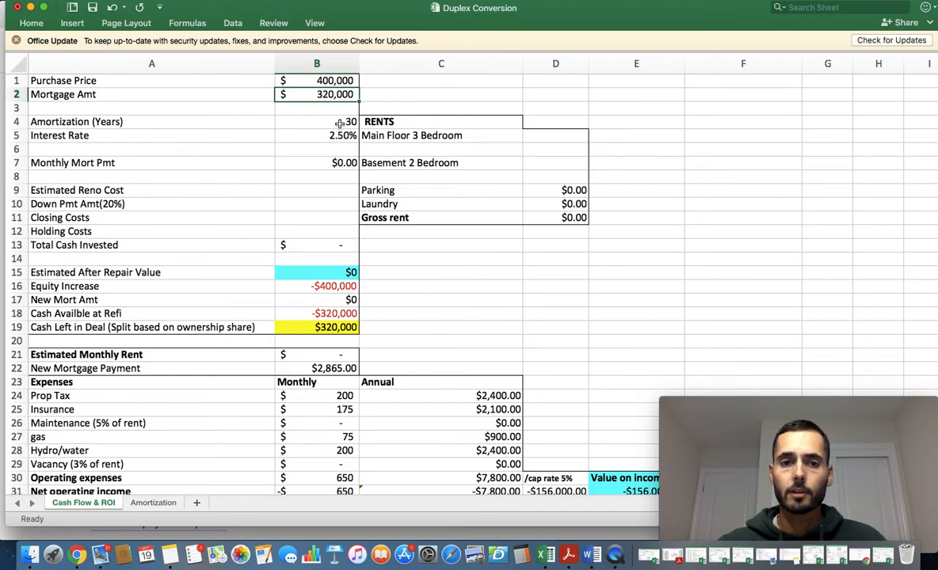
click(317, 121)
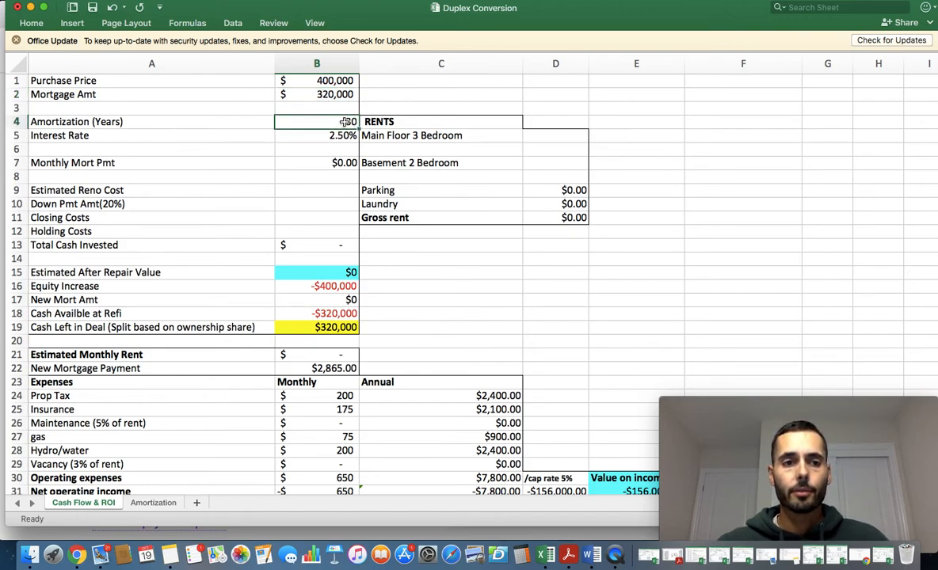
click(316, 121)
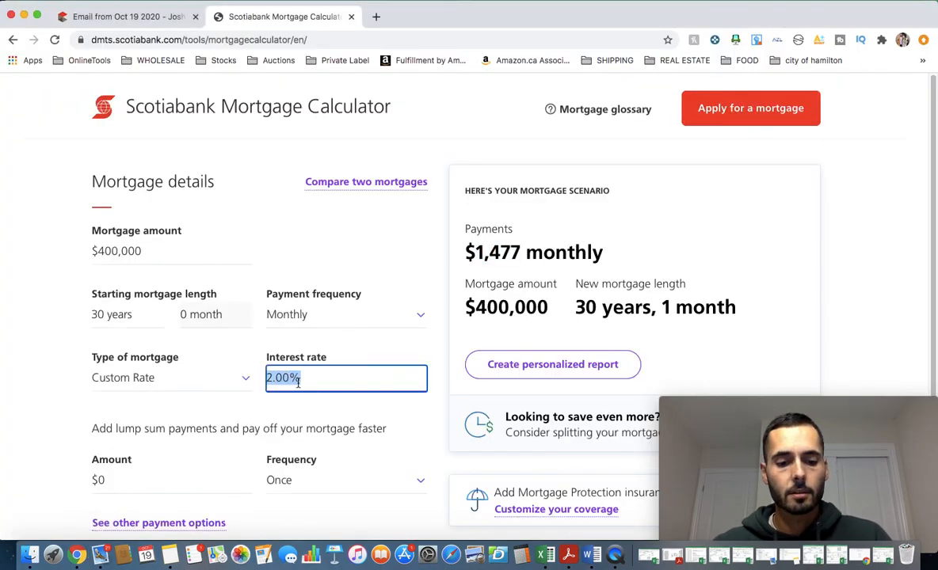
text(2.50%)
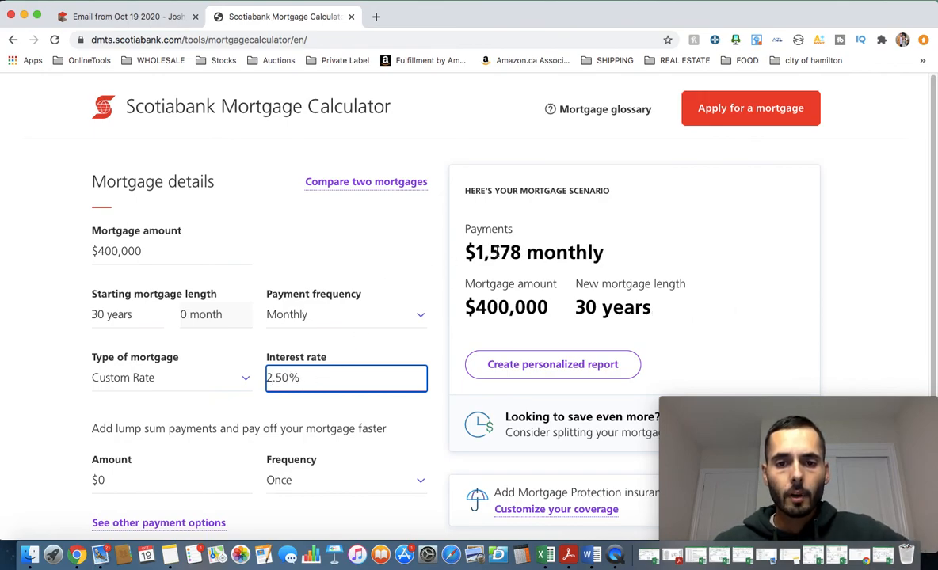
- Record the recalculated $1,578 monthly mortgage payment in cell B7
click(545, 554)
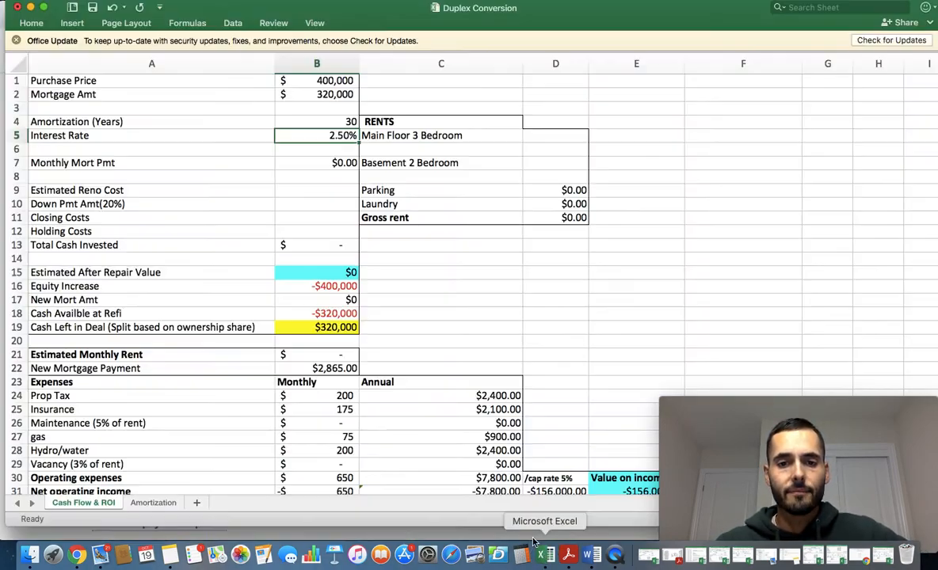
click(317, 162)
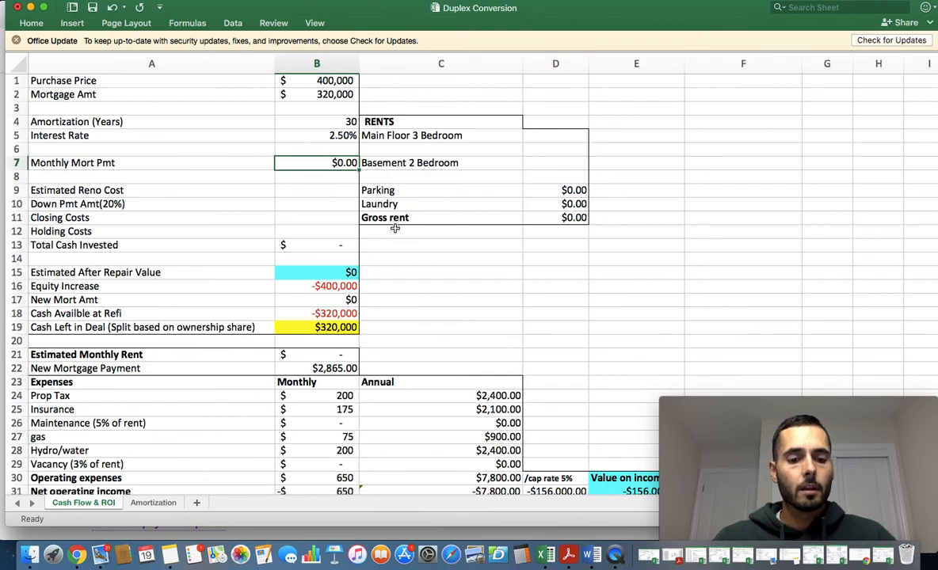
click(441, 244)
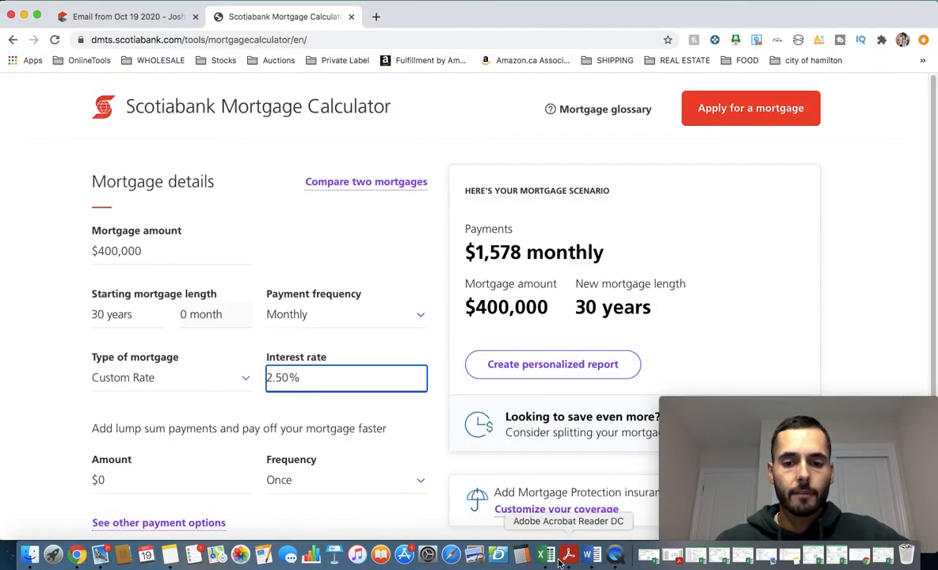
click(545, 555)
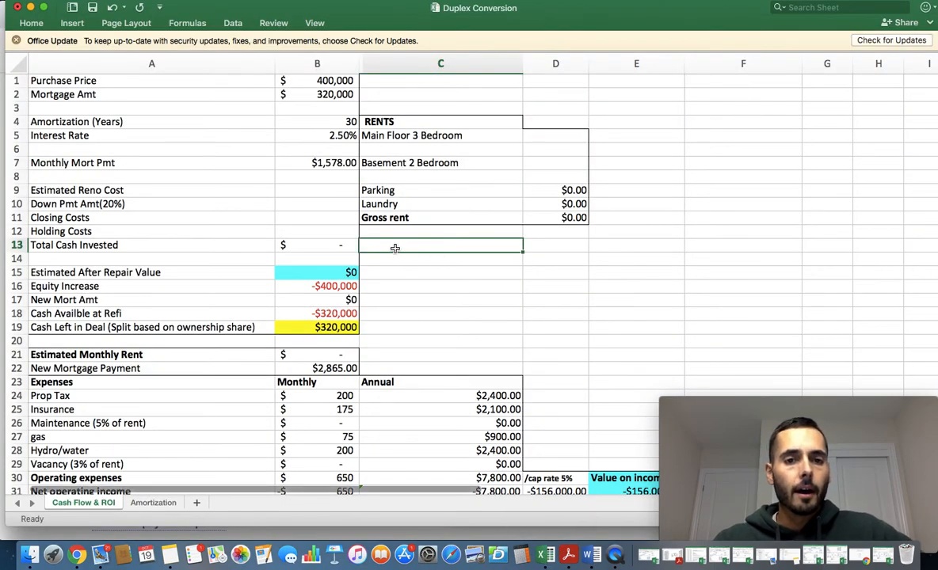
mouse_move(330, 209)
text(75)
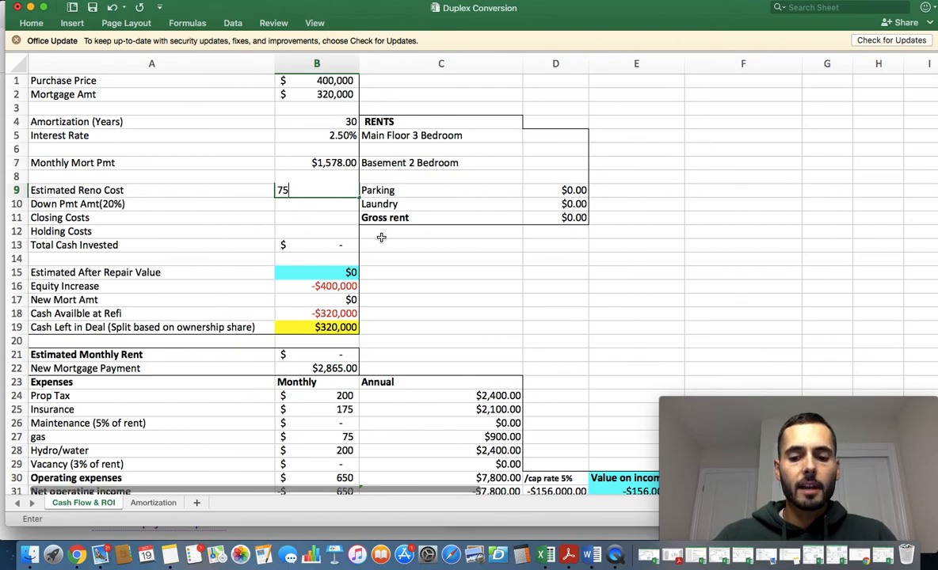
- Enter renovation cost $75,000, down payment $80,000 and closing costs $7,500
key(Return)
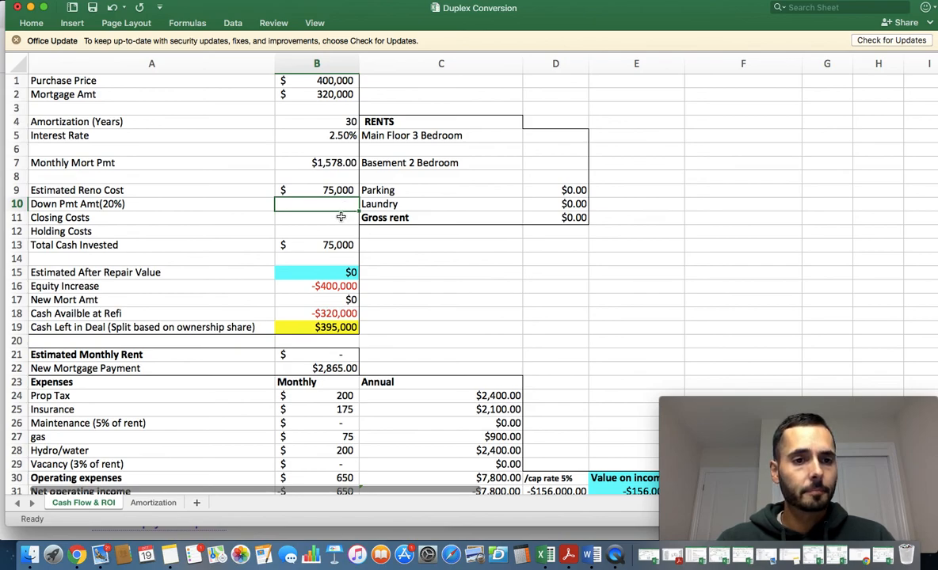
text(80)
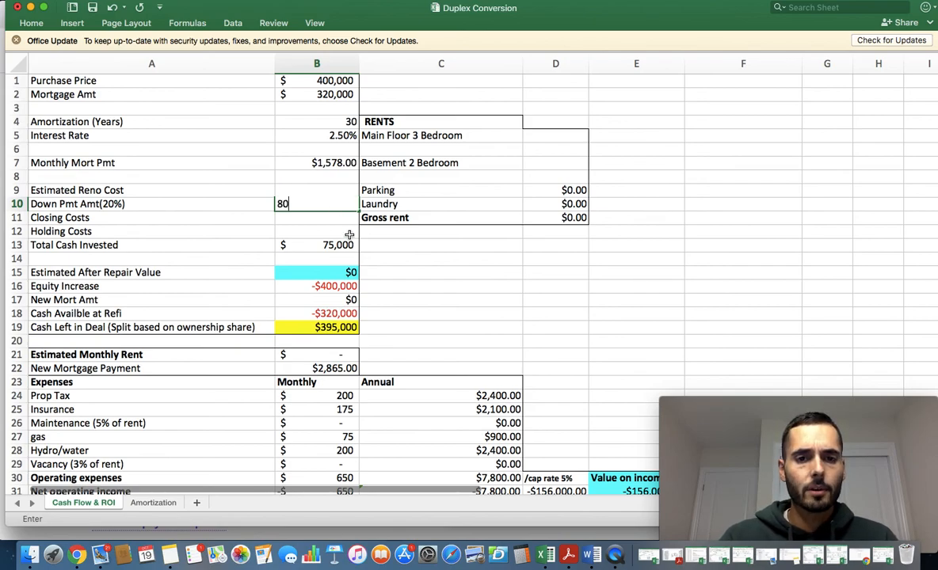
key(Return)
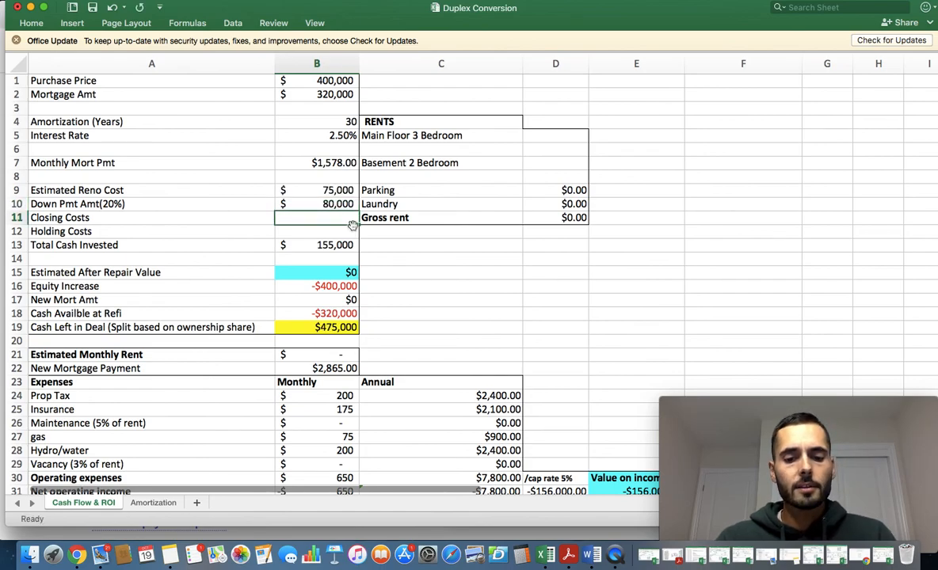
text(7500)
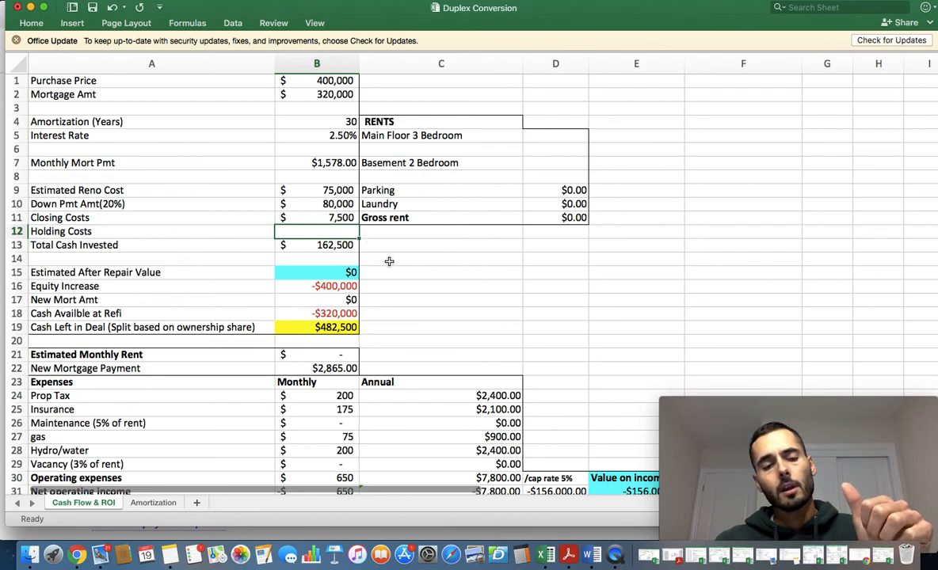
mouse_move(371, 244)
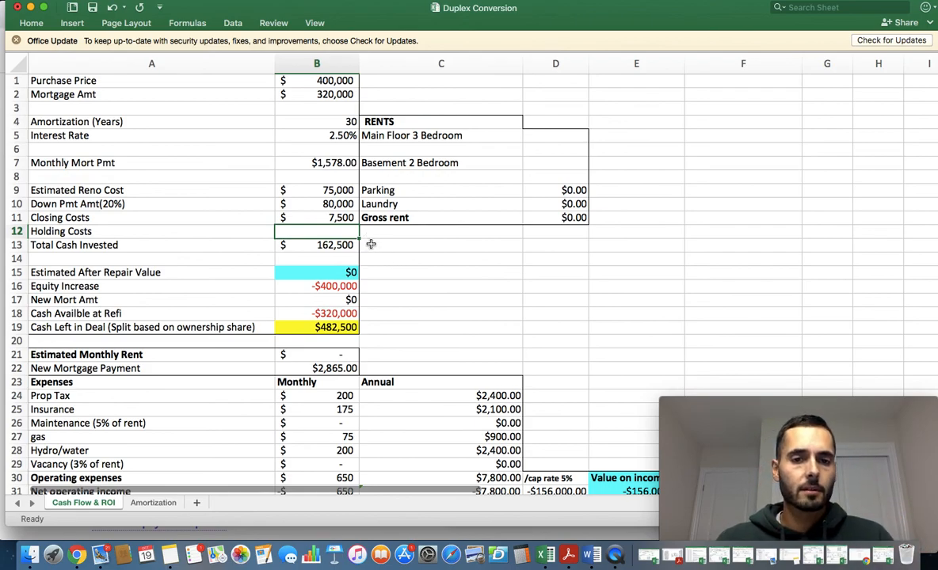
mouse_move(383, 241)
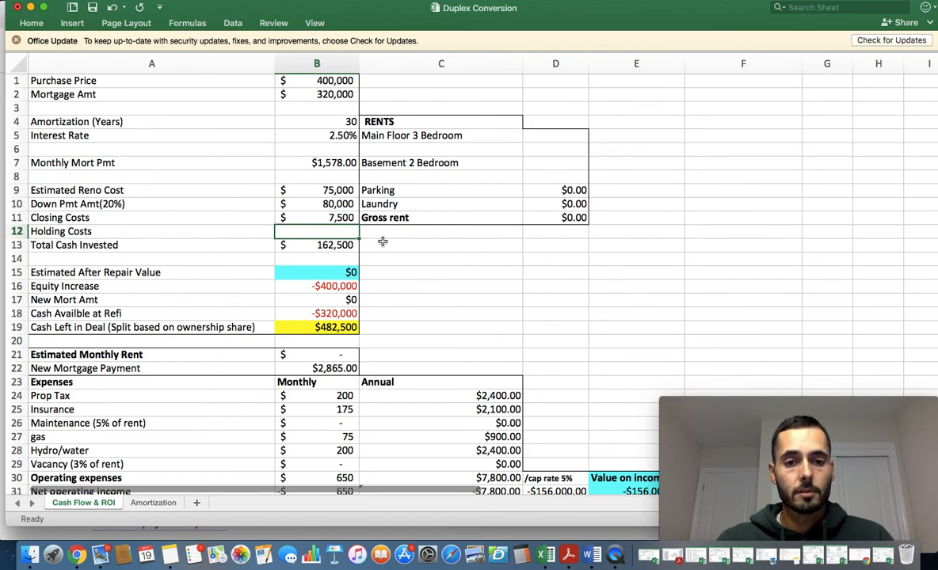
mouse_move(342, 238)
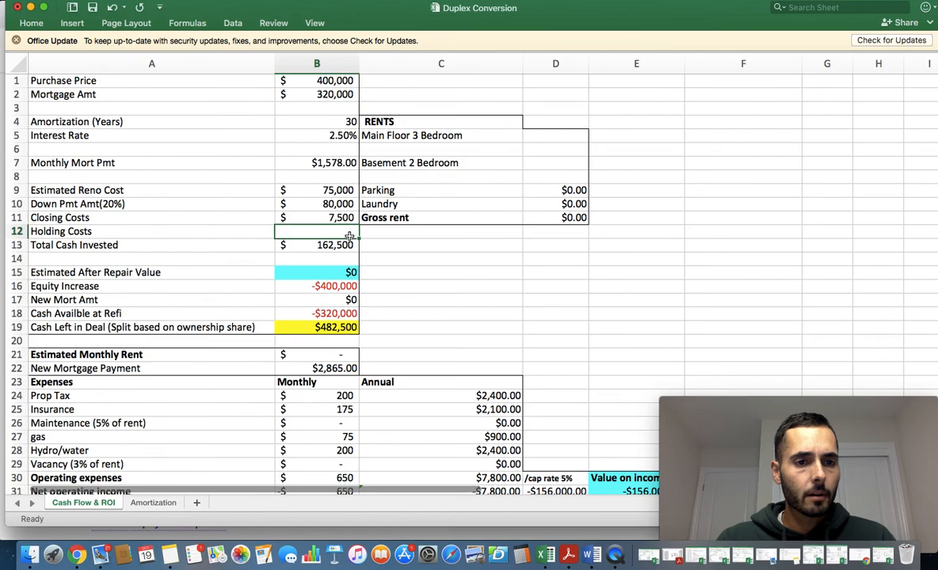
mouse_move(383, 244)
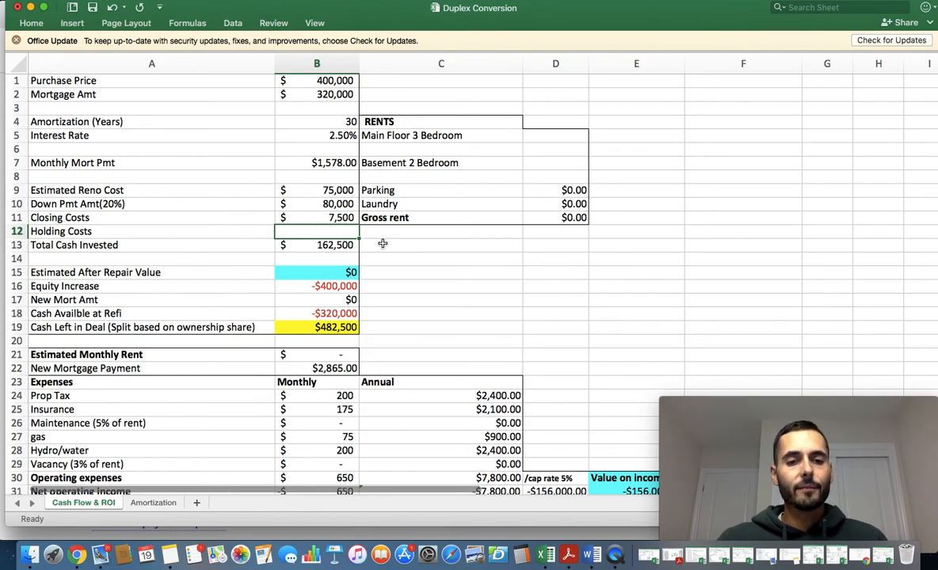
mouse_move(352, 232)
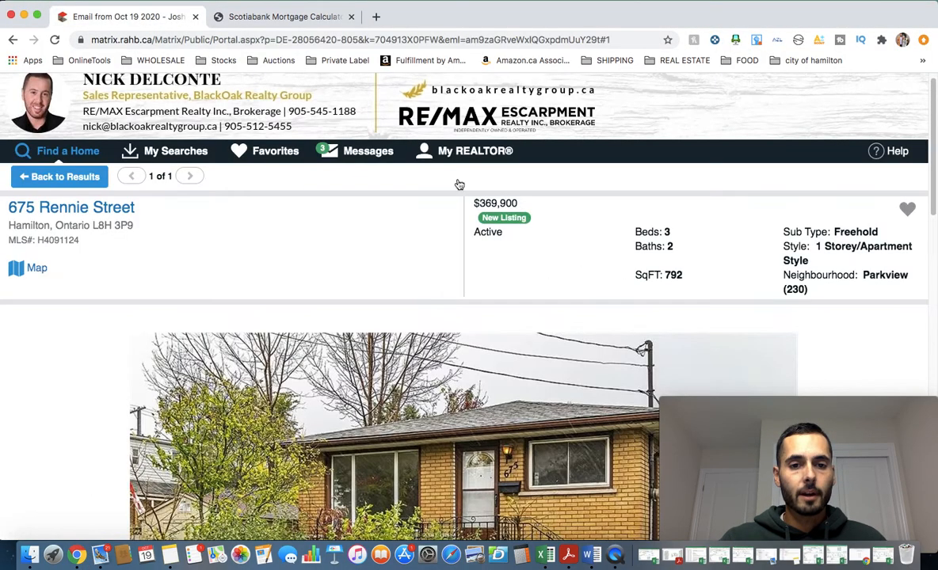
- Read the $2,818 annual taxes from the listing's Property Details and return to Excel
scroll(down, 3)
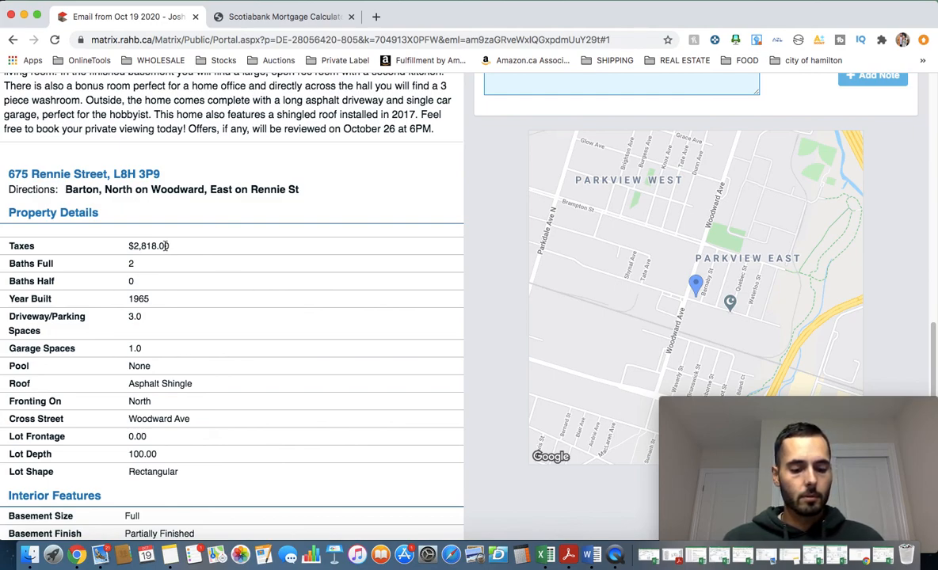
mouse_move(545, 555)
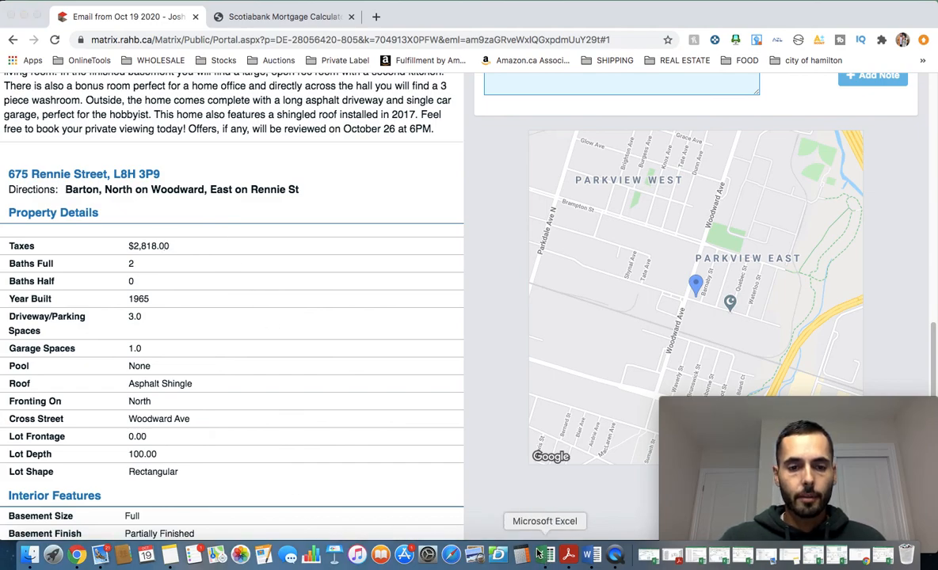
click(545, 555)
text(235)
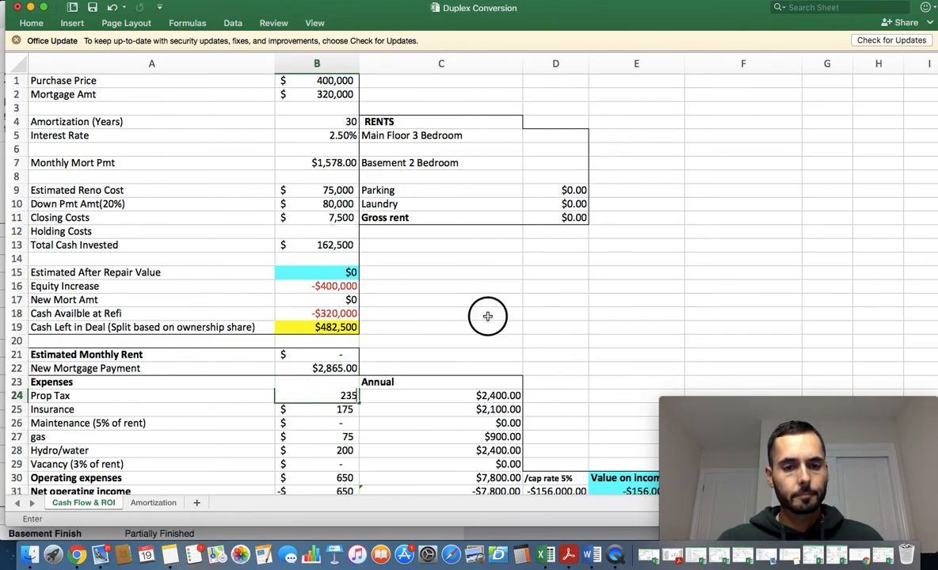
- Enter $235 monthly property tax and $12,000 holding costs, raising total cash invested to $174,500
click(440, 310)
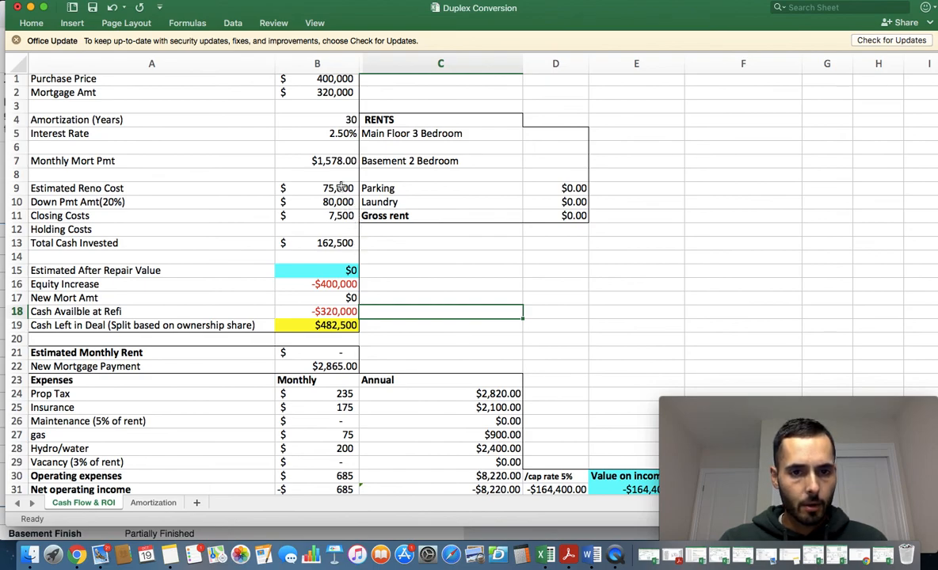
click(317, 162)
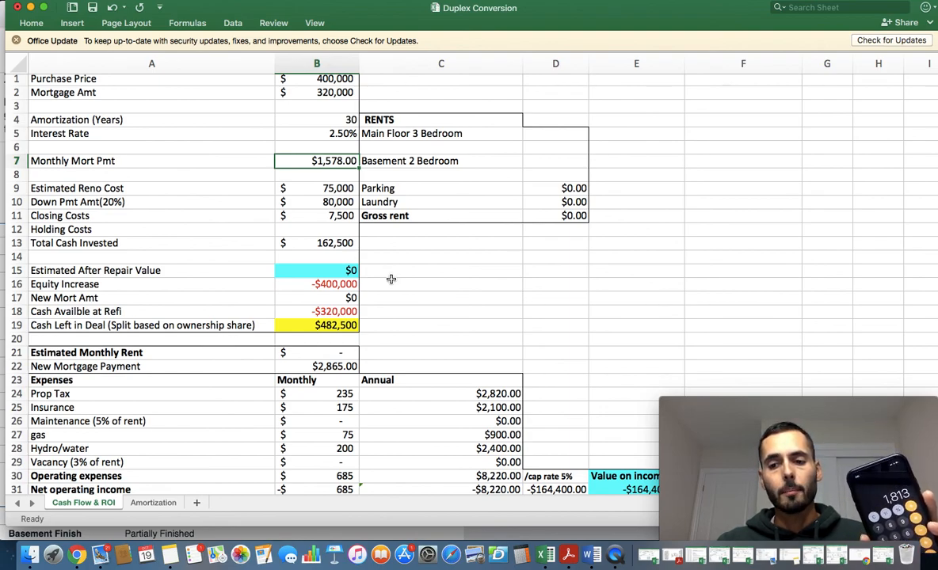
mouse_move(374, 250)
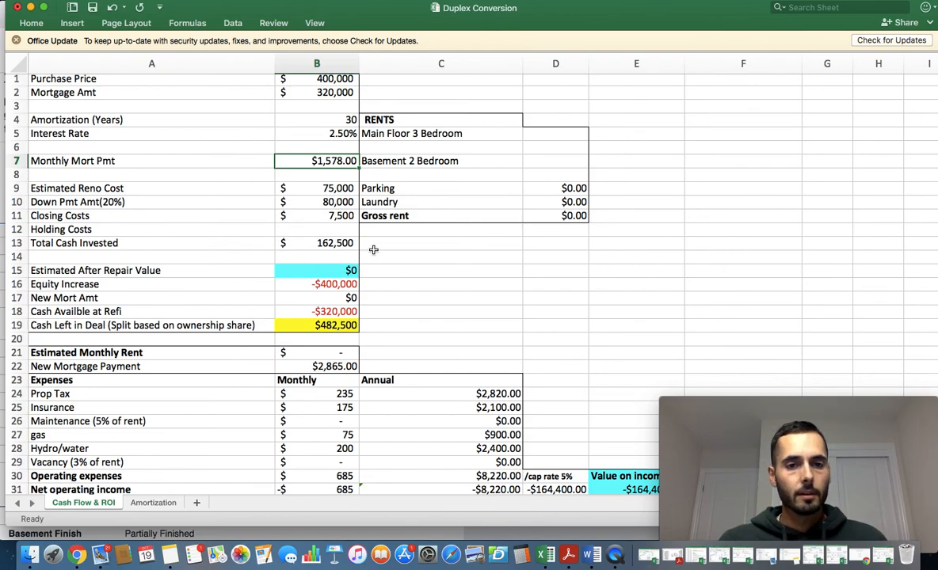
mouse_move(405, 257)
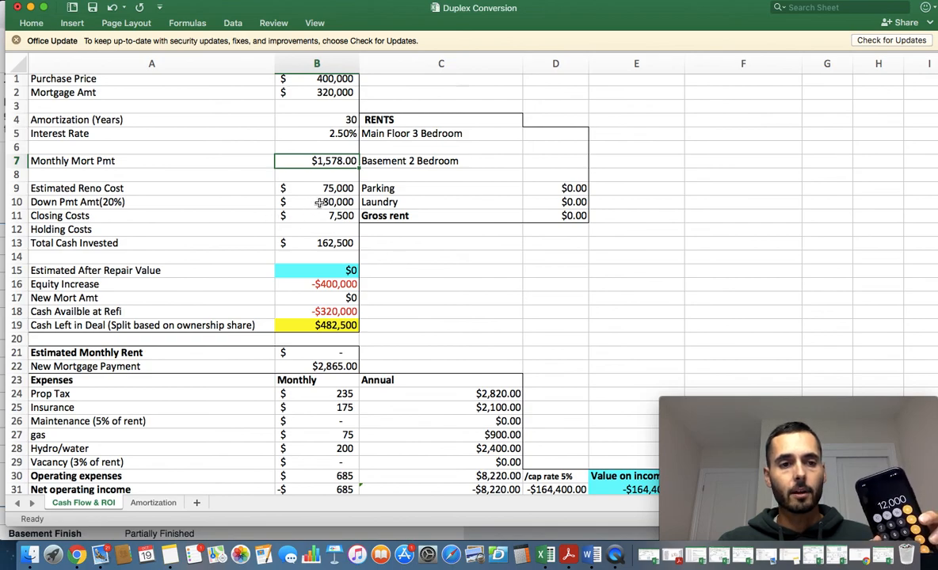
click(317, 228)
text($12,000)
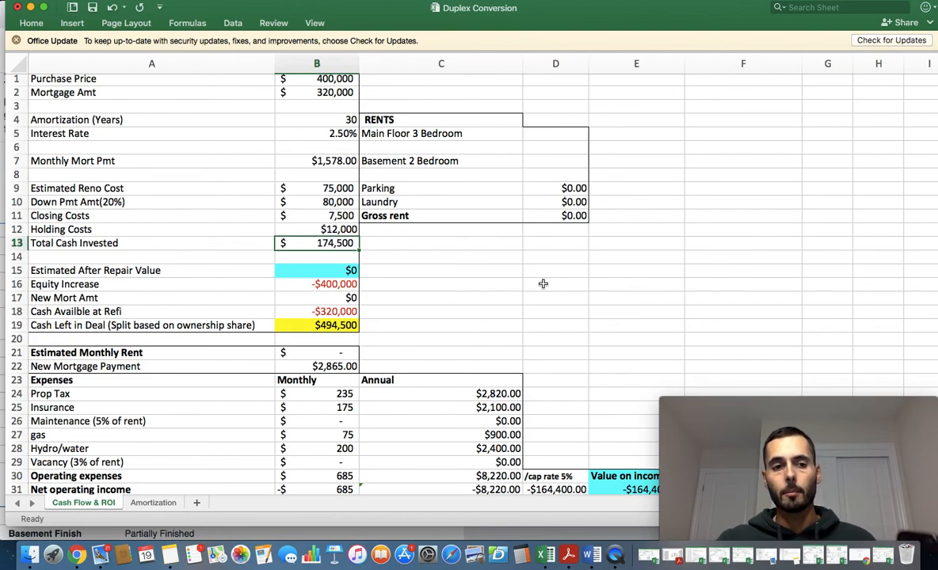
mouse_move(317, 241)
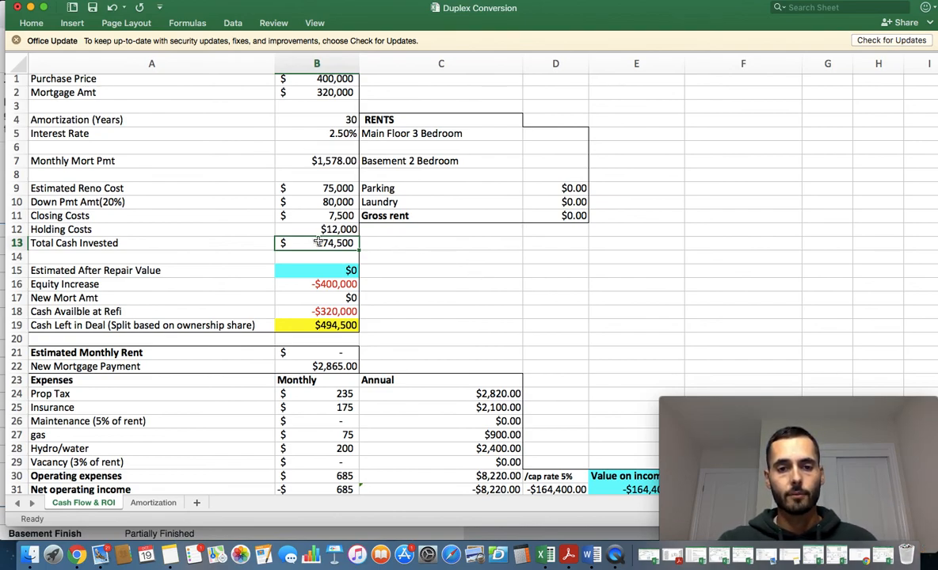
mouse_move(364, 273)
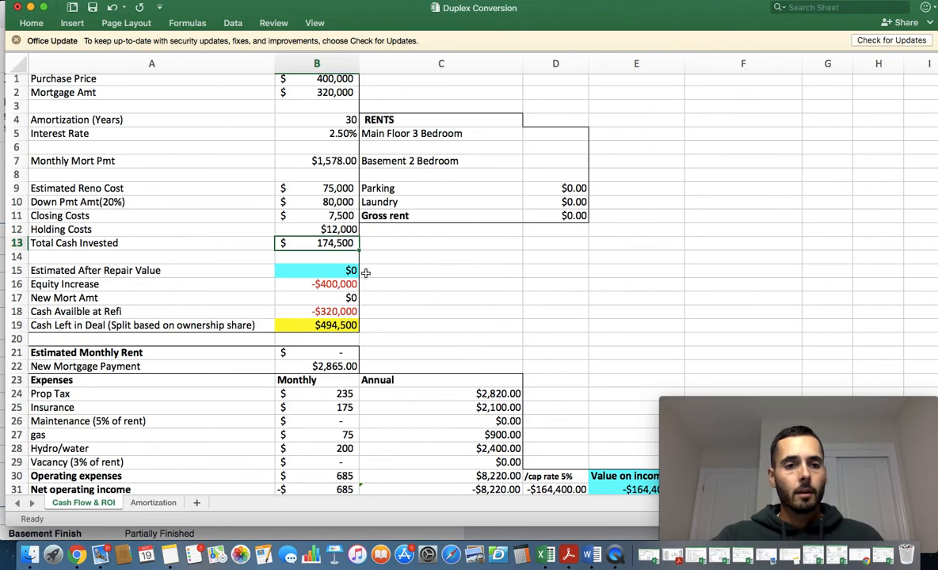
mouse_move(396, 260)
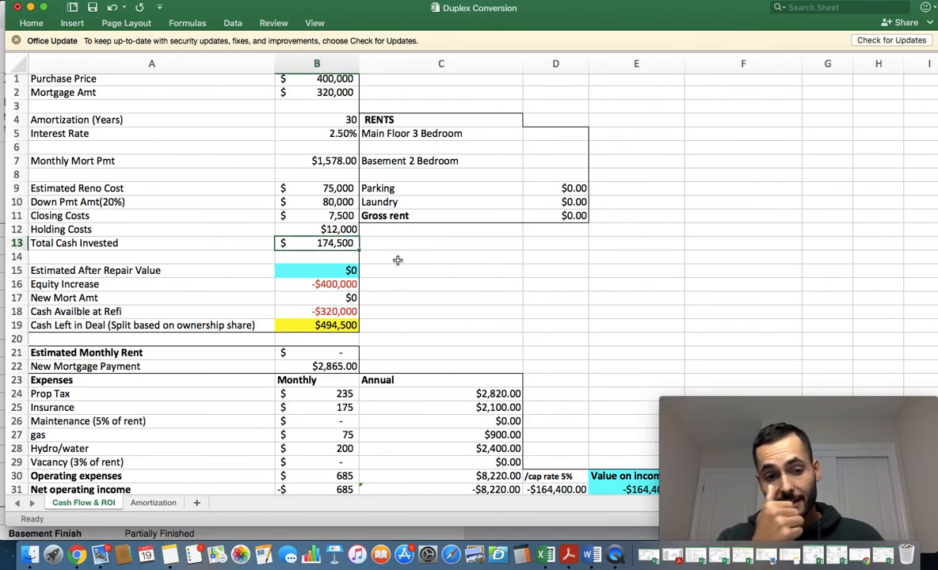
mouse_move(350, 256)
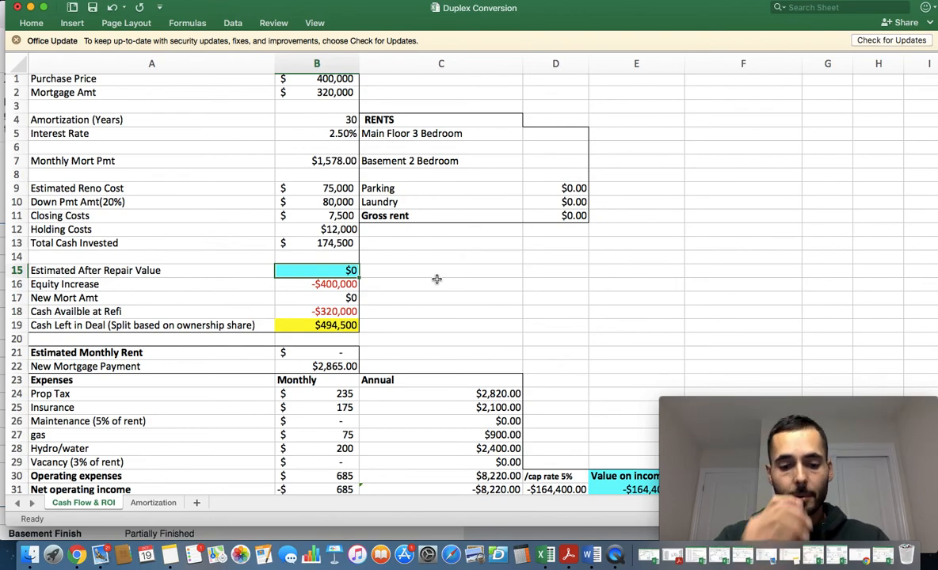
- Enter $575,000 after-repair value and review the $140,000 new mortgage and $34,500 cash left
text(5750000)
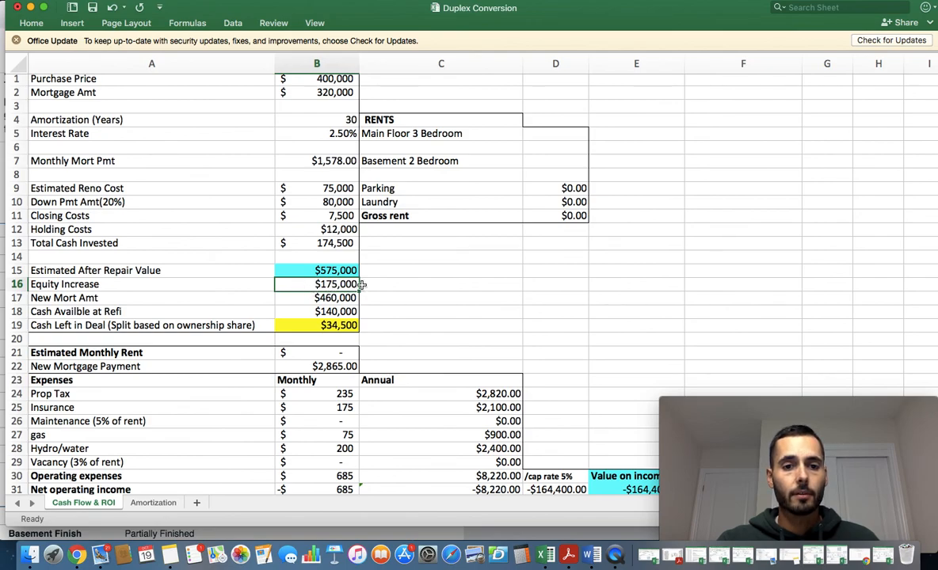
mouse_move(368, 285)
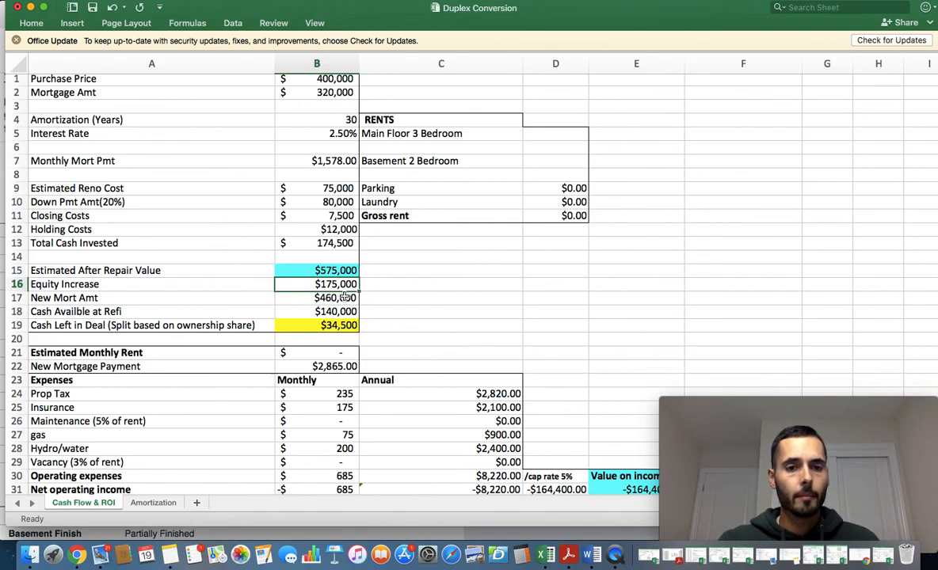
mouse_move(281, 291)
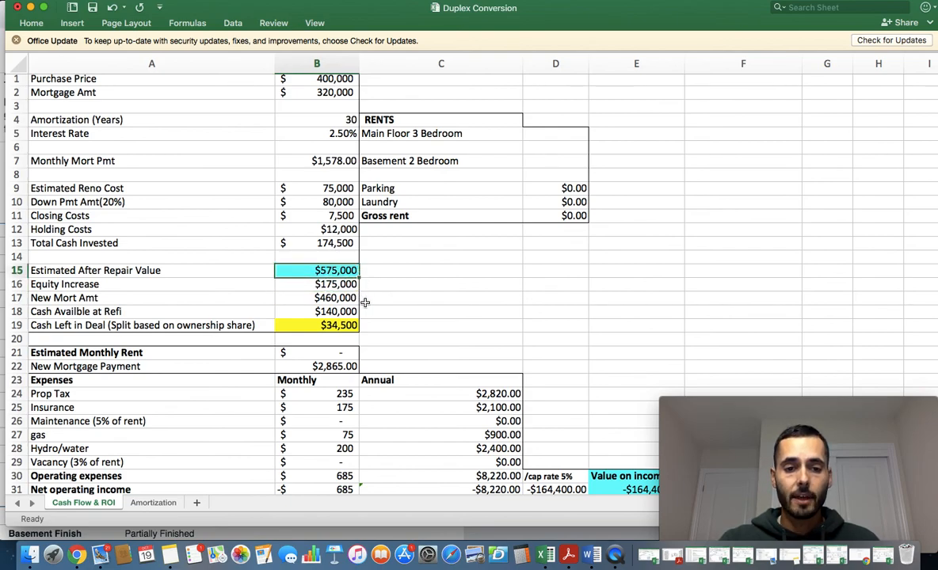
click(317, 298)
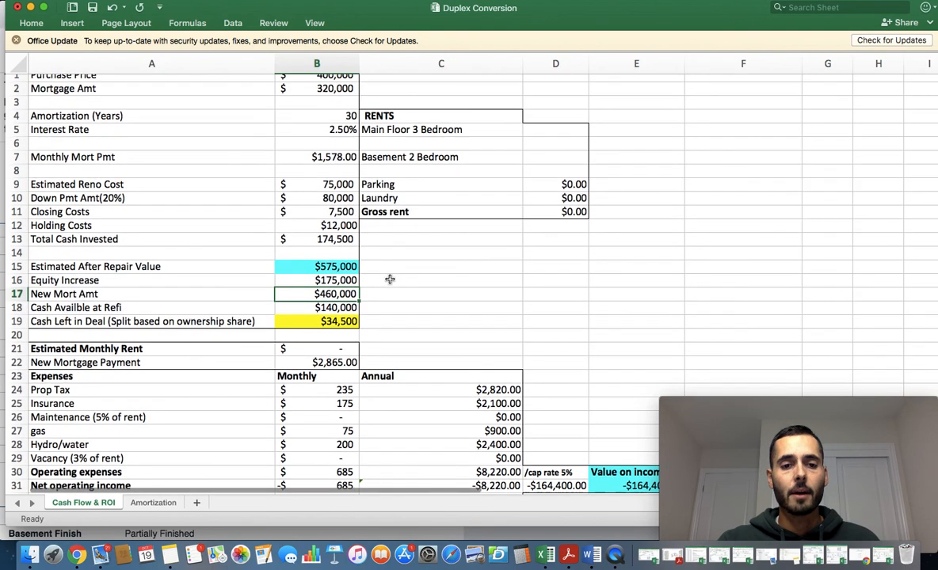
scroll(down, 3)
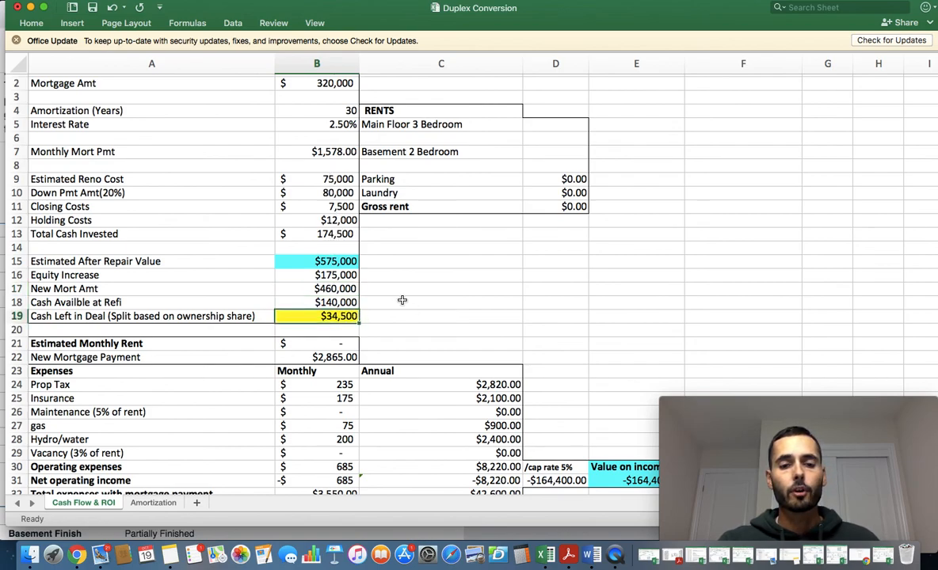
mouse_move(396, 290)
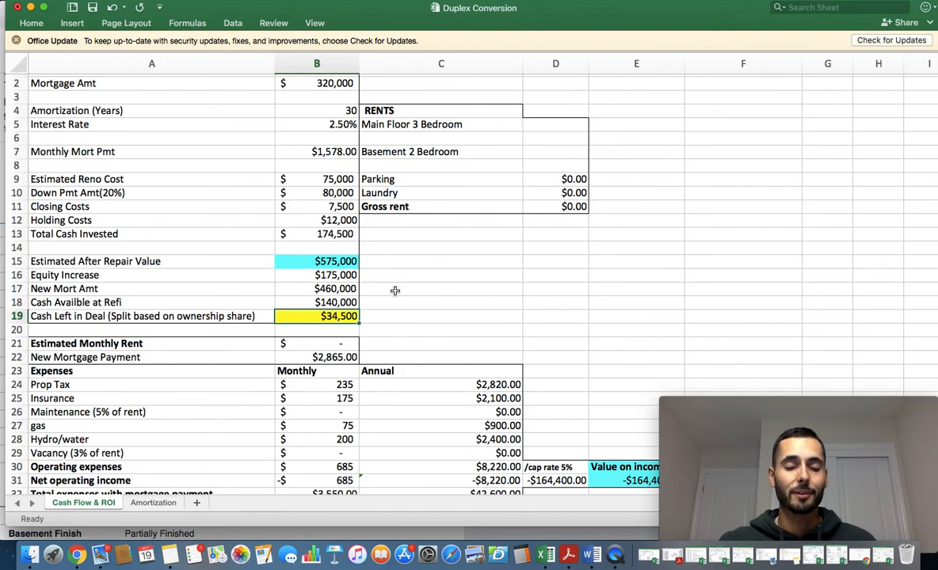
mouse_move(402, 298)
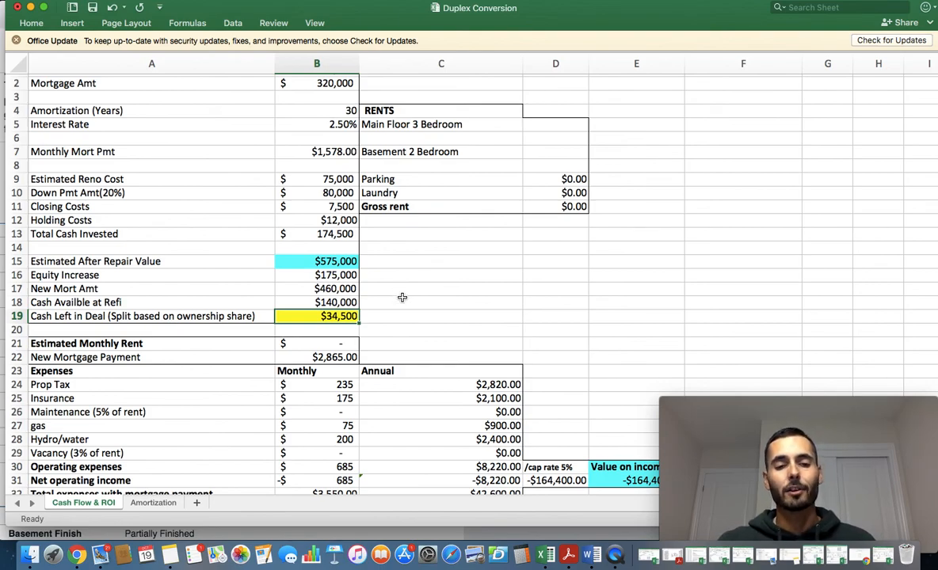
mouse_move(406, 301)
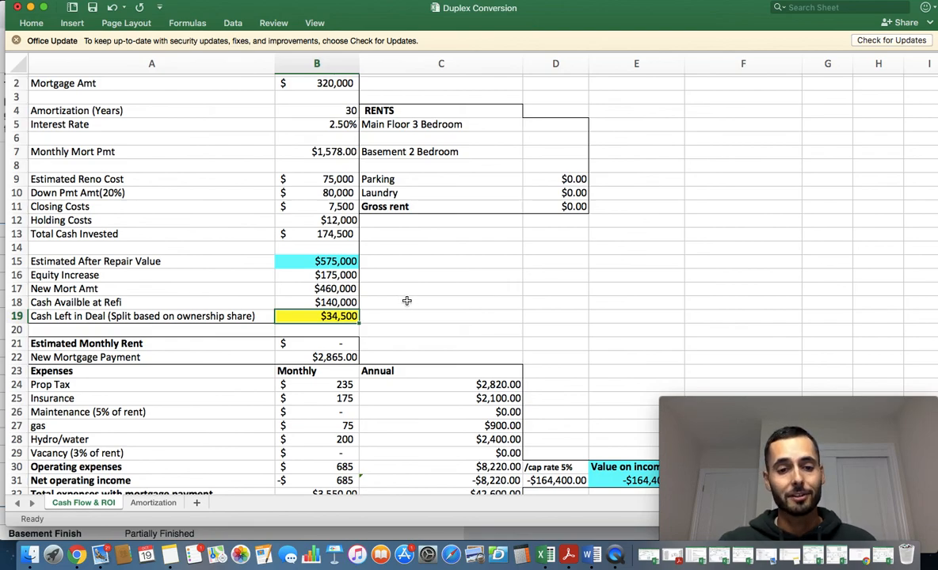
mouse_move(354, 358)
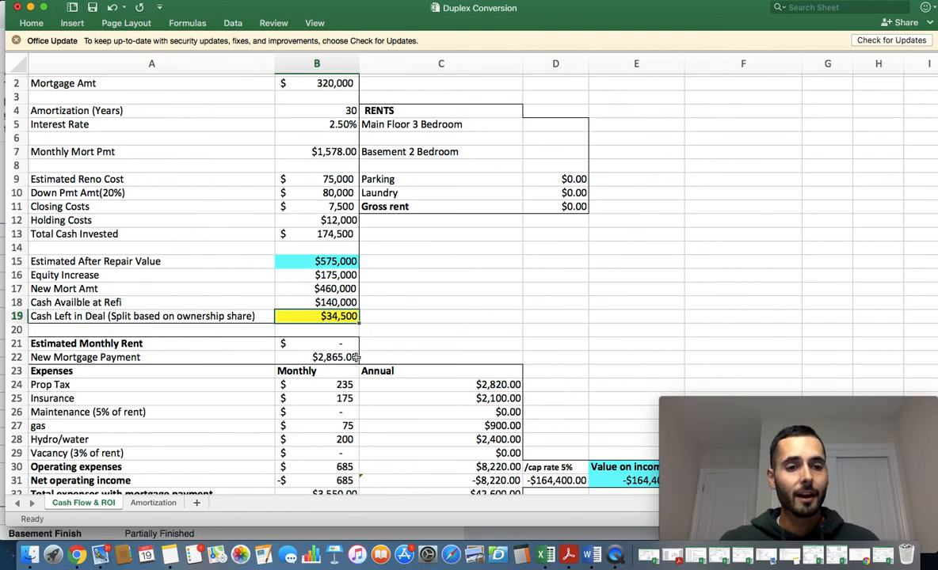
- Lower monthly insurance to 125 and hydro/water to 150, bringing operating expenses to 585
scroll(up, 3)
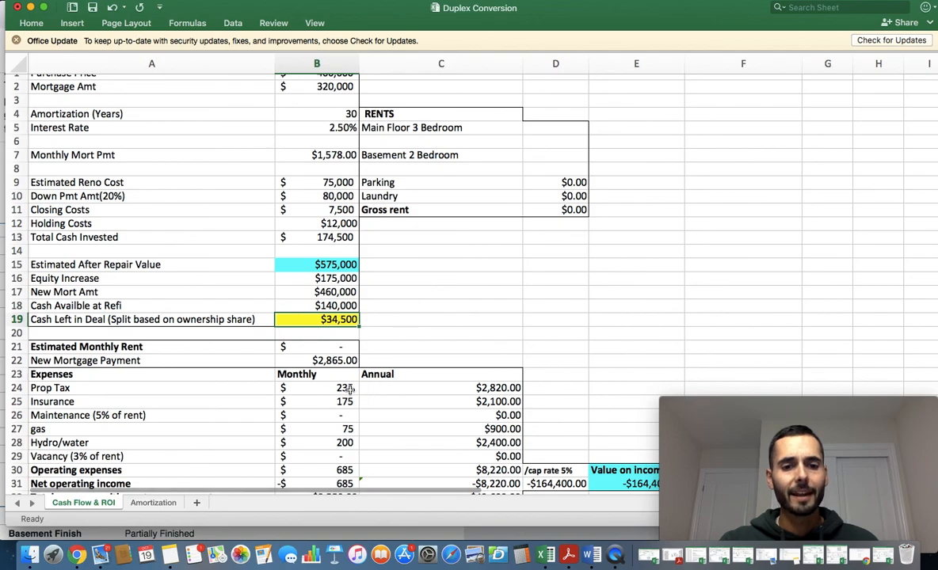
scroll(down, 3)
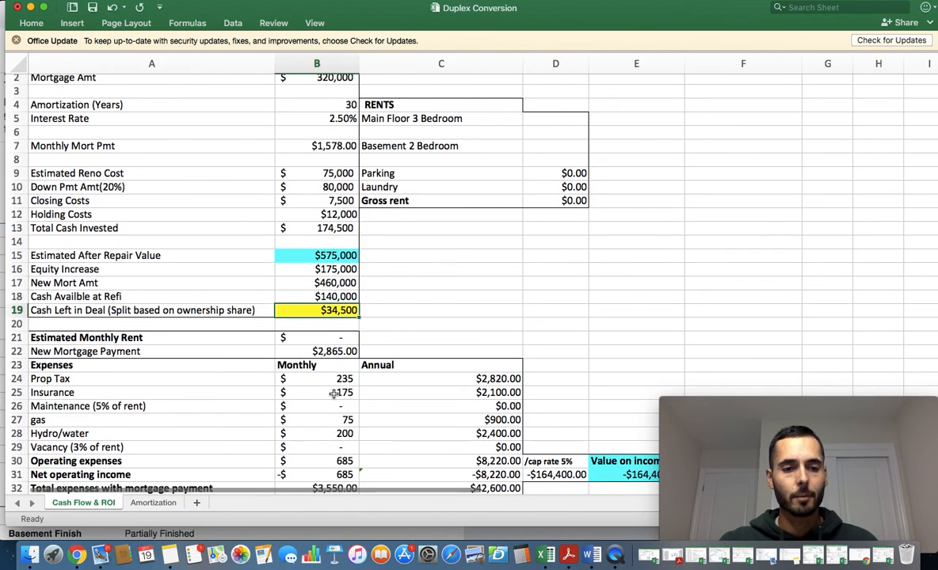
scroll(down, 3)
text(125)
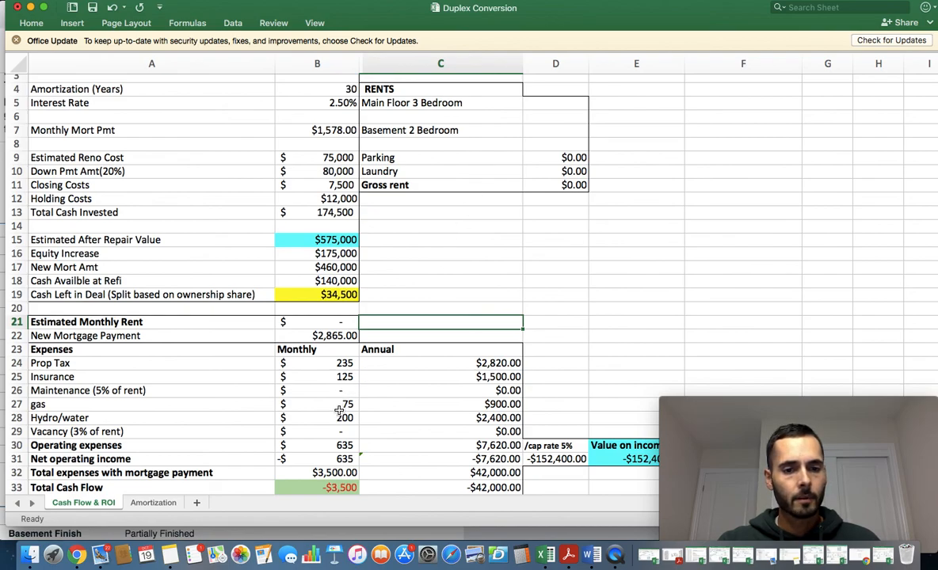
click(317, 403)
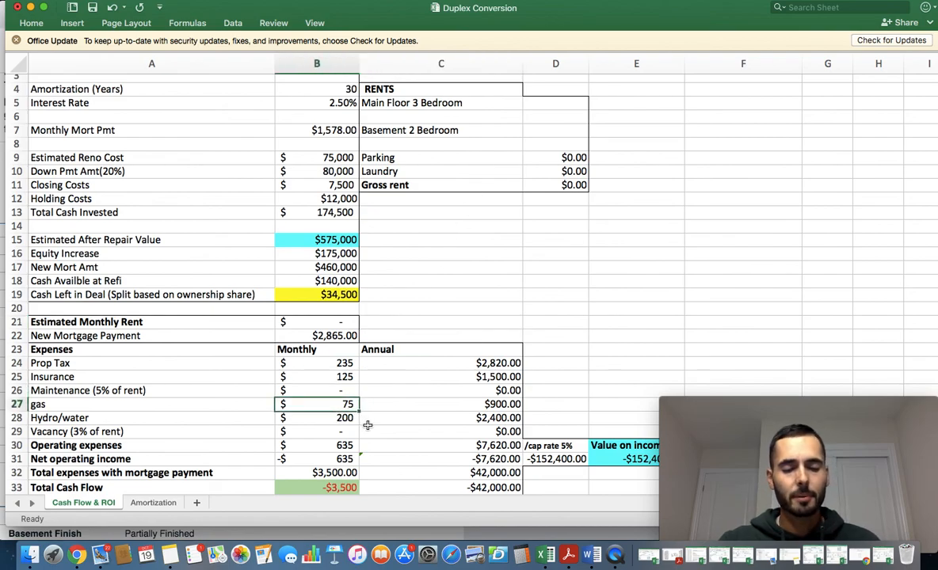
mouse_move(367, 459)
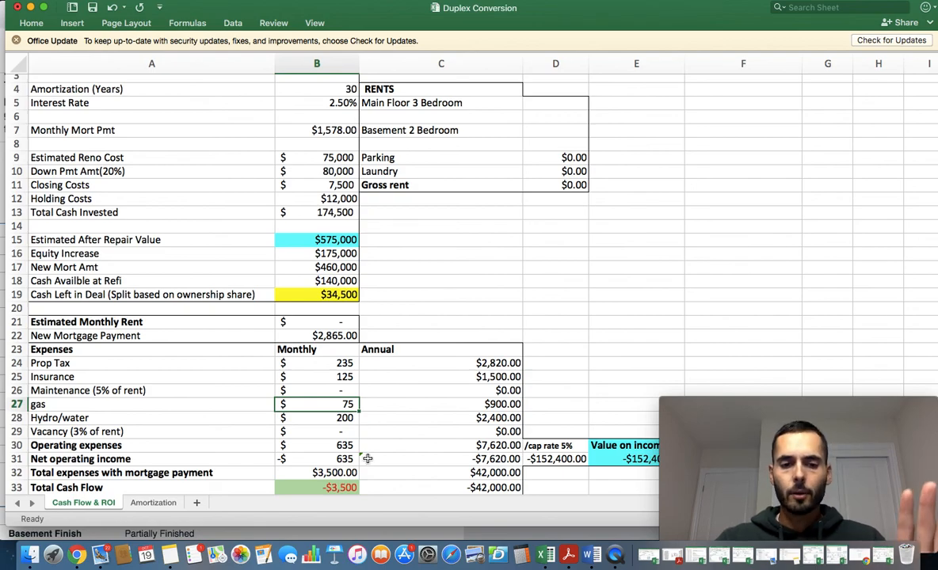
scroll(down, 3)
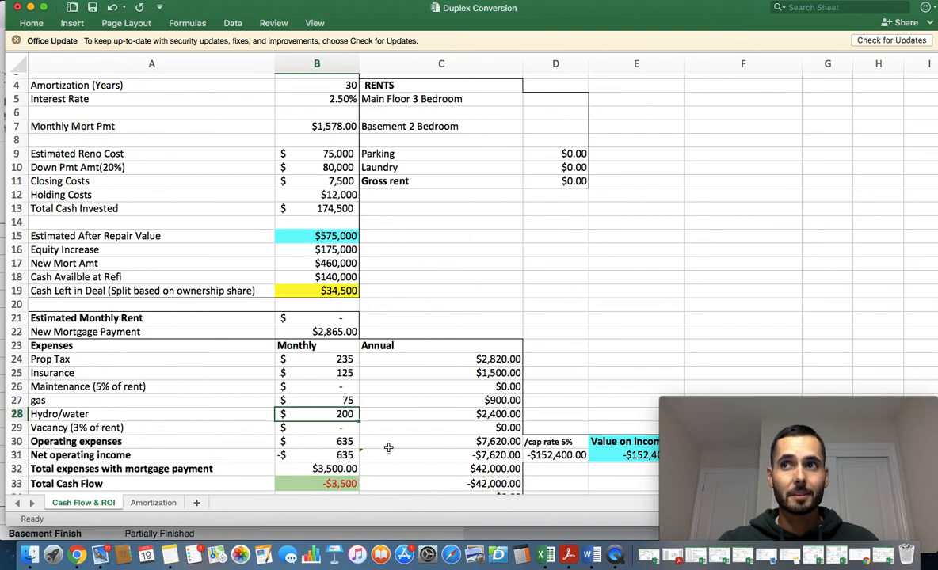
text(150)
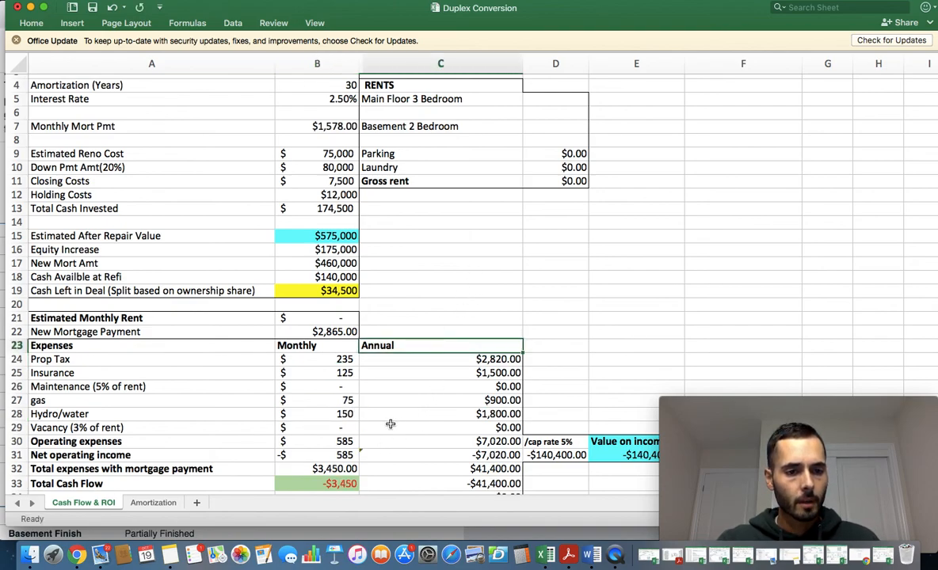
click(317, 428)
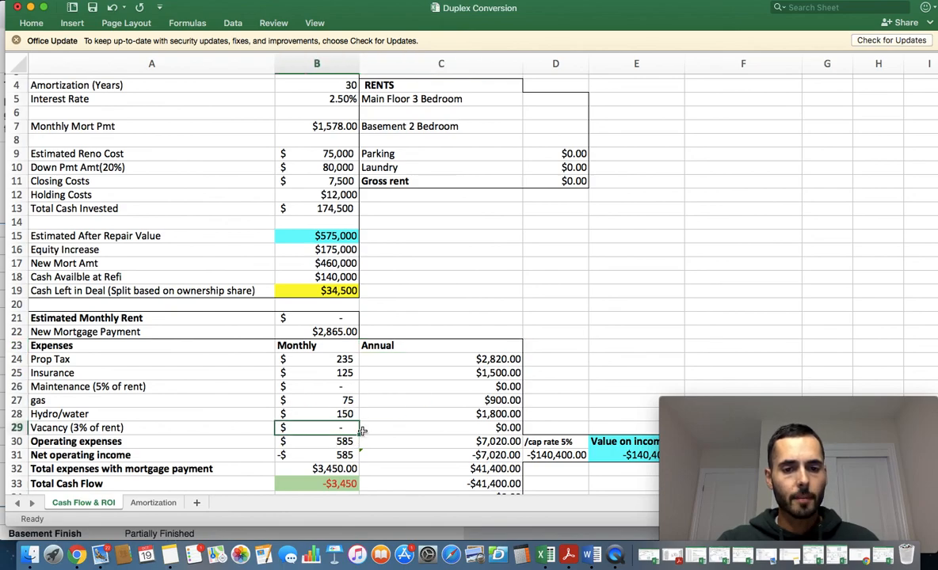
mouse_move(437, 369)
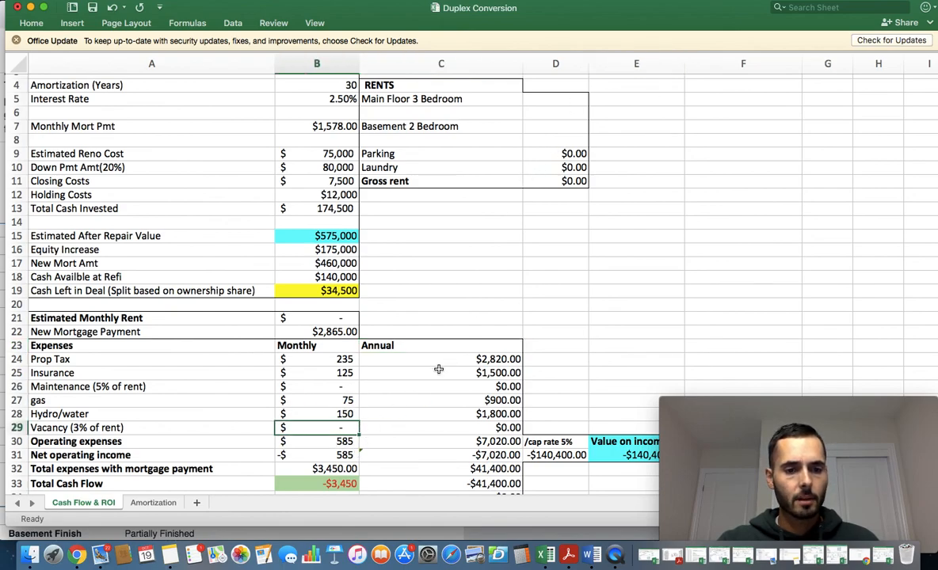
- Set main floor 3-bedroom rent to $1,800 and basement 2-bedroom rent to $1,500, for $3,300 gross
scroll(up, 3)
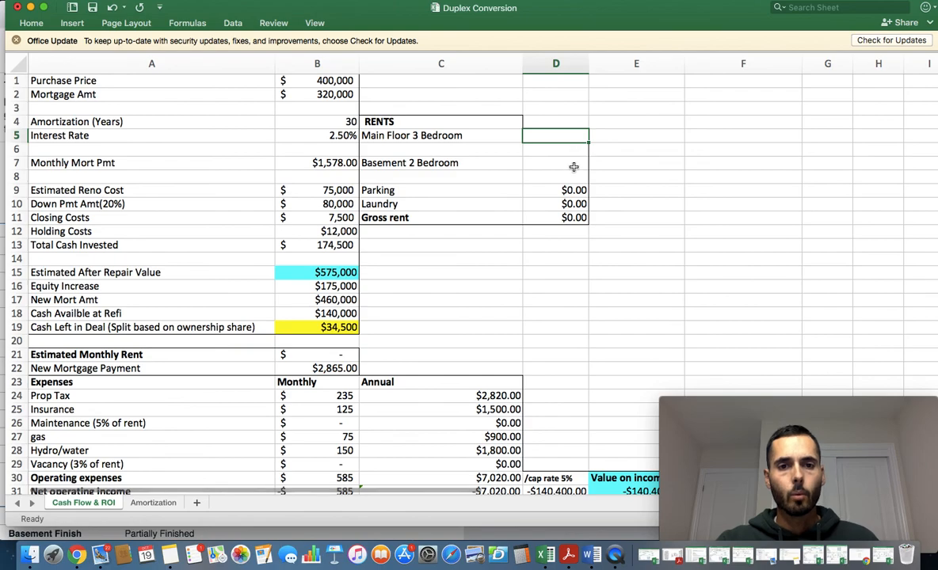
mouse_move(564, 190)
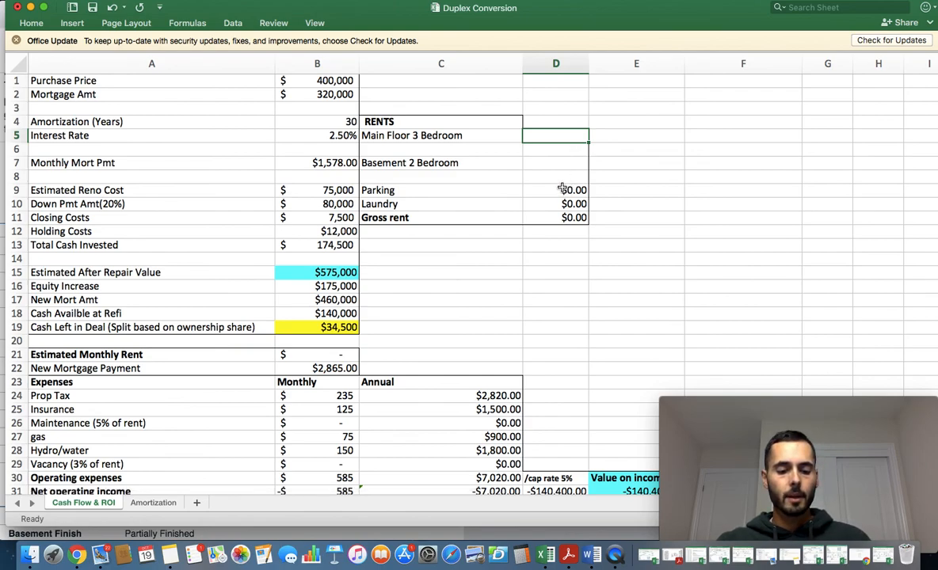
mouse_move(551, 195)
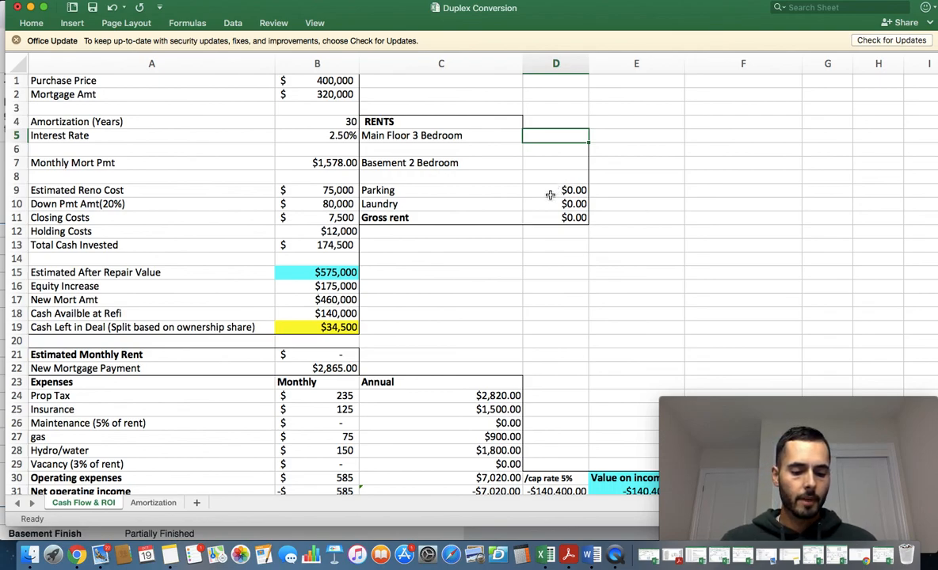
text(18)
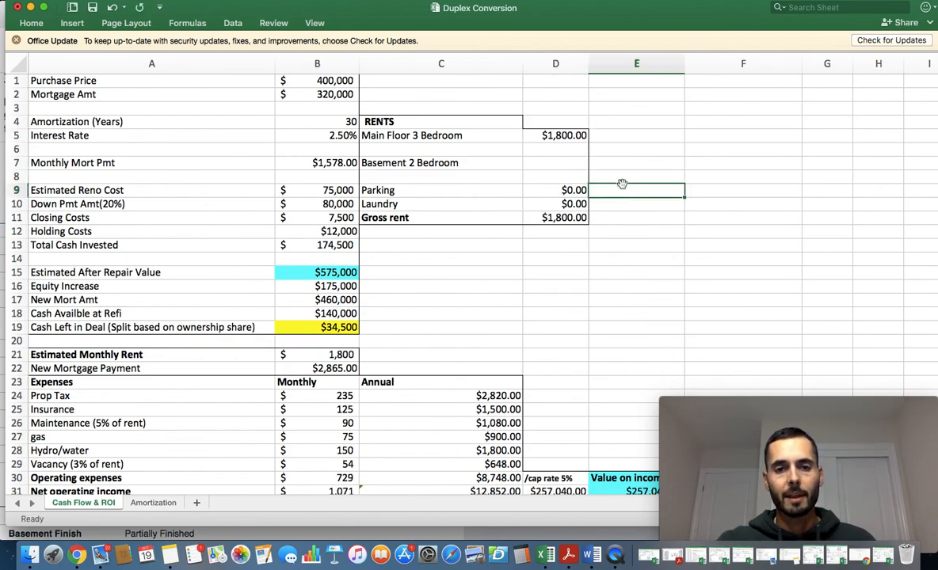
click(554, 135)
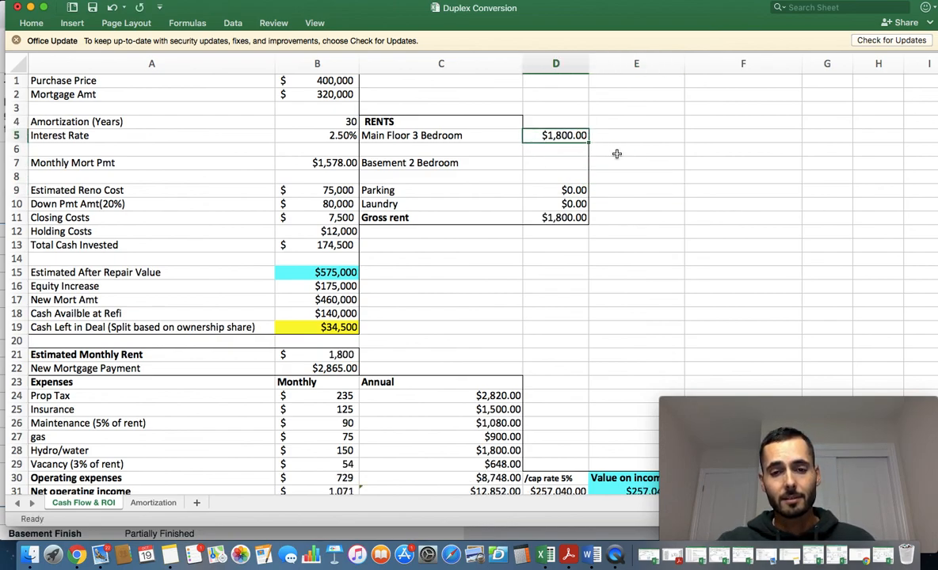
mouse_move(624, 156)
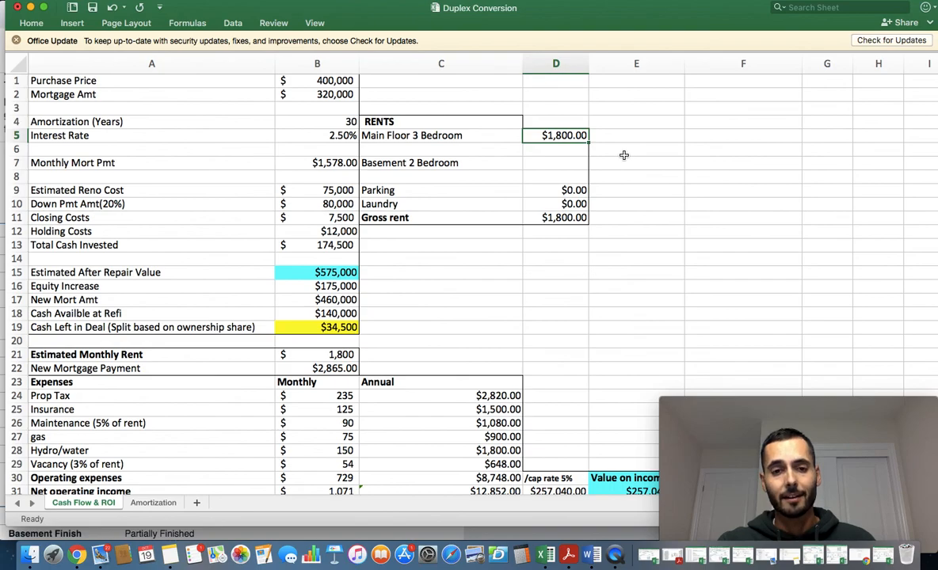
click(554, 161)
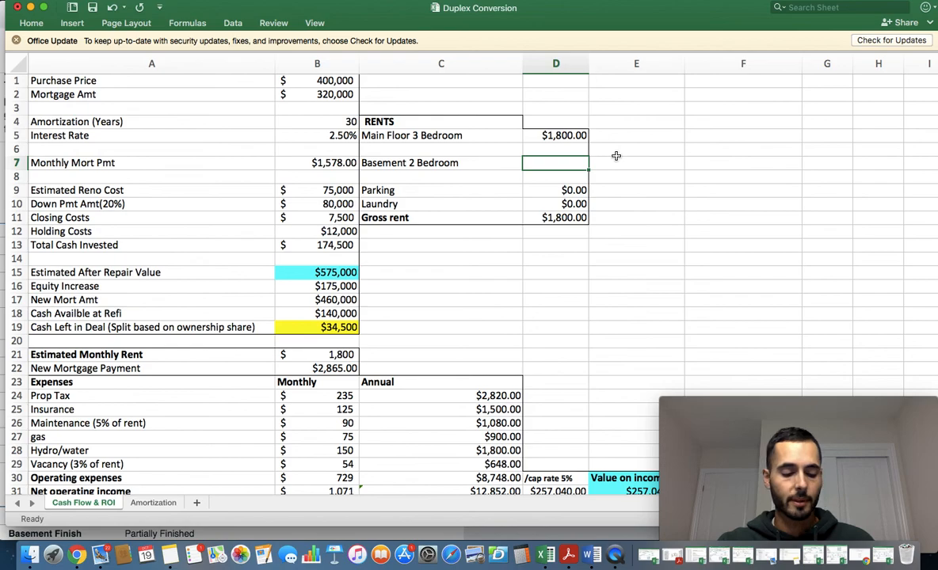
mouse_move(590, 163)
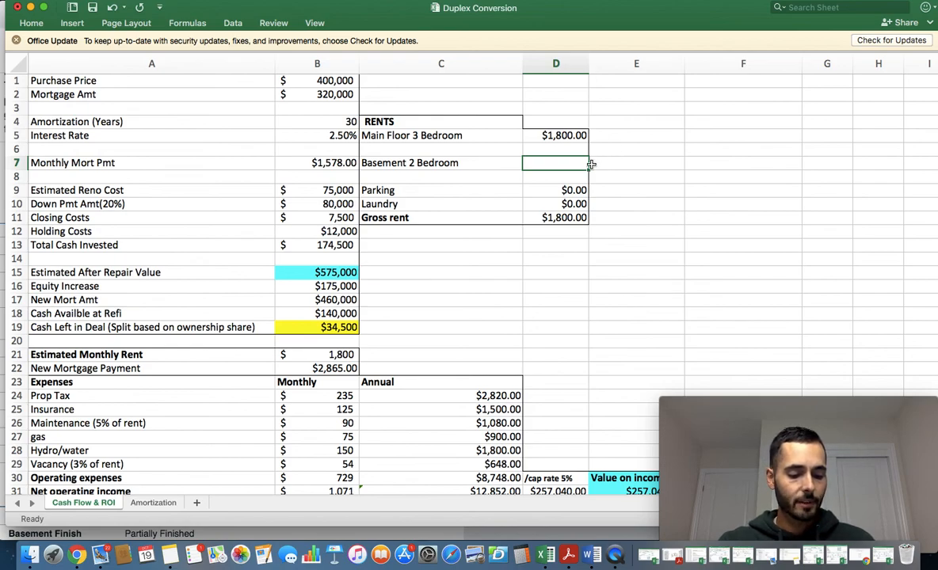
text(15)
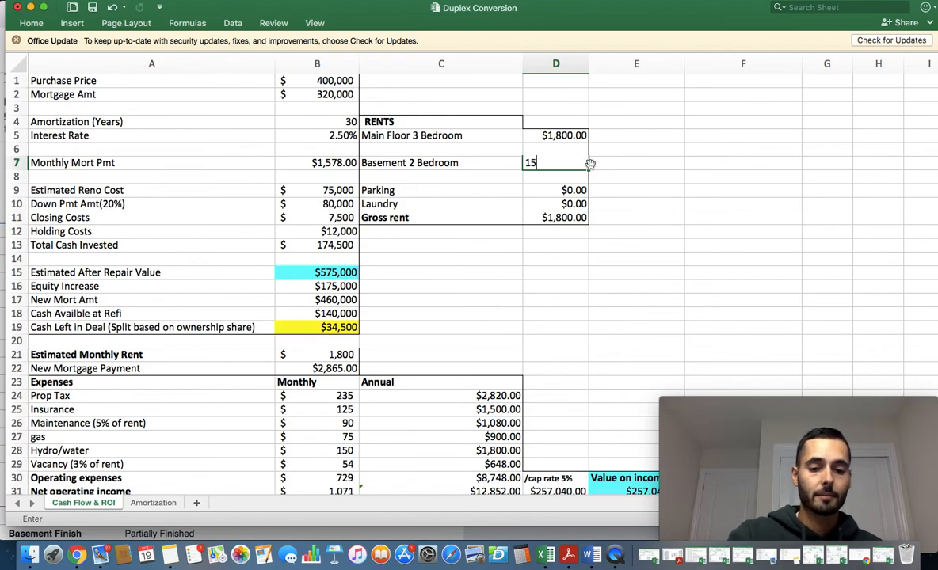
key(Return)
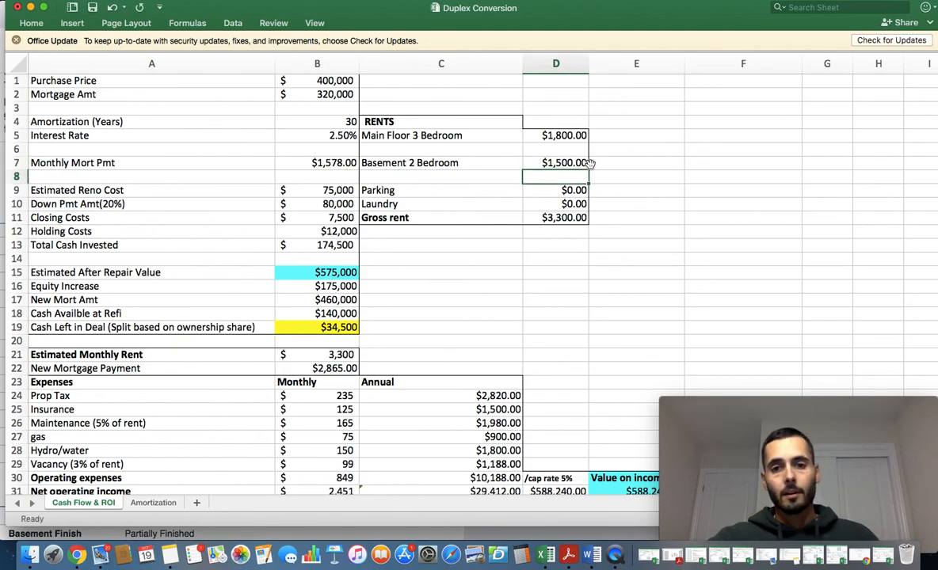
click(555, 135)
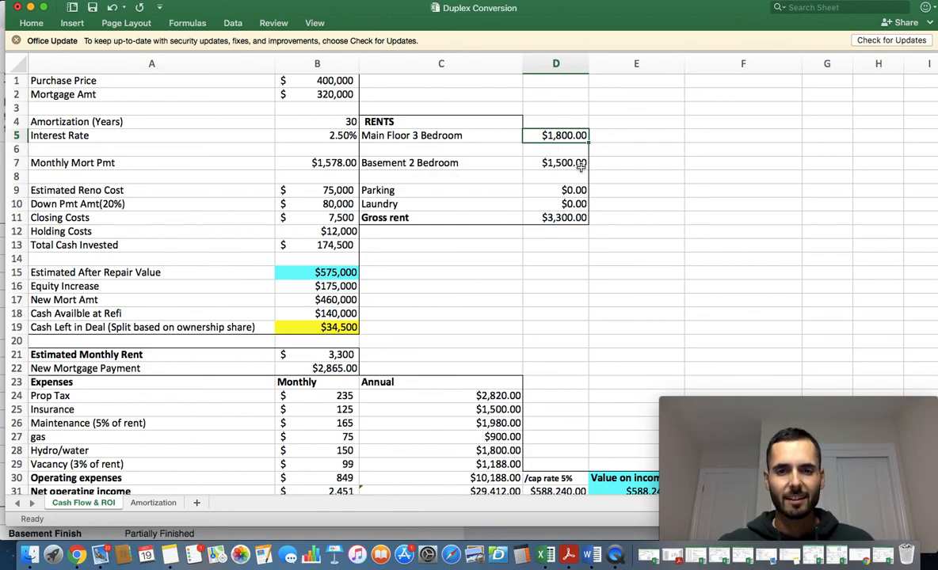
mouse_move(616, 198)
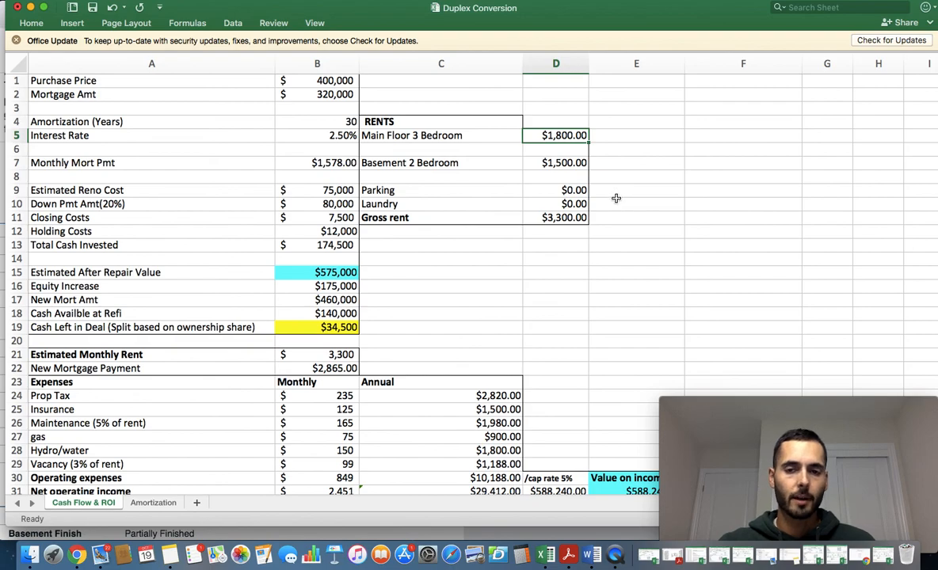
mouse_move(492, 273)
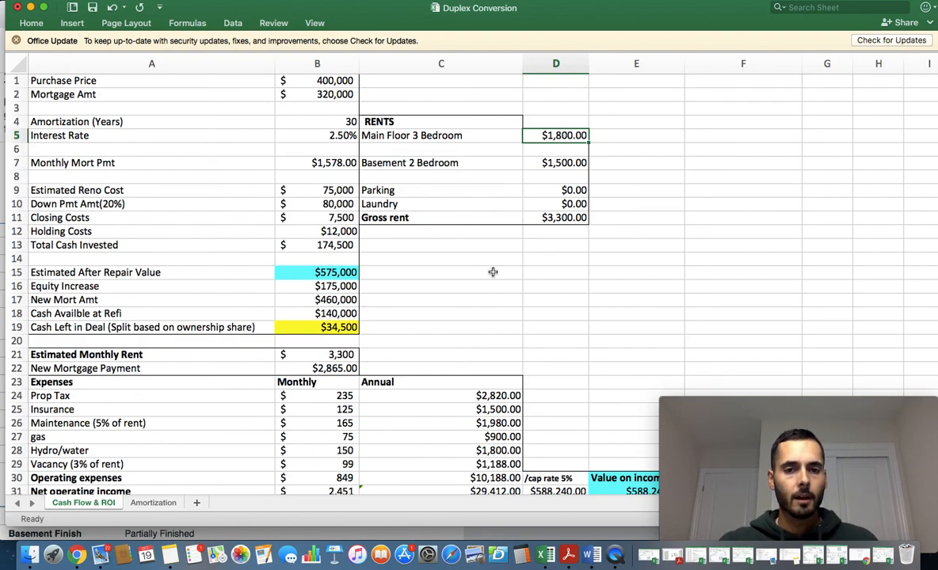
- Clear the old new-mortgage-payment figure, leaving cash flow at $2,451, and return to the browser listing
scroll(down, 3)
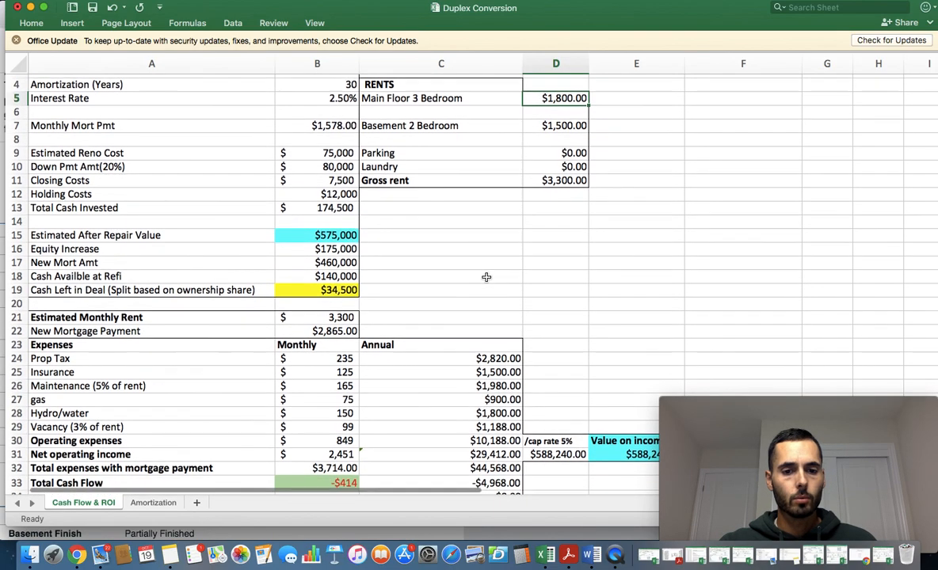
scroll(down, 3)
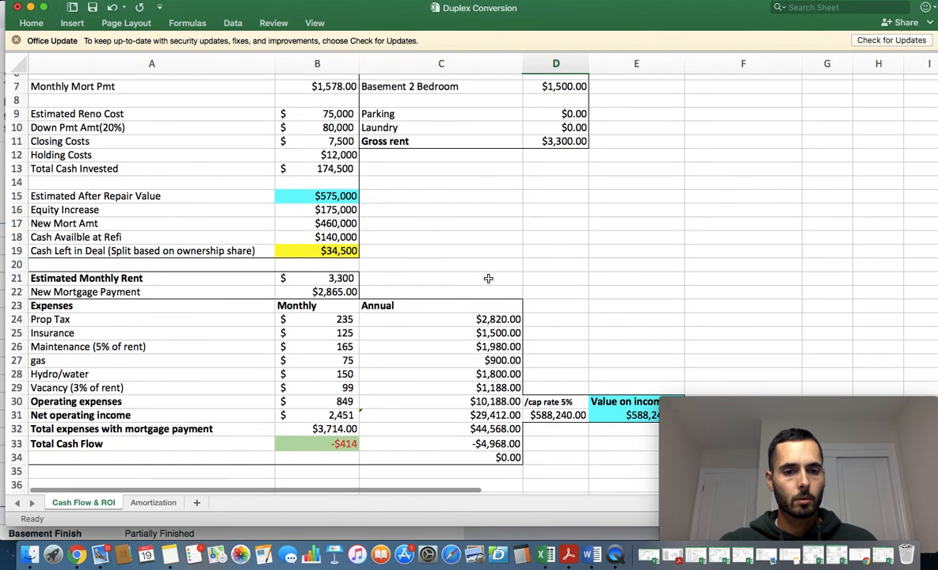
scroll(down, 3)
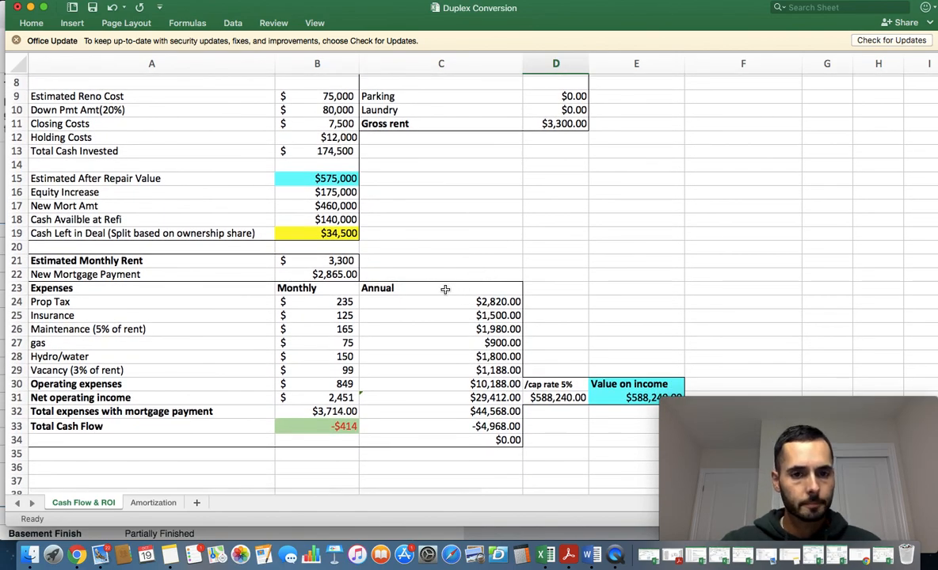
scroll(up, 3)
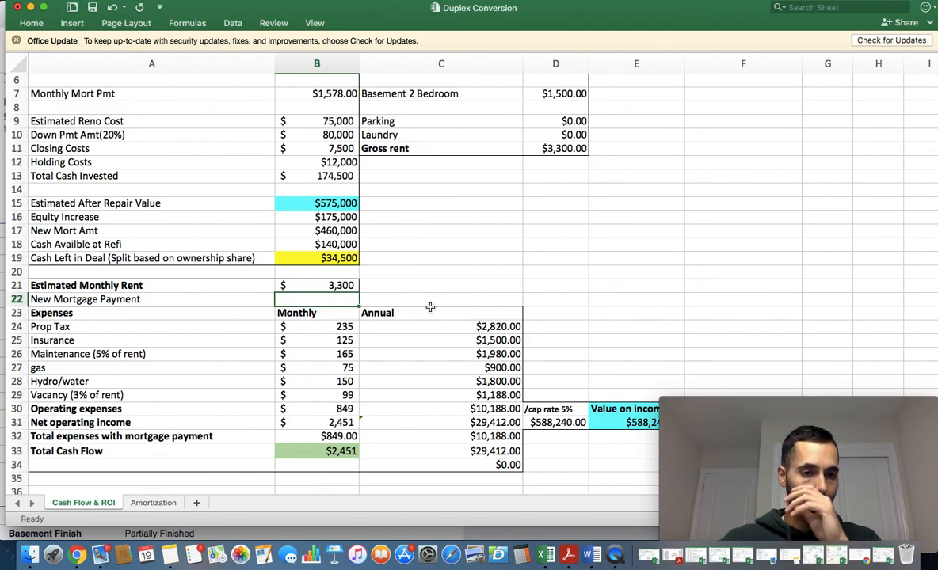
mouse_move(331, 304)
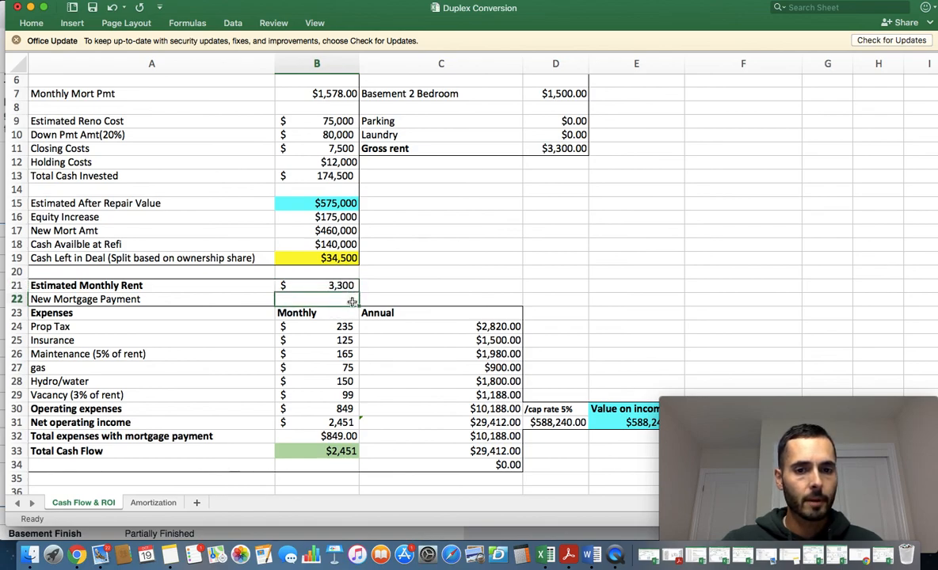
click(317, 285)
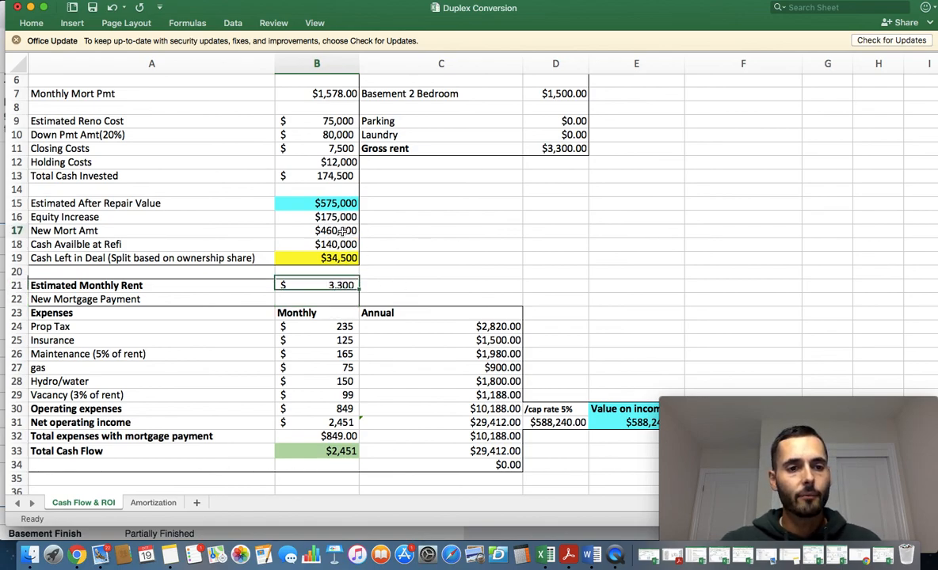
click(317, 231)
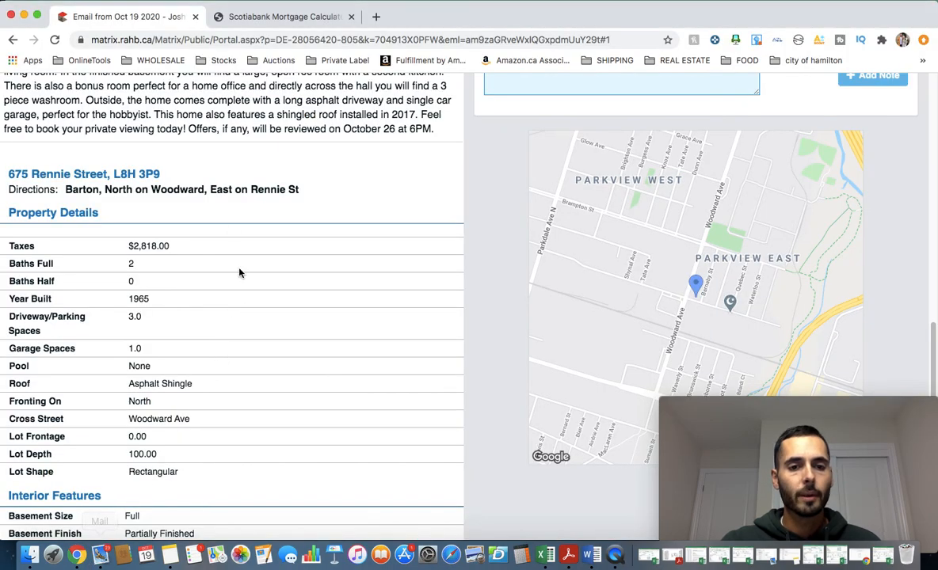
- Get the Scotiabank payment for a $460,000 mortgage at 2.50% over 30 years ($1,814) and return to Excel
click(282, 16)
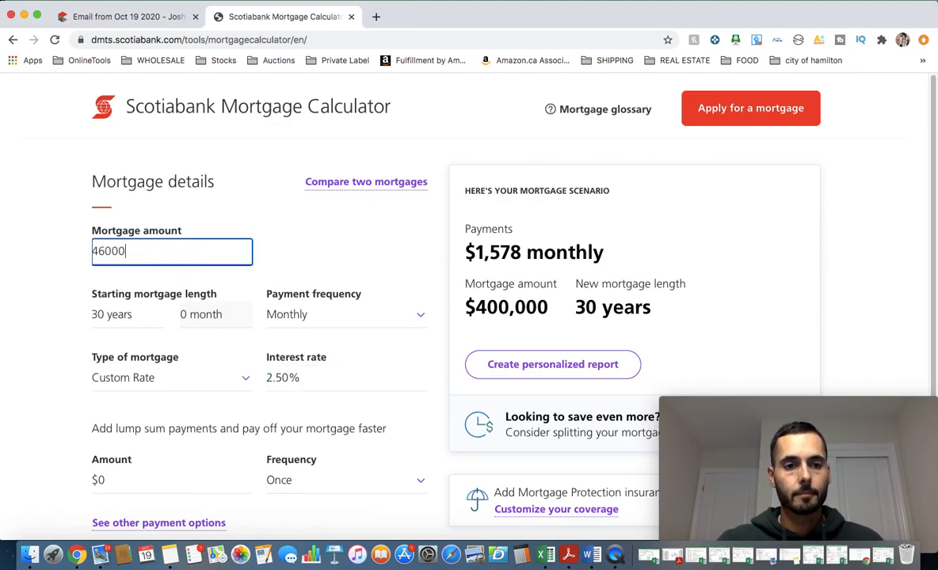
text(000)
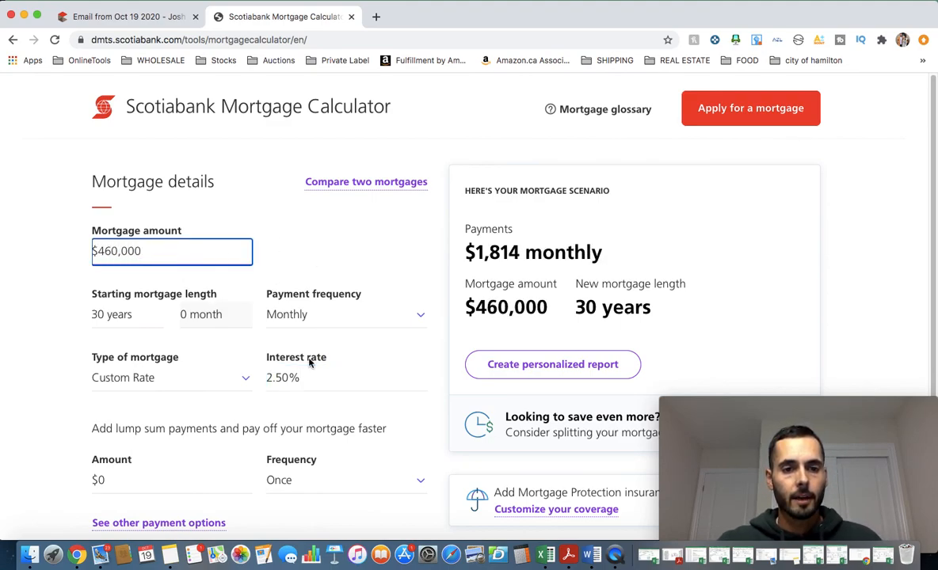
mouse_move(570, 554)
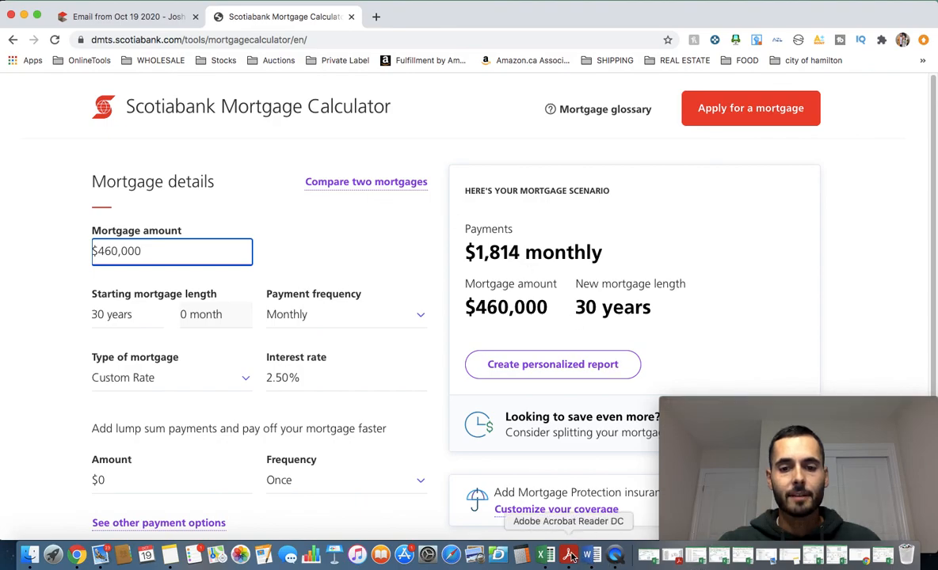
click(545, 555)
text(181)
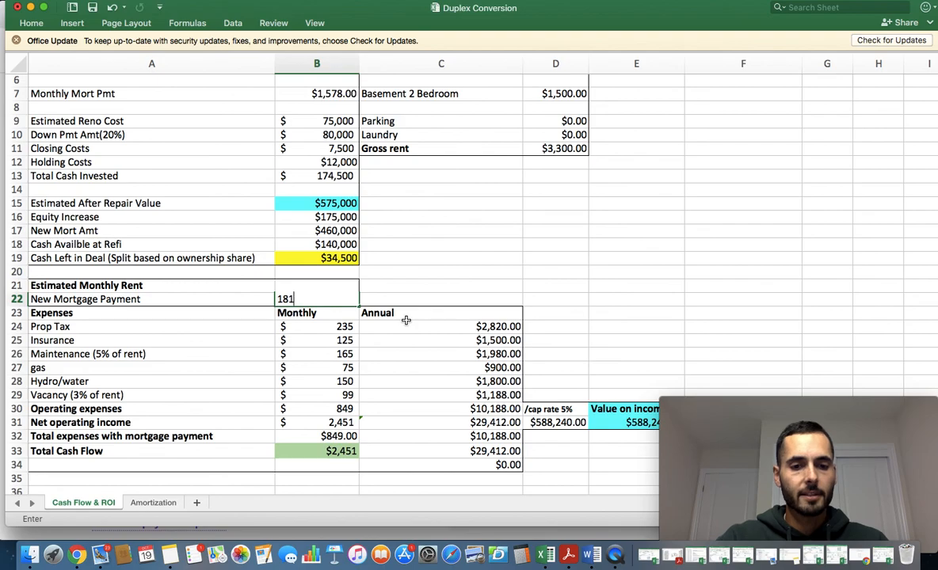
- Enter $1,814 as the new mortgage payment, bringing total monthly cash flow to $637
text(4)
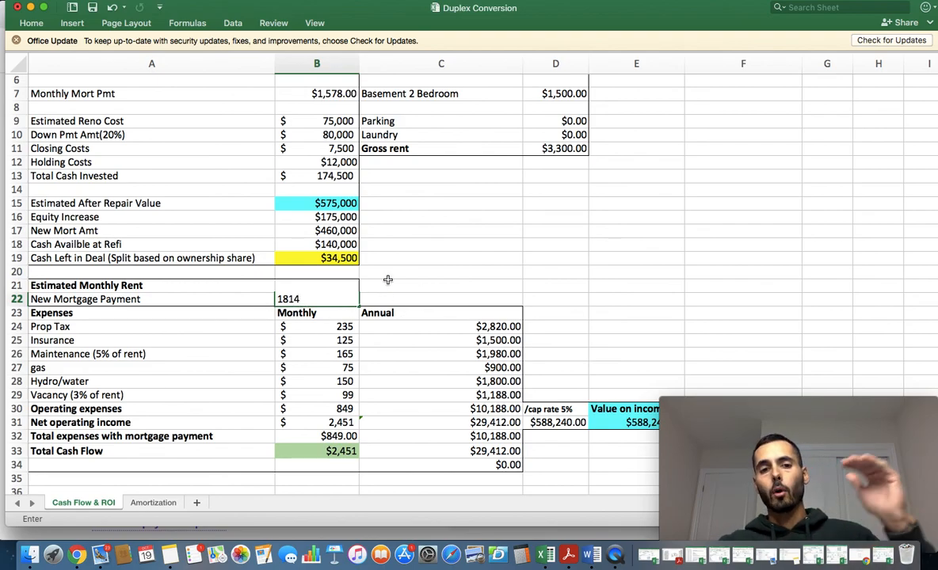
mouse_move(399, 260)
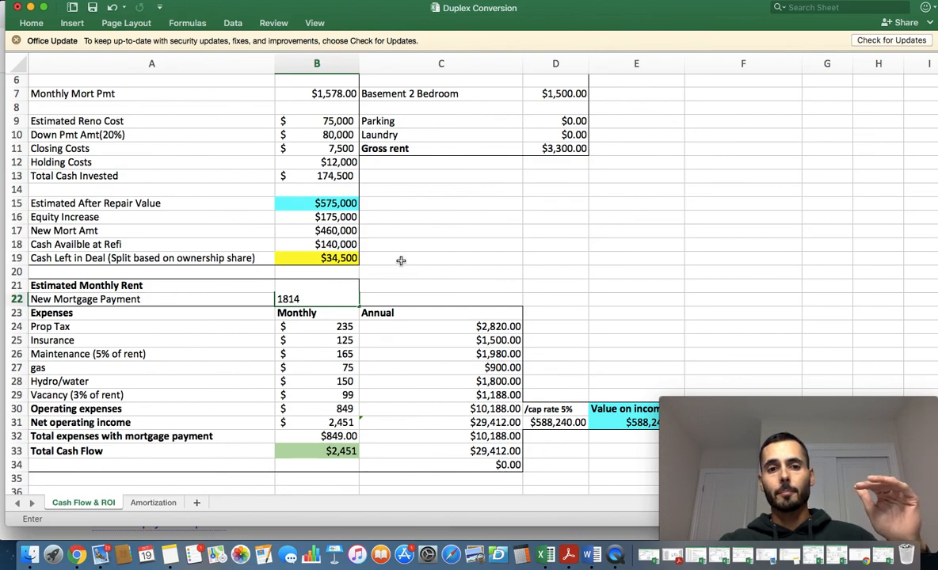
scroll(up, 3)
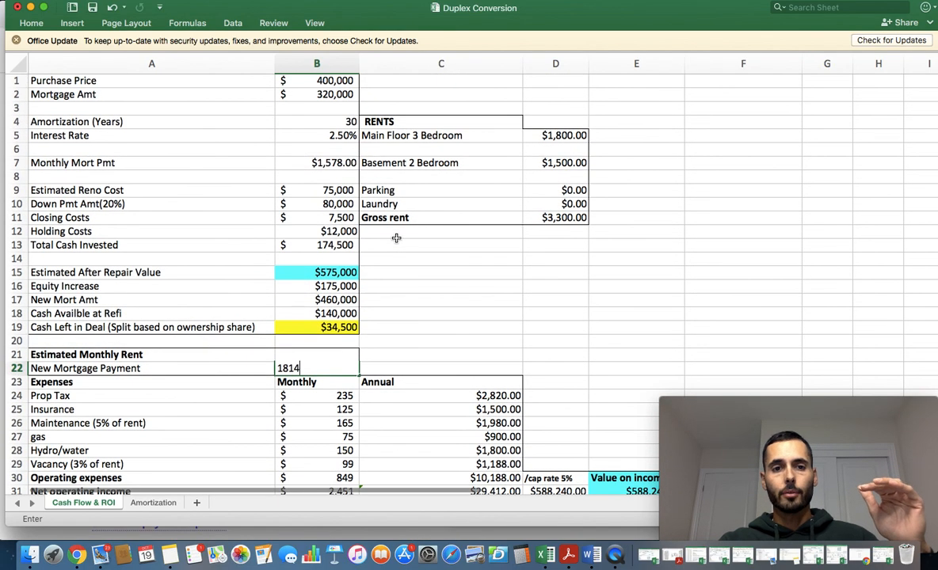
key(Return)
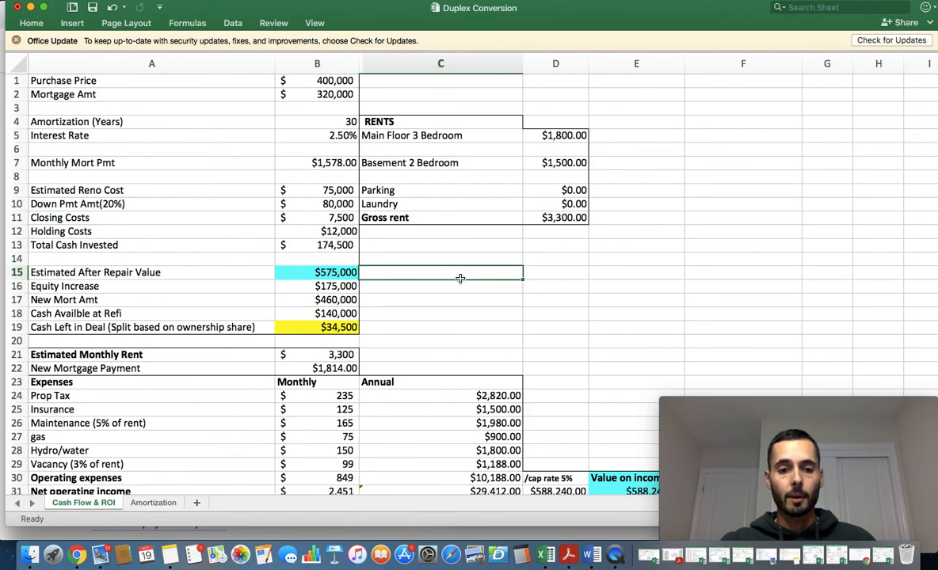
scroll(down, 3)
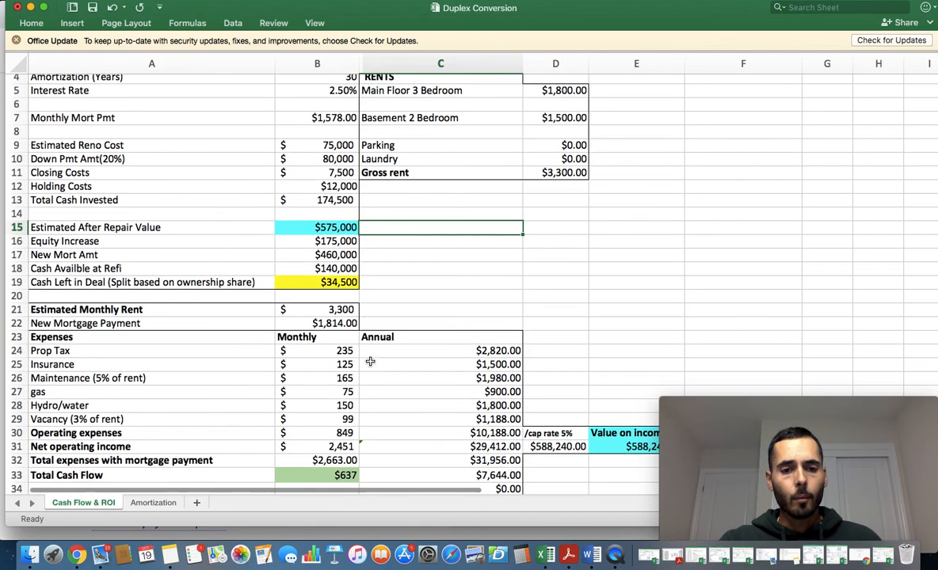
scroll(down, 3)
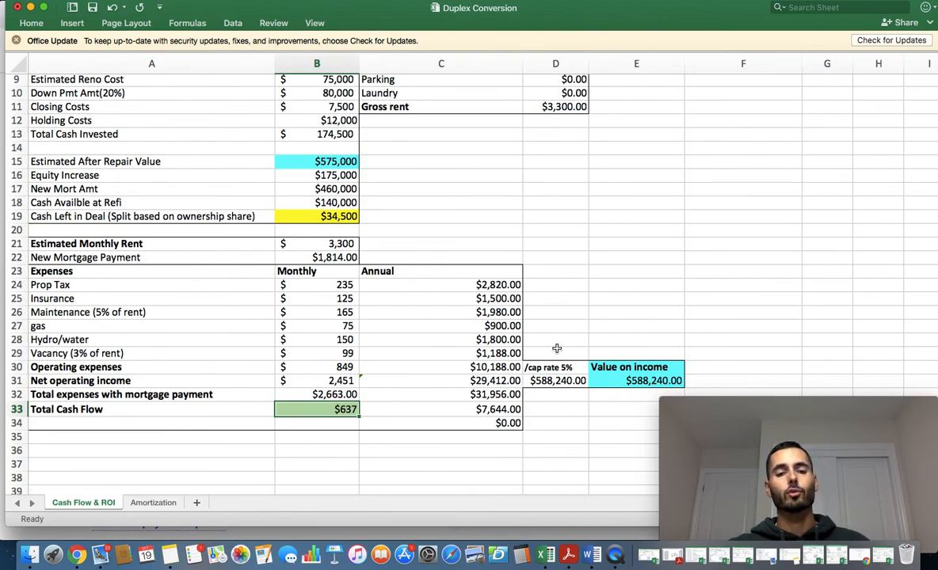
mouse_move(577, 291)
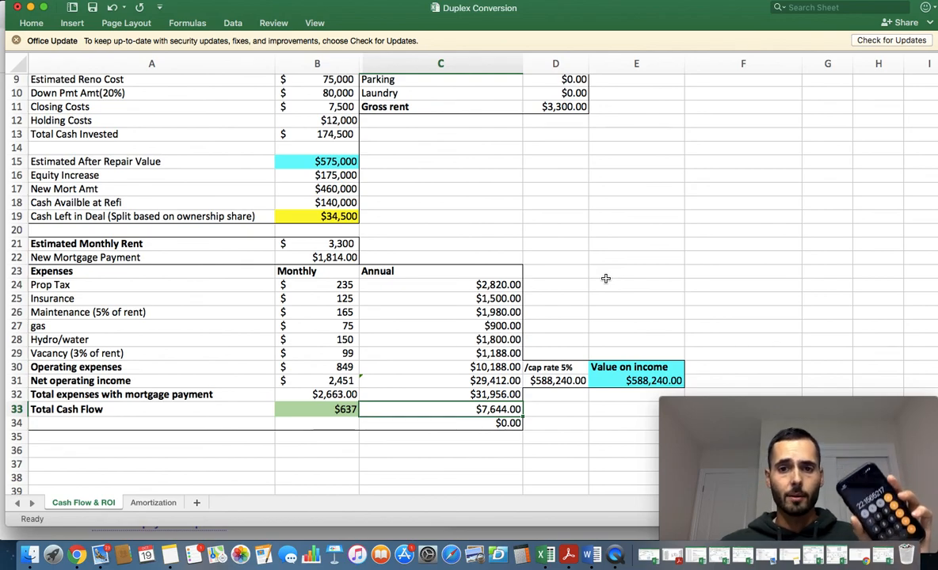
- Scroll the sheet to review the rents and cash flow after the $2,000 main floor rent change
scroll(up, 3)
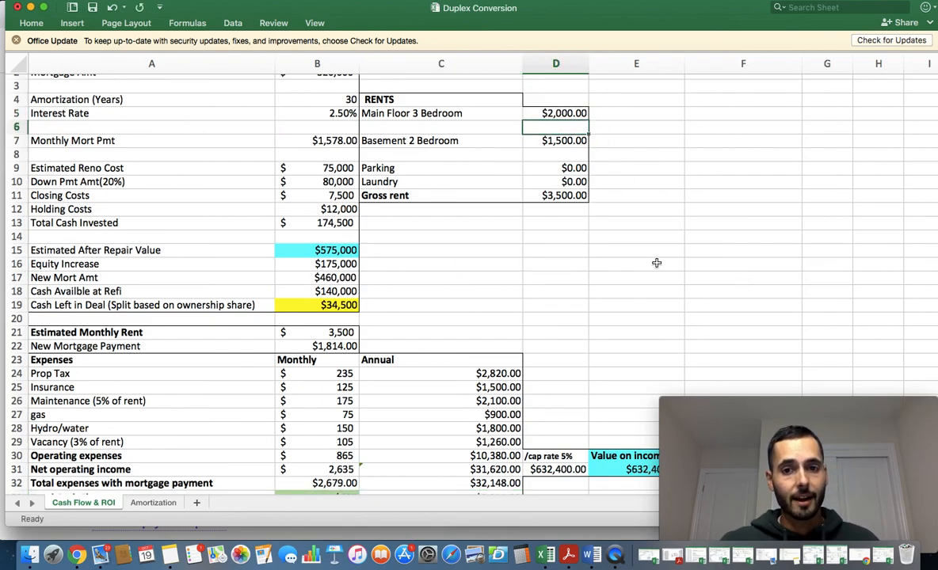
scroll(down, 3)
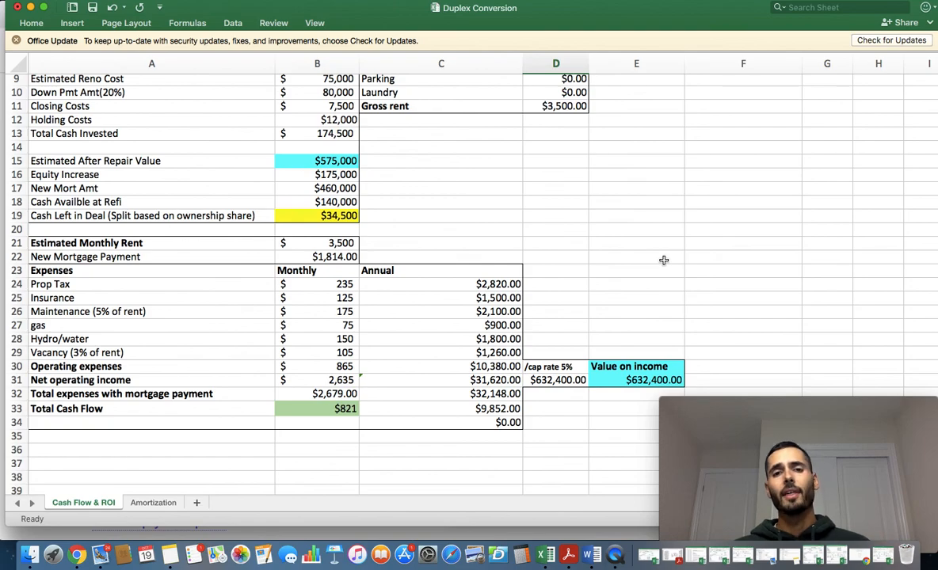
mouse_move(627, 266)
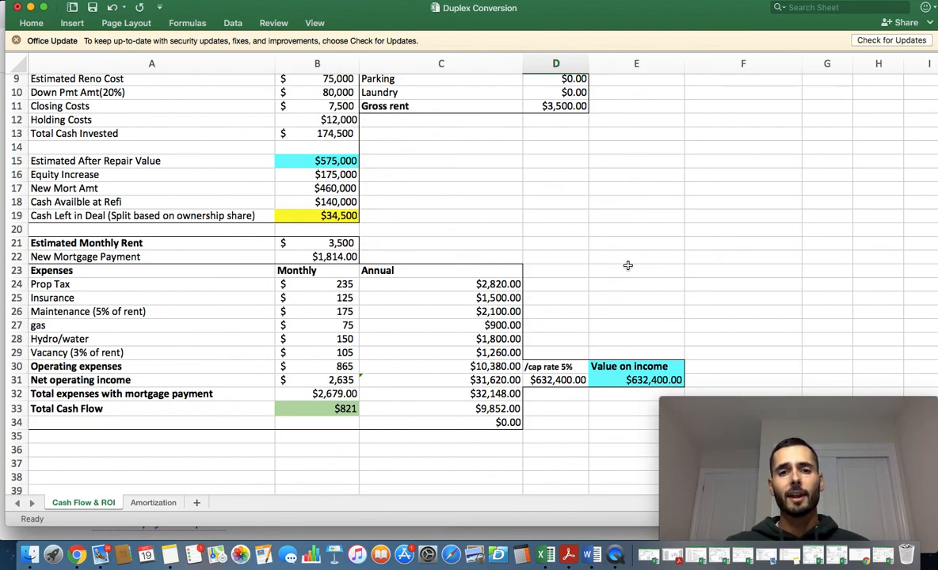